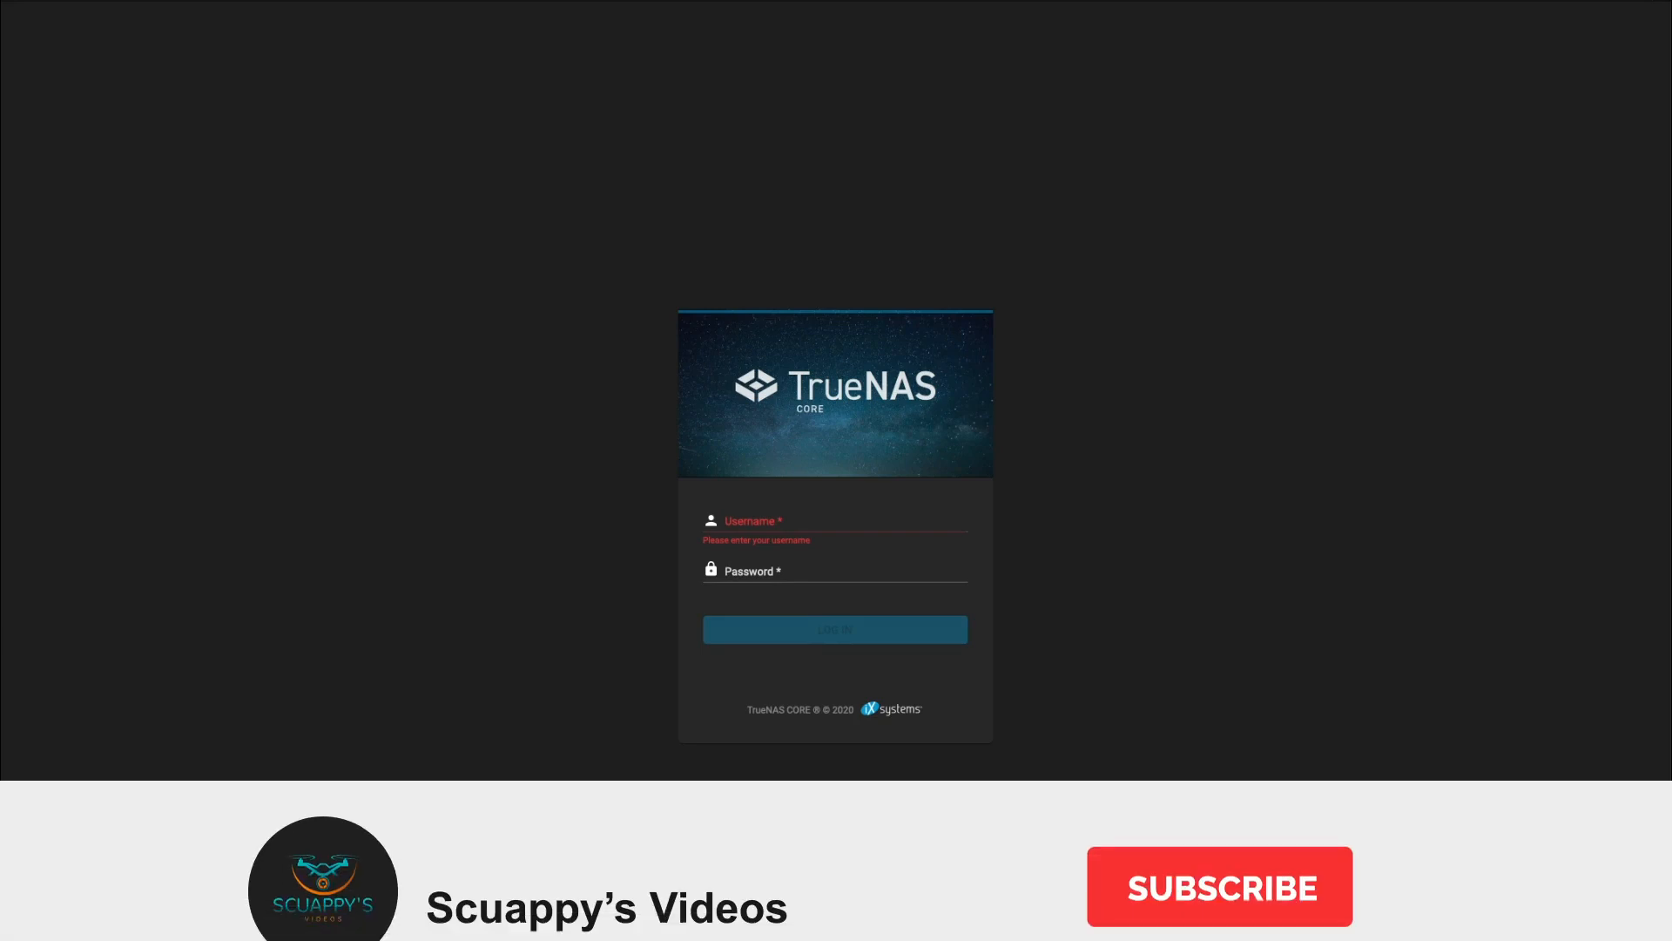
Step: Begin entering the login credentials on the TrueNAS web login page
{"action": "left_click", "coordinate": [1219, 886]}
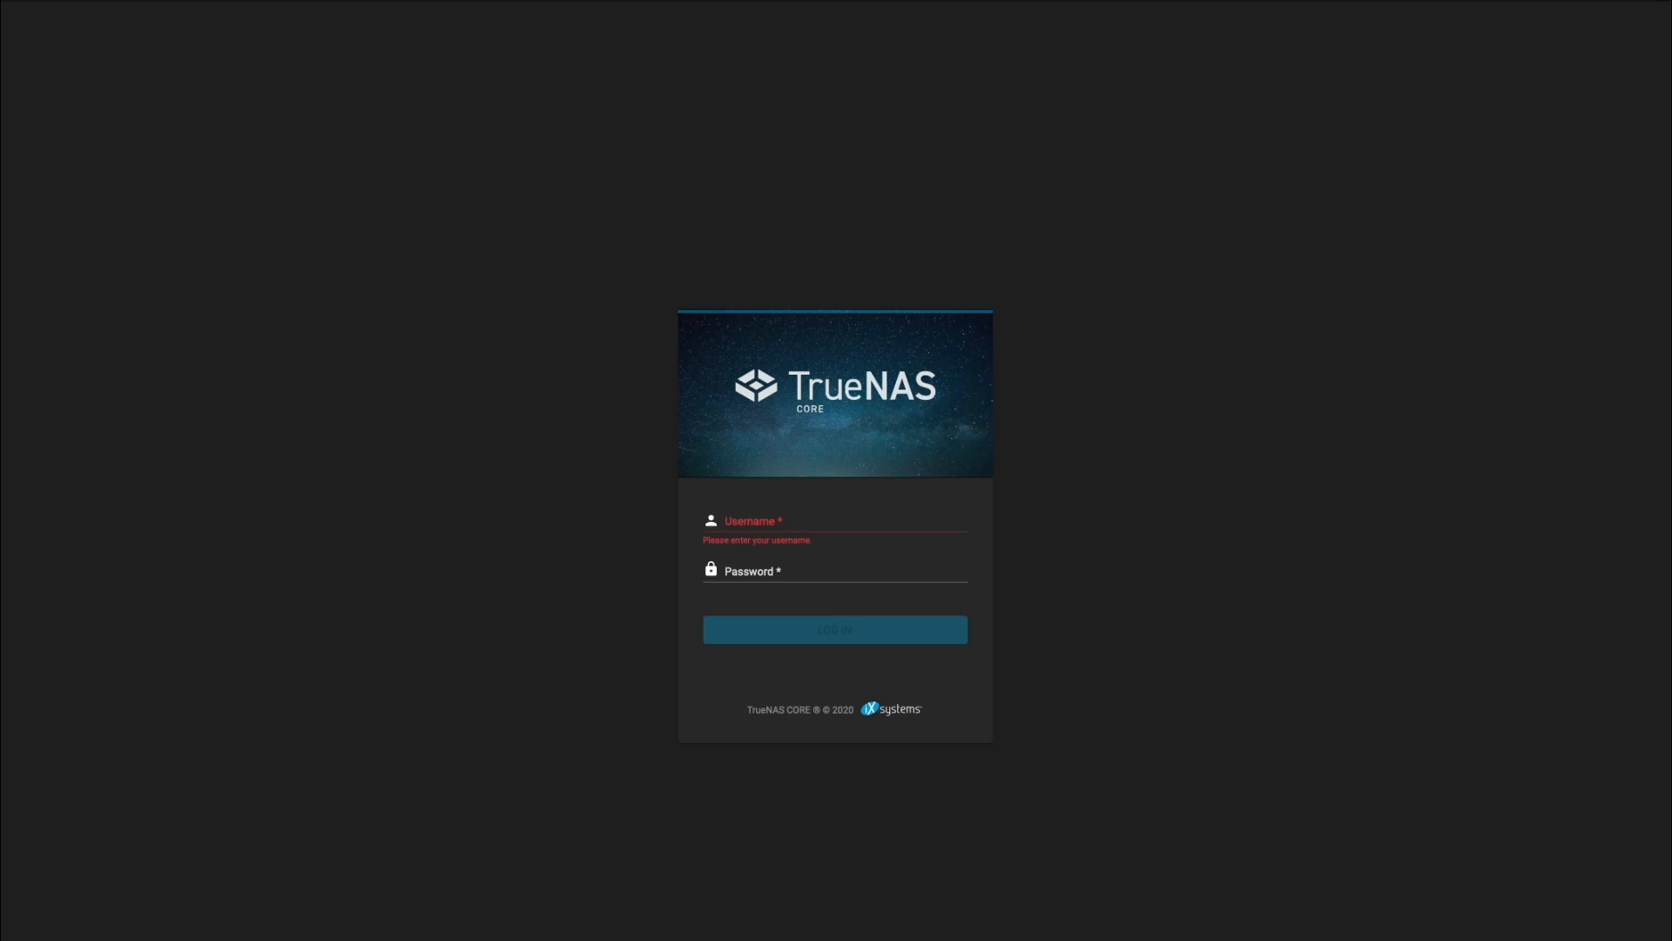
{"action": "mouse_move", "coordinate": [1599, 352]}
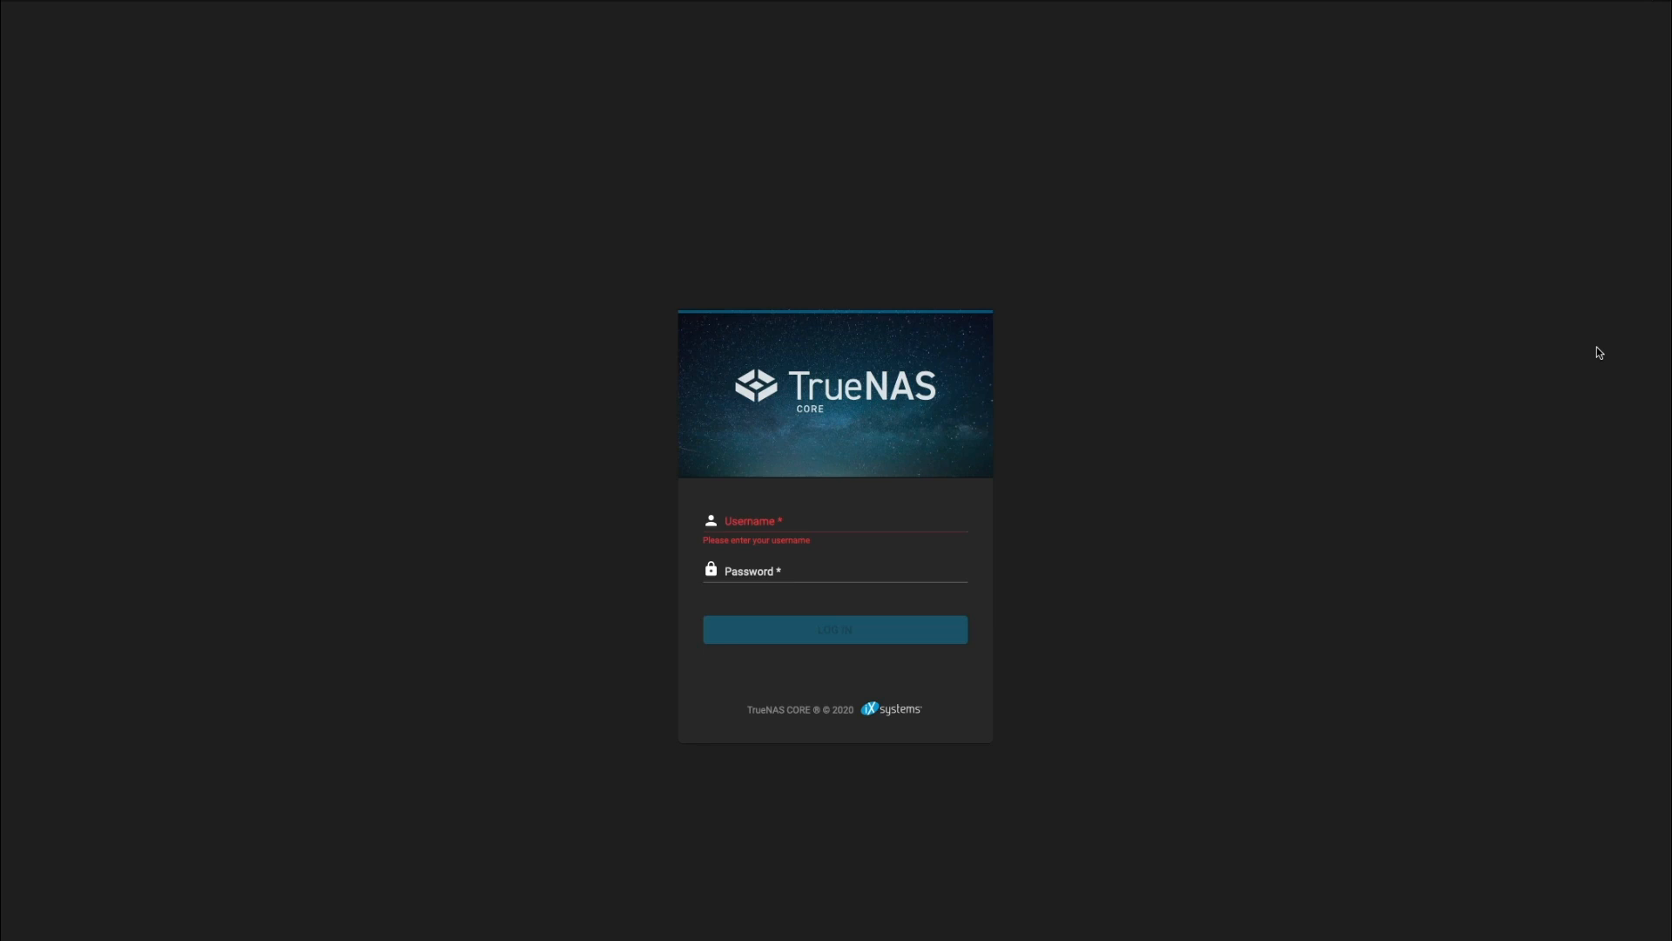
{"action": "mouse_move", "coordinate": [1280, 441]}
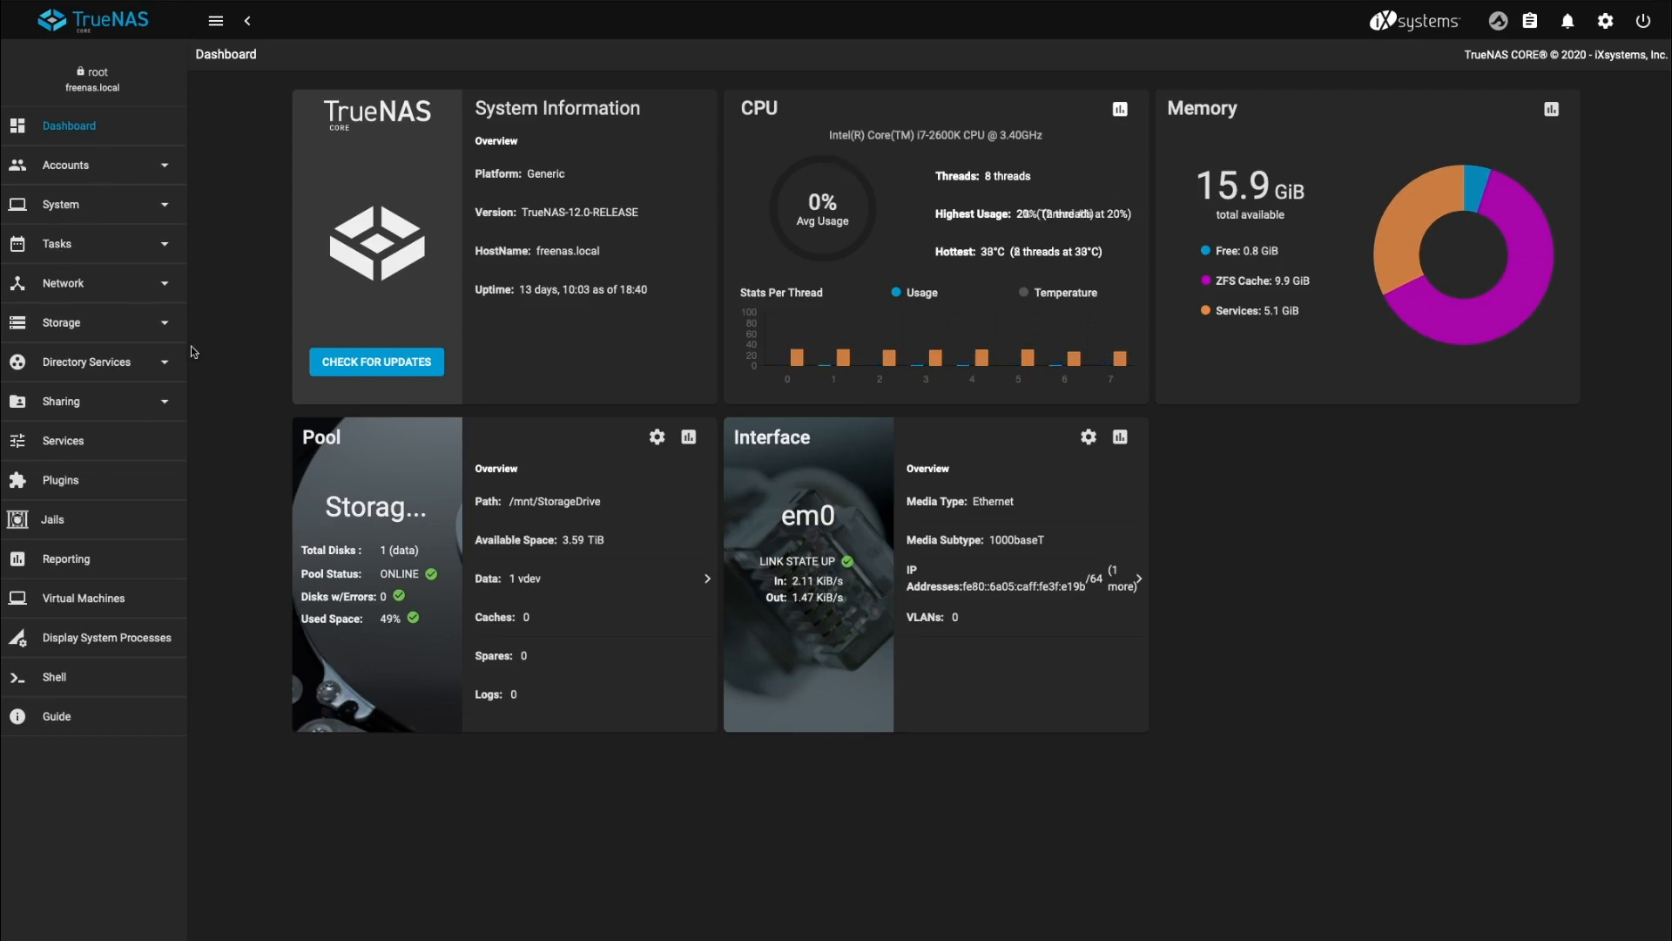
Step: From System > General, save the configuration backup with password secret seed and pool encryption keys included
{"action": "left_click", "coordinate": [61, 204]}
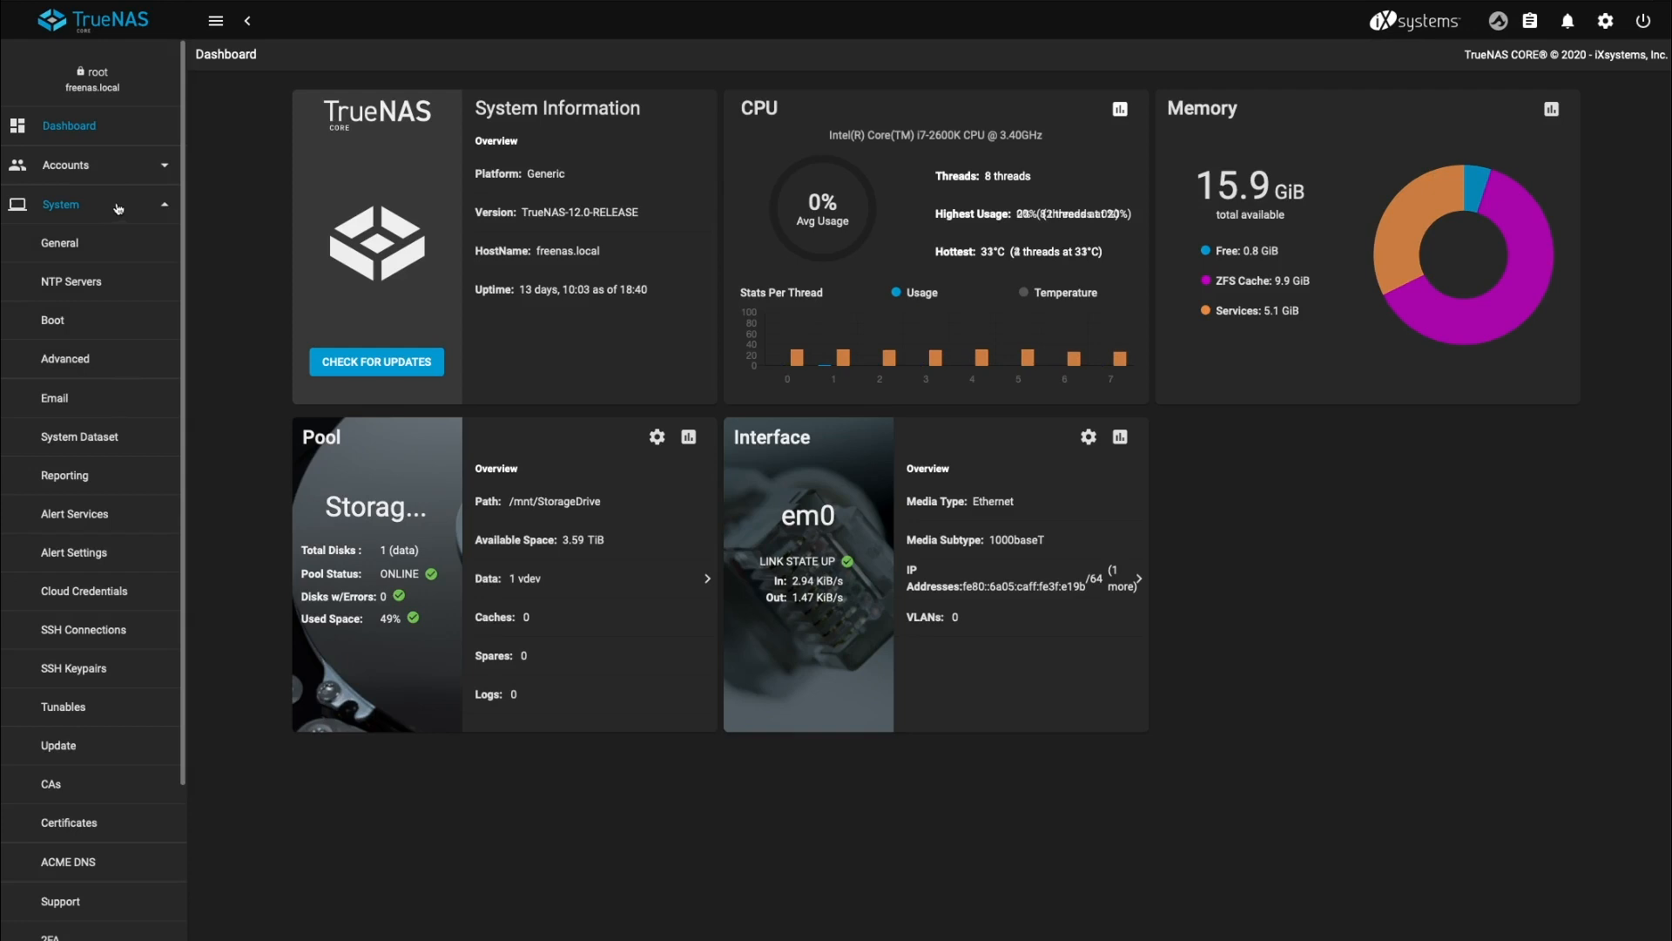
{"action": "mouse_move", "coordinate": [68, 246]}
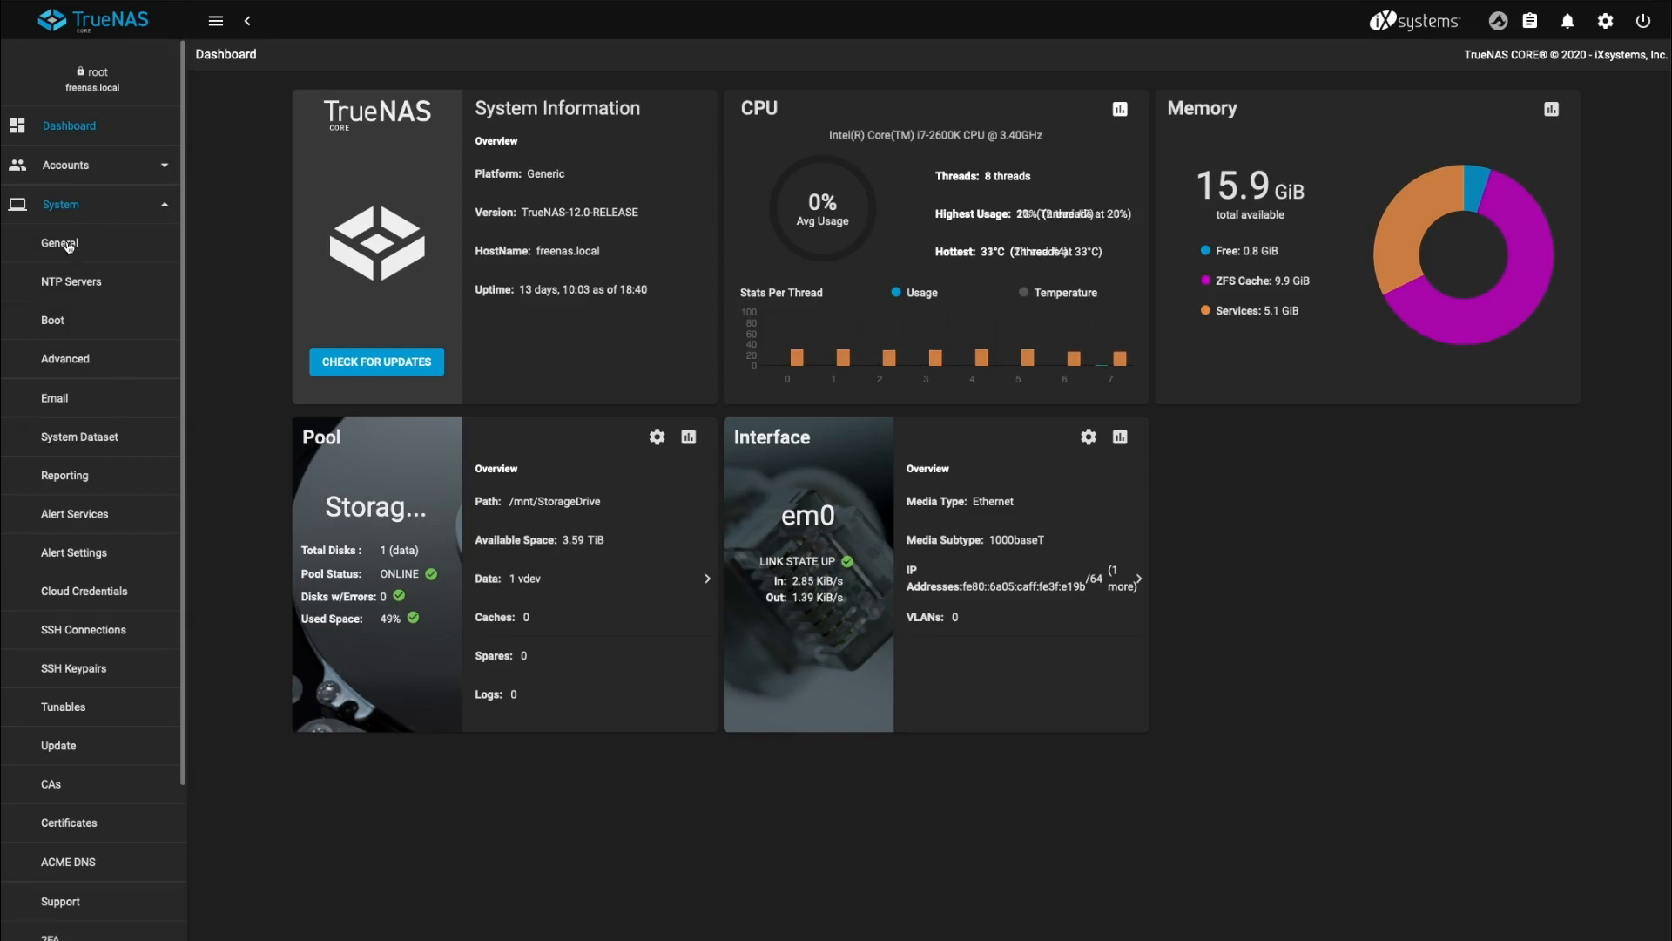
{"action": "left_click", "coordinate": [60, 244]}
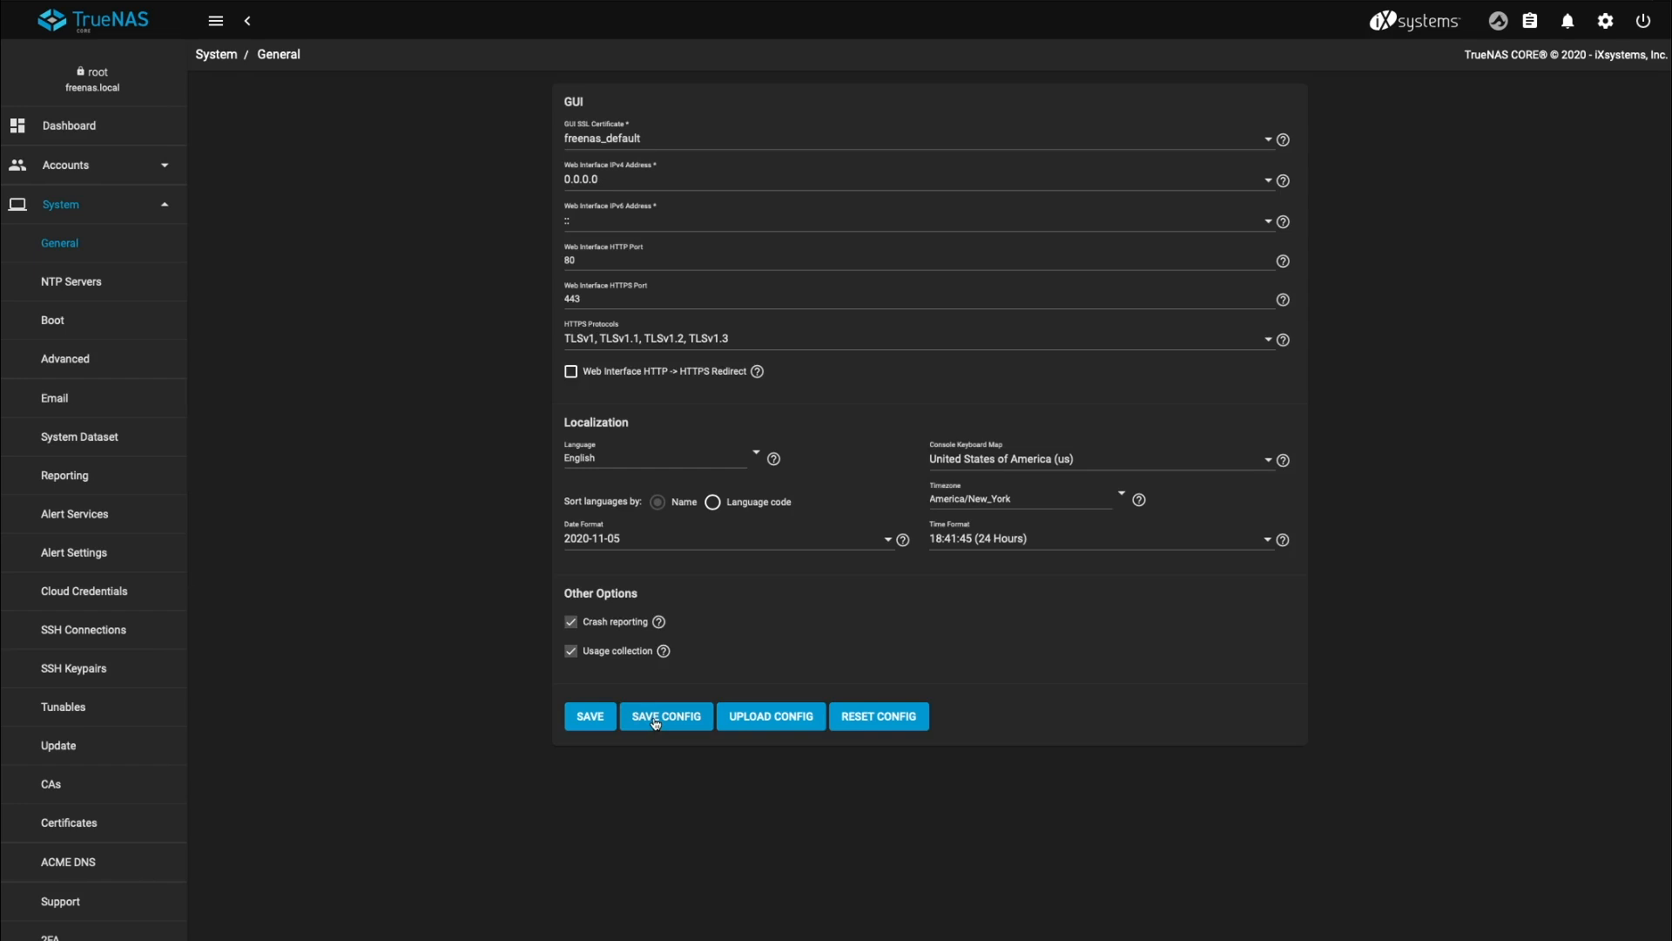
{"action": "left_click", "coordinate": [666, 716]}
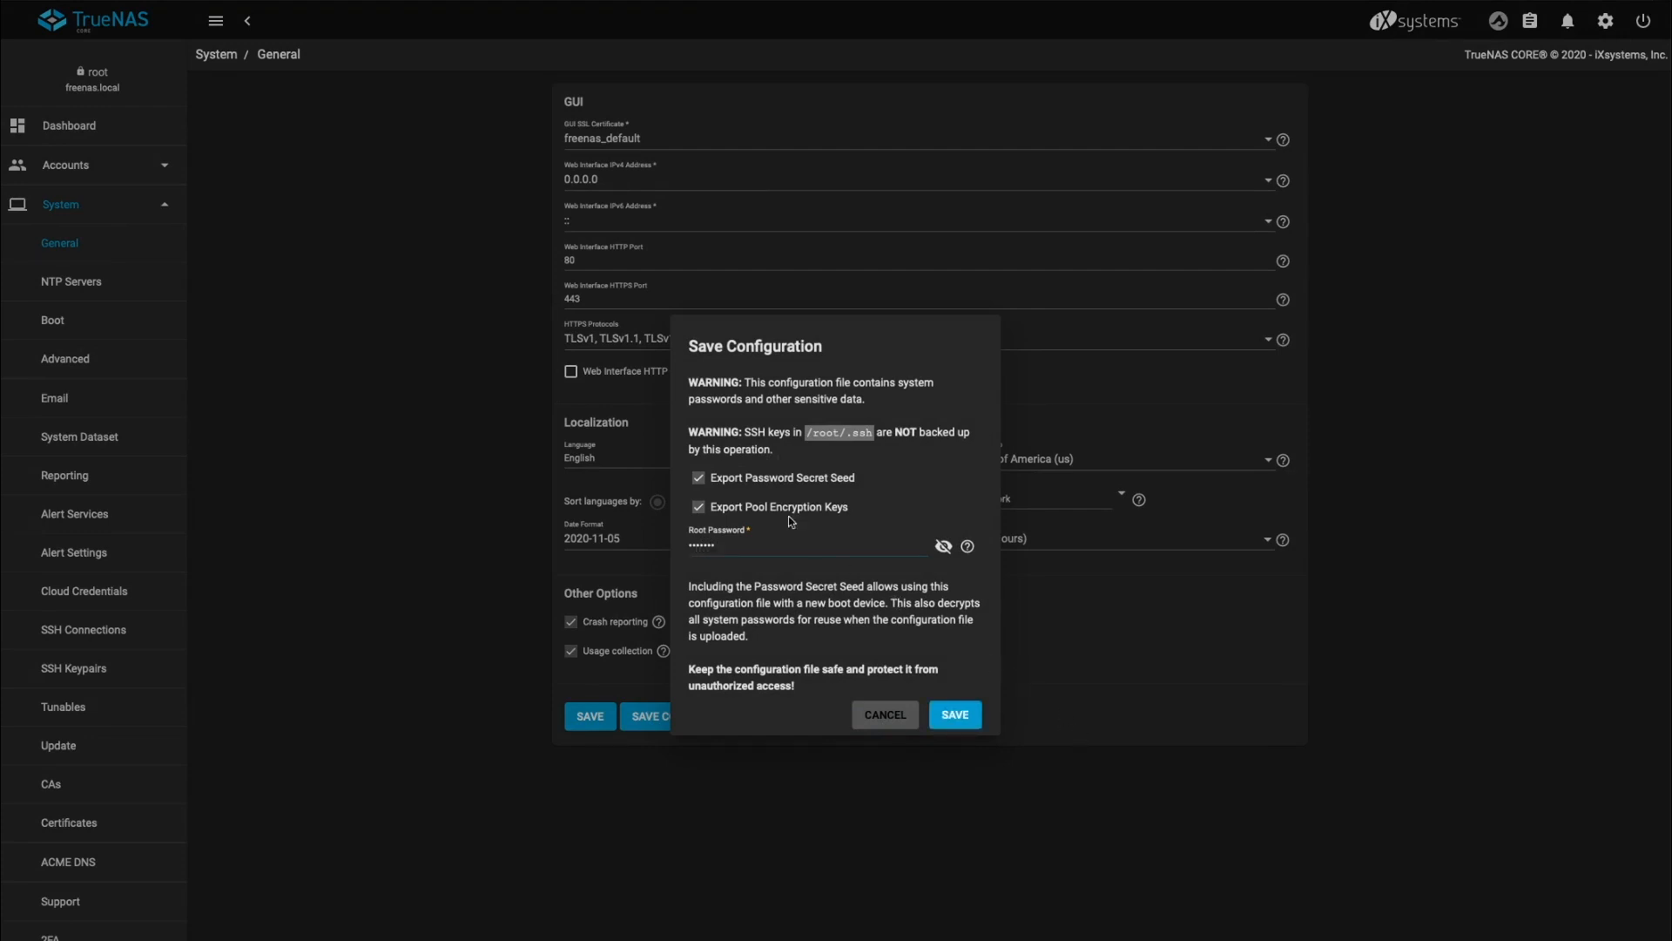
{"action": "mouse_move", "coordinate": [818, 610]}
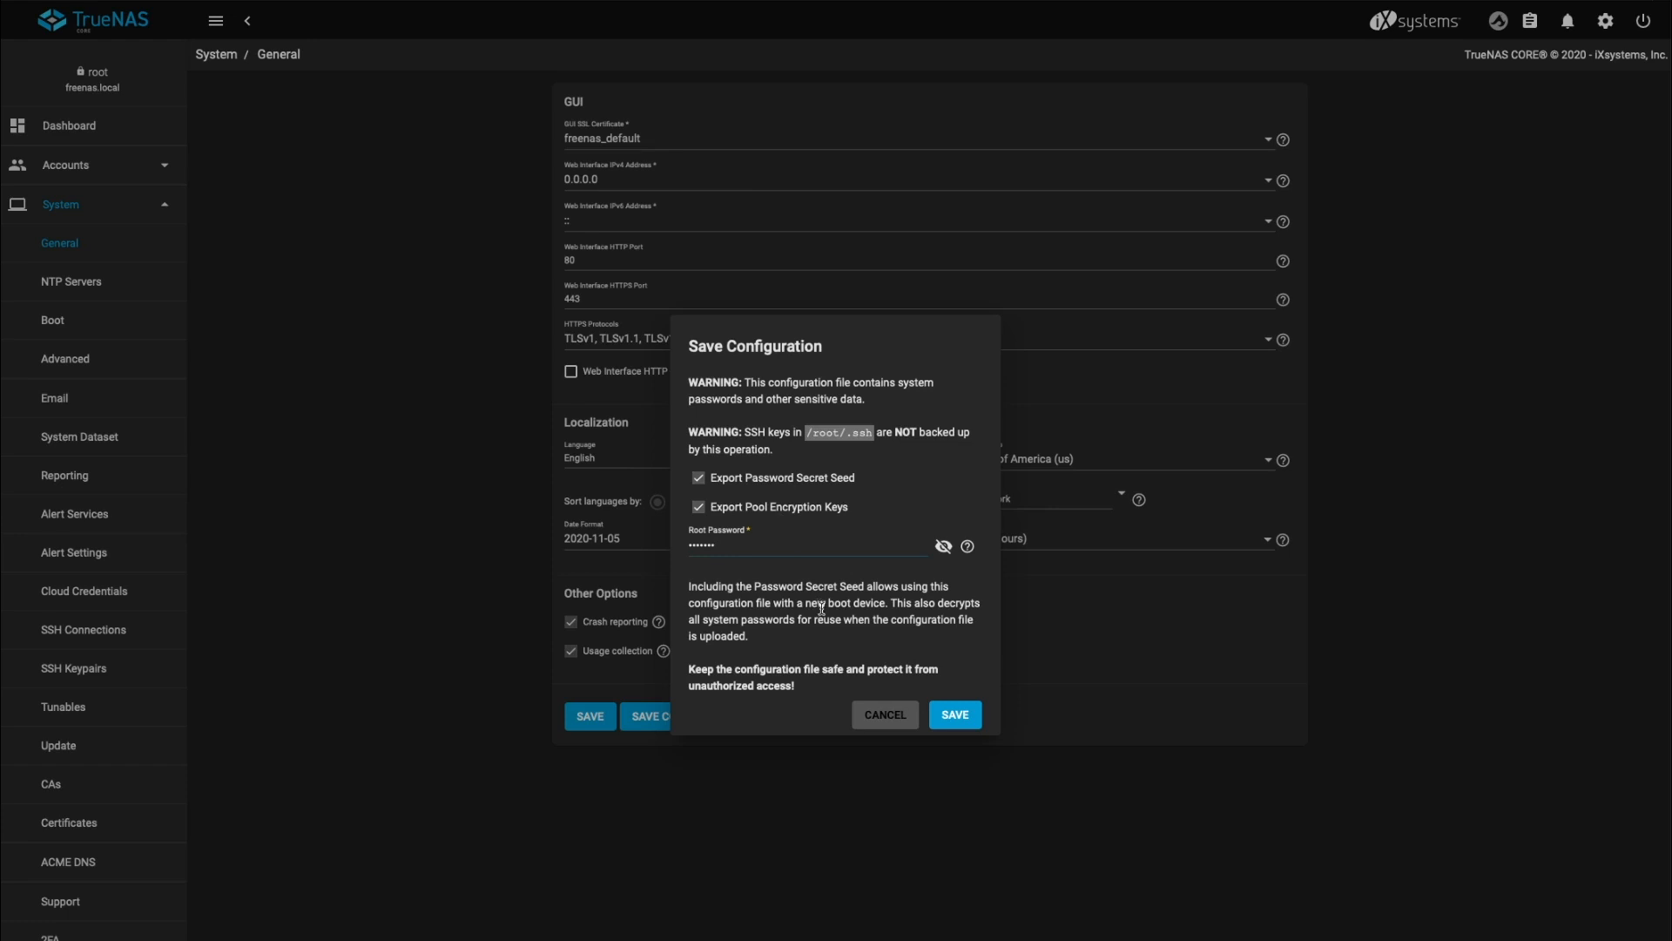
{"action": "left_click", "coordinate": [953, 715]}
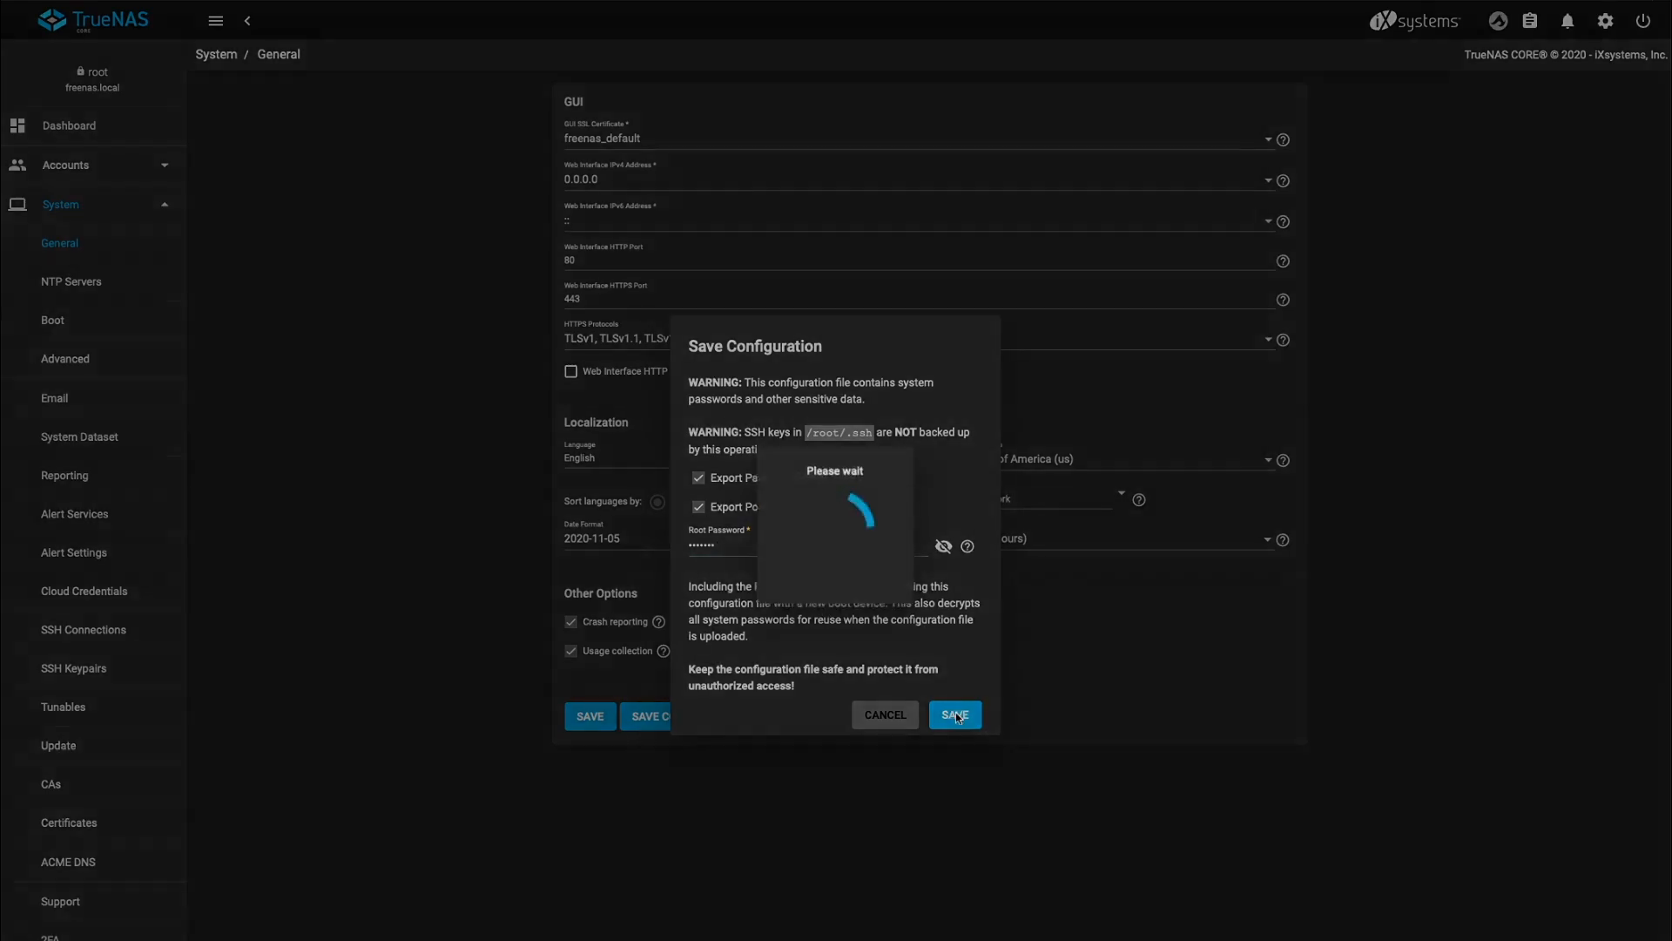
{"action": "left_click", "coordinate": [953, 714]}
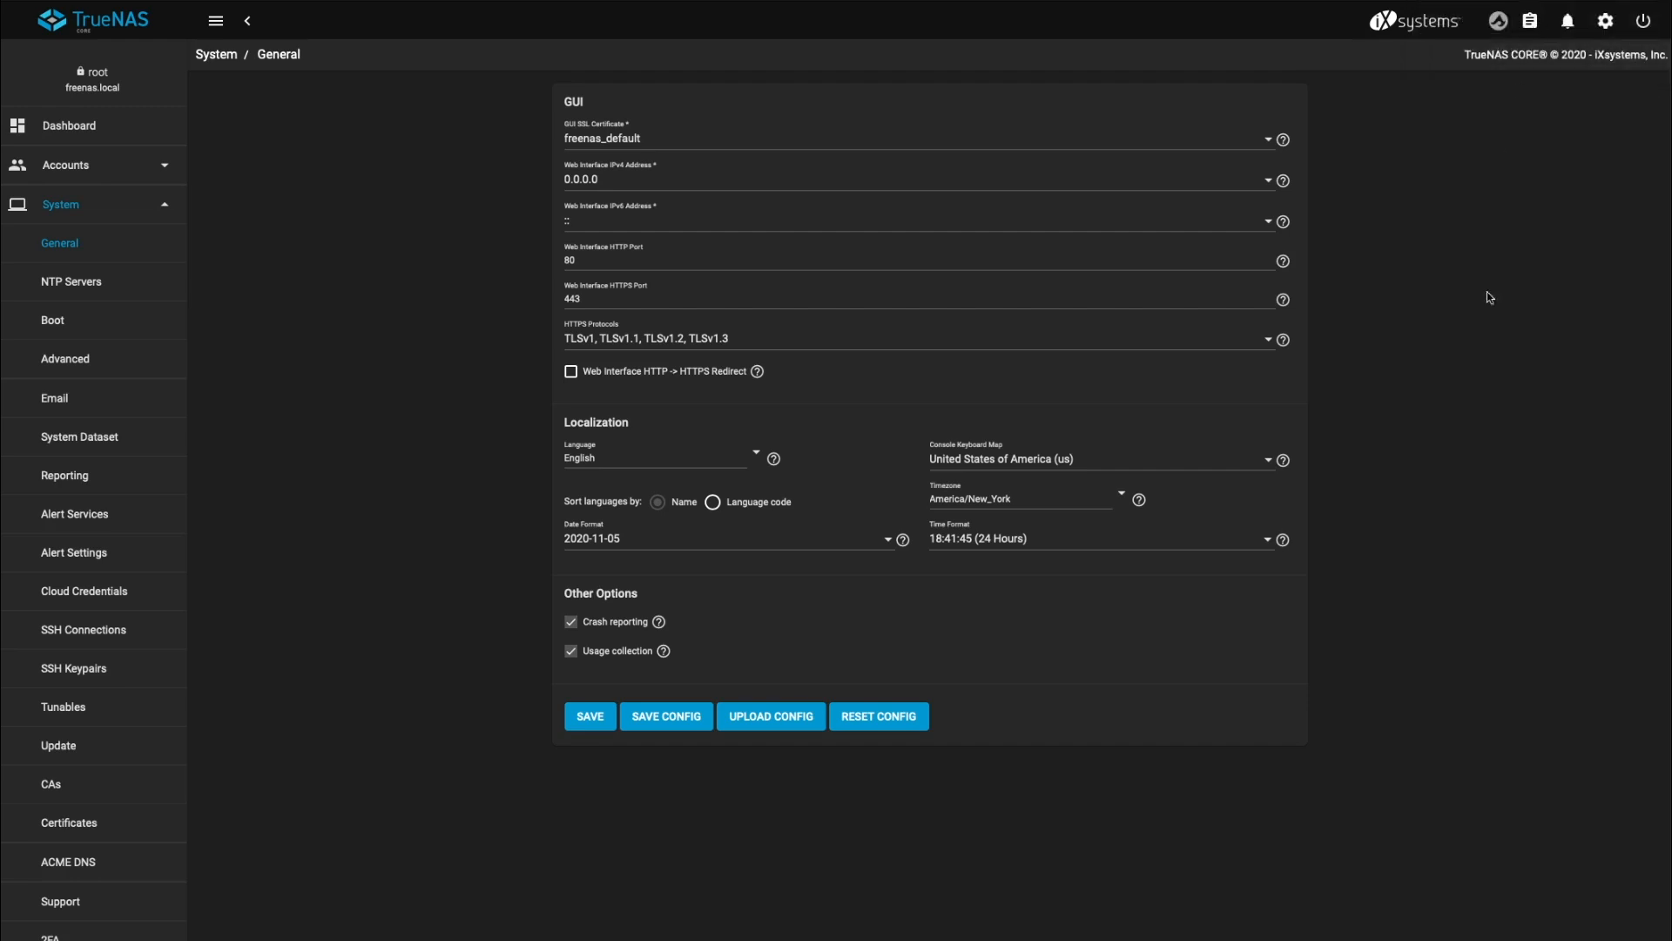
{"action": "mouse_move", "coordinate": [1514, 344]}
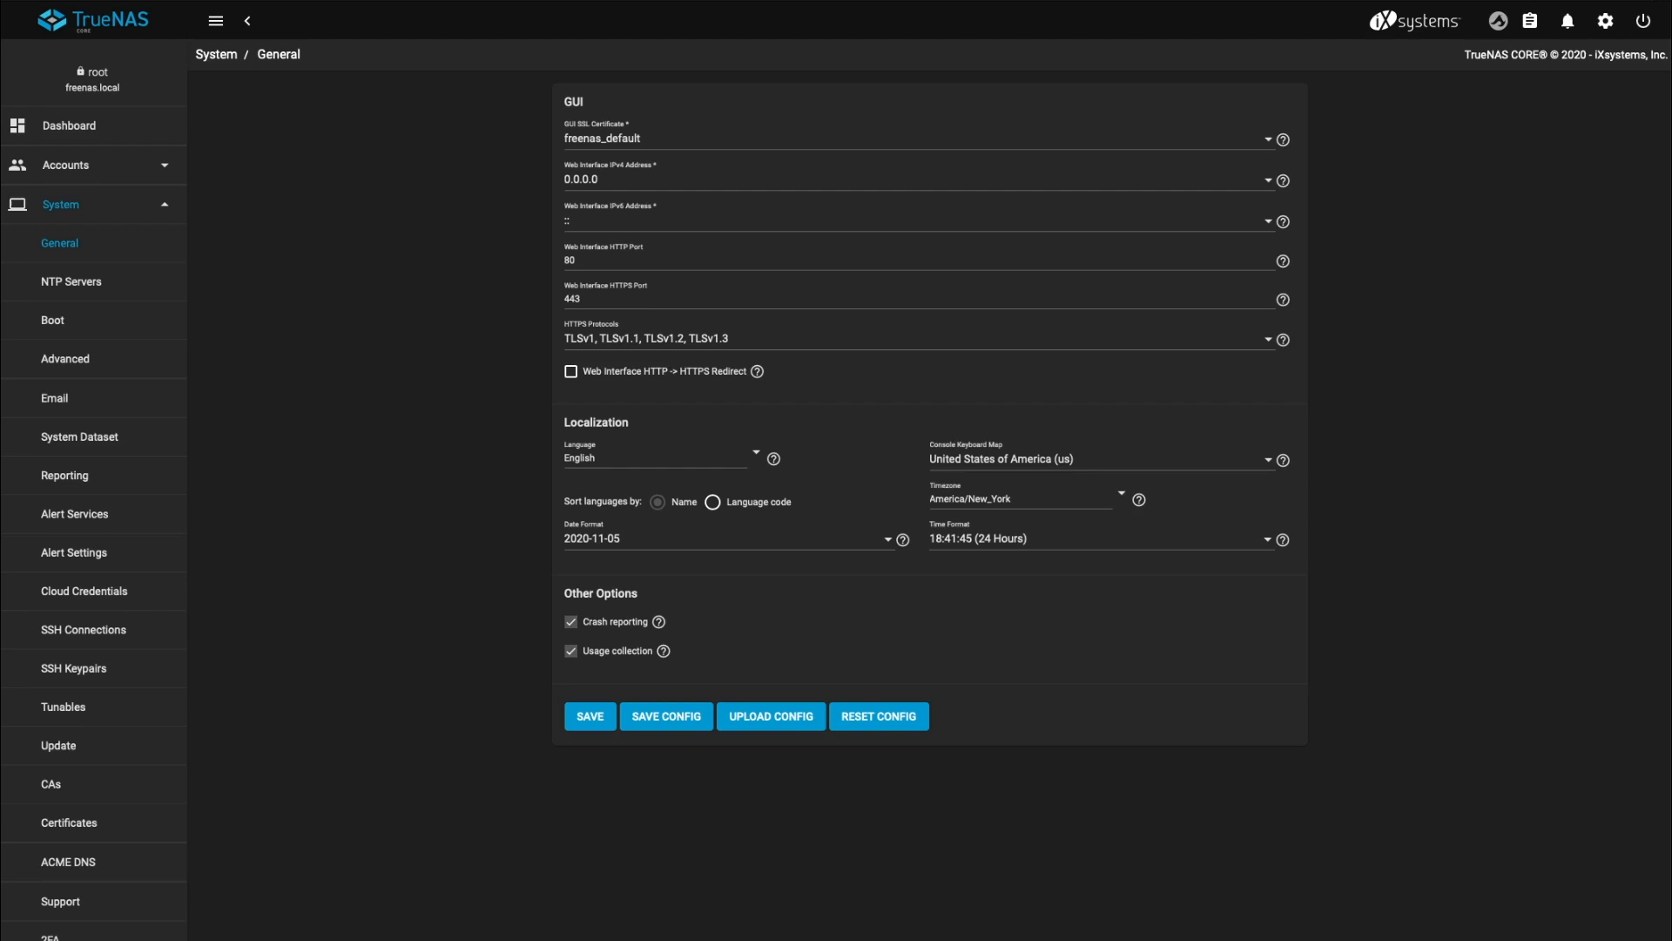
{"action": "mouse_move", "coordinate": [665, 793]}
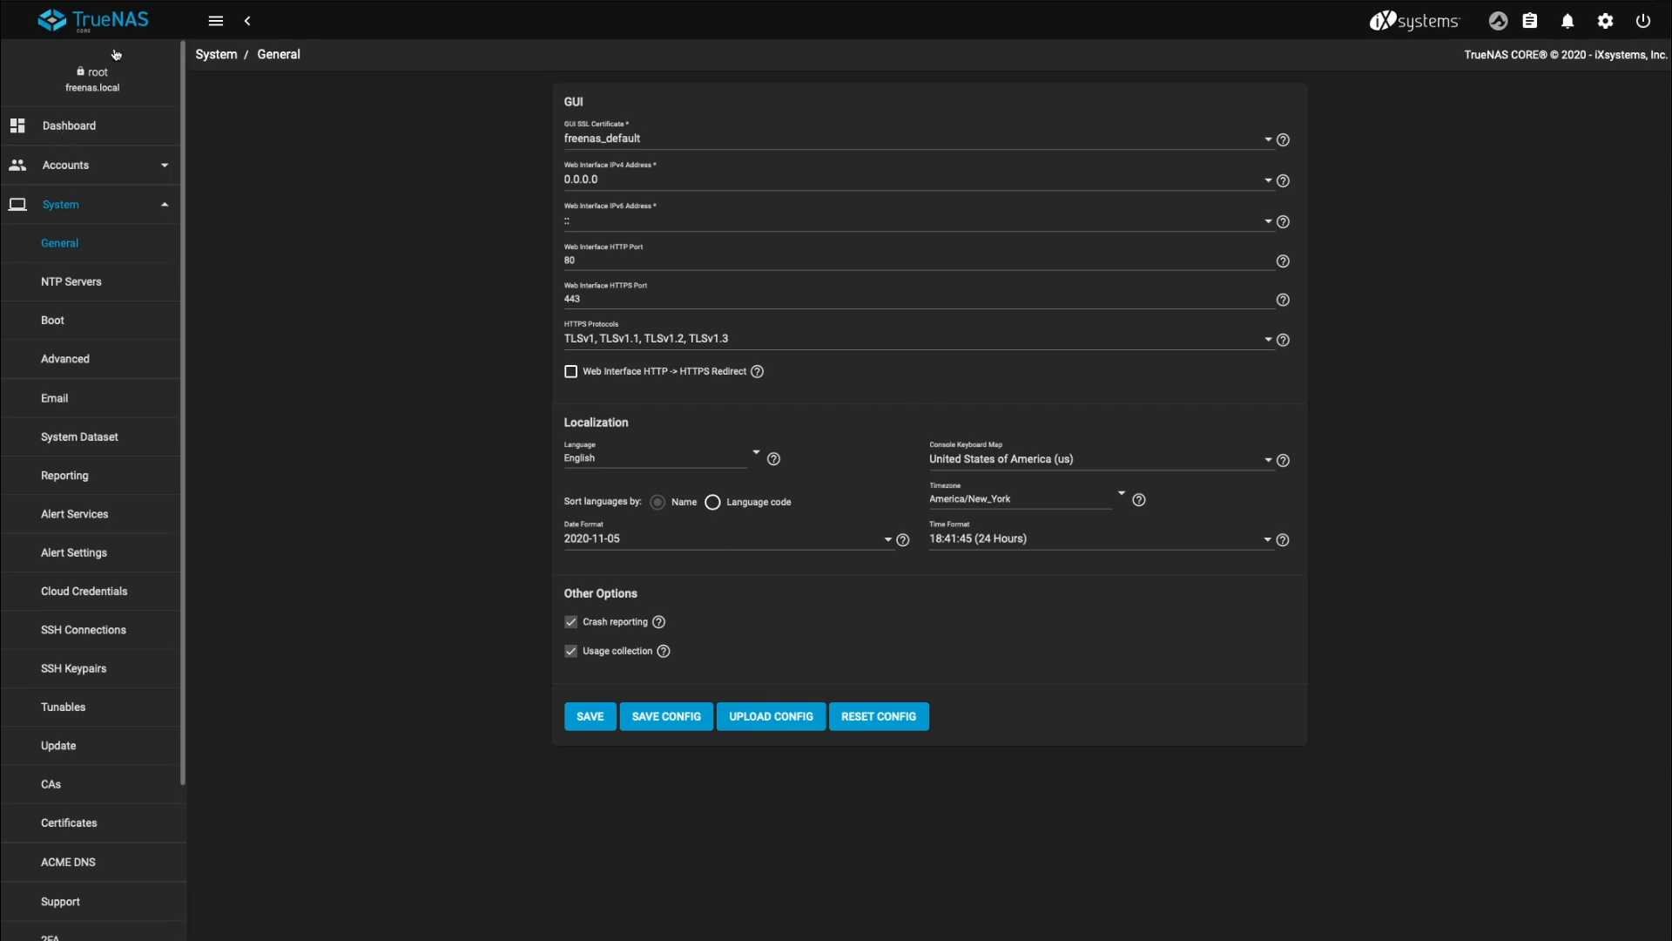
{"action": "mouse_move", "coordinate": [94, 87]}
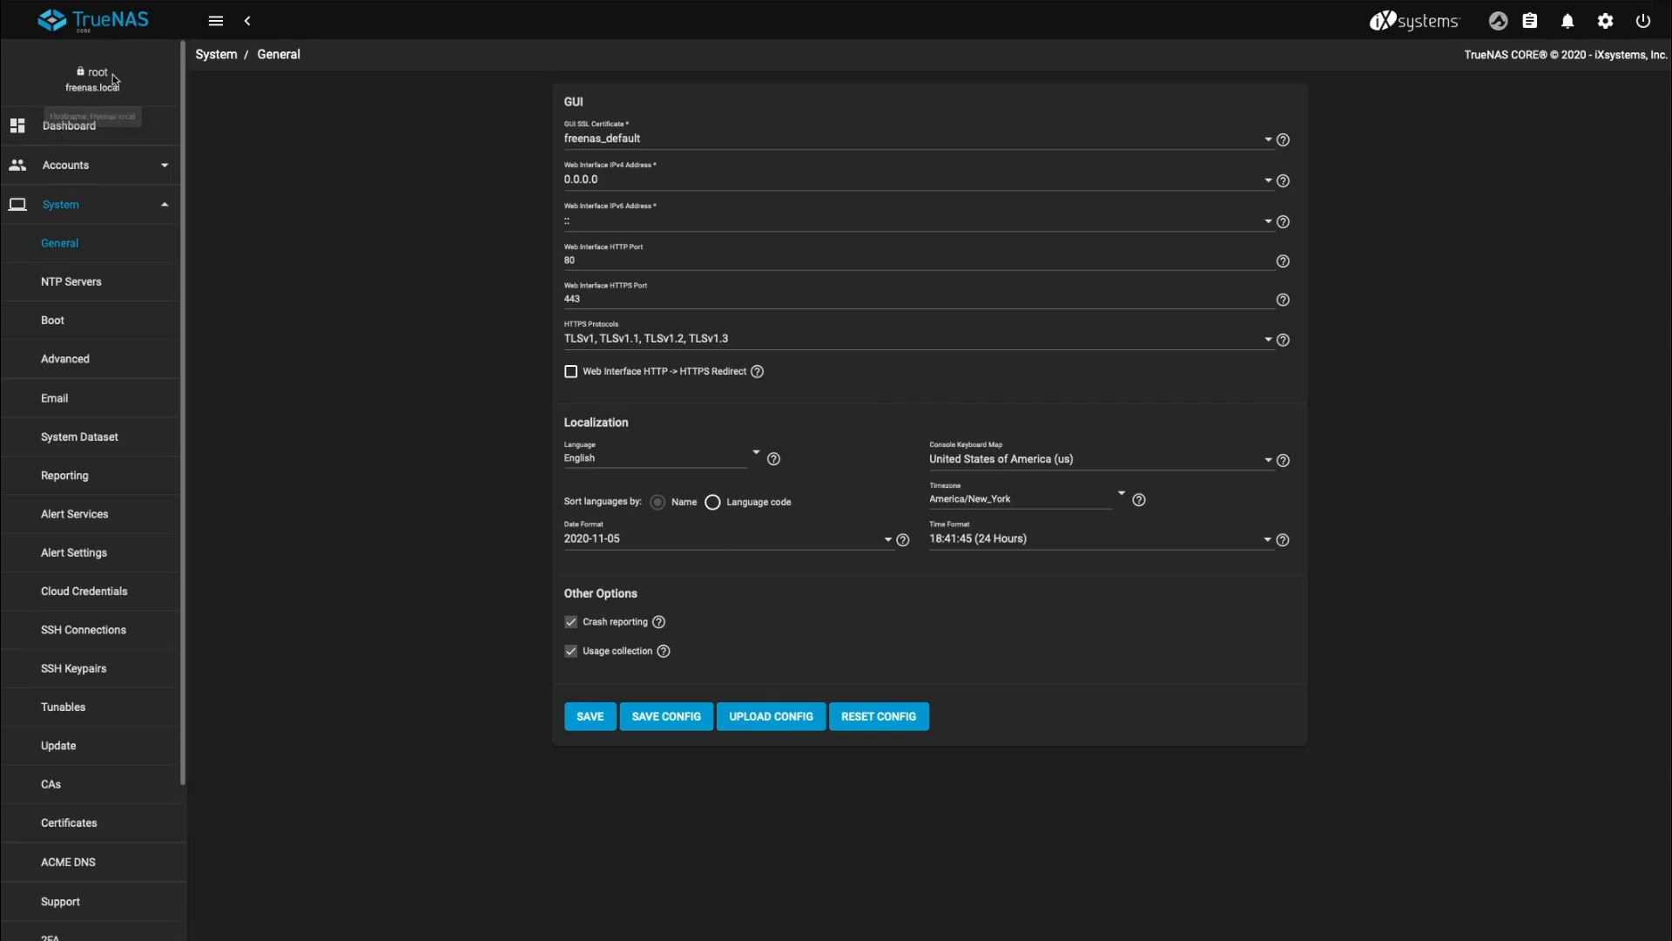
{"action": "mouse_move", "coordinate": [310, 388]}
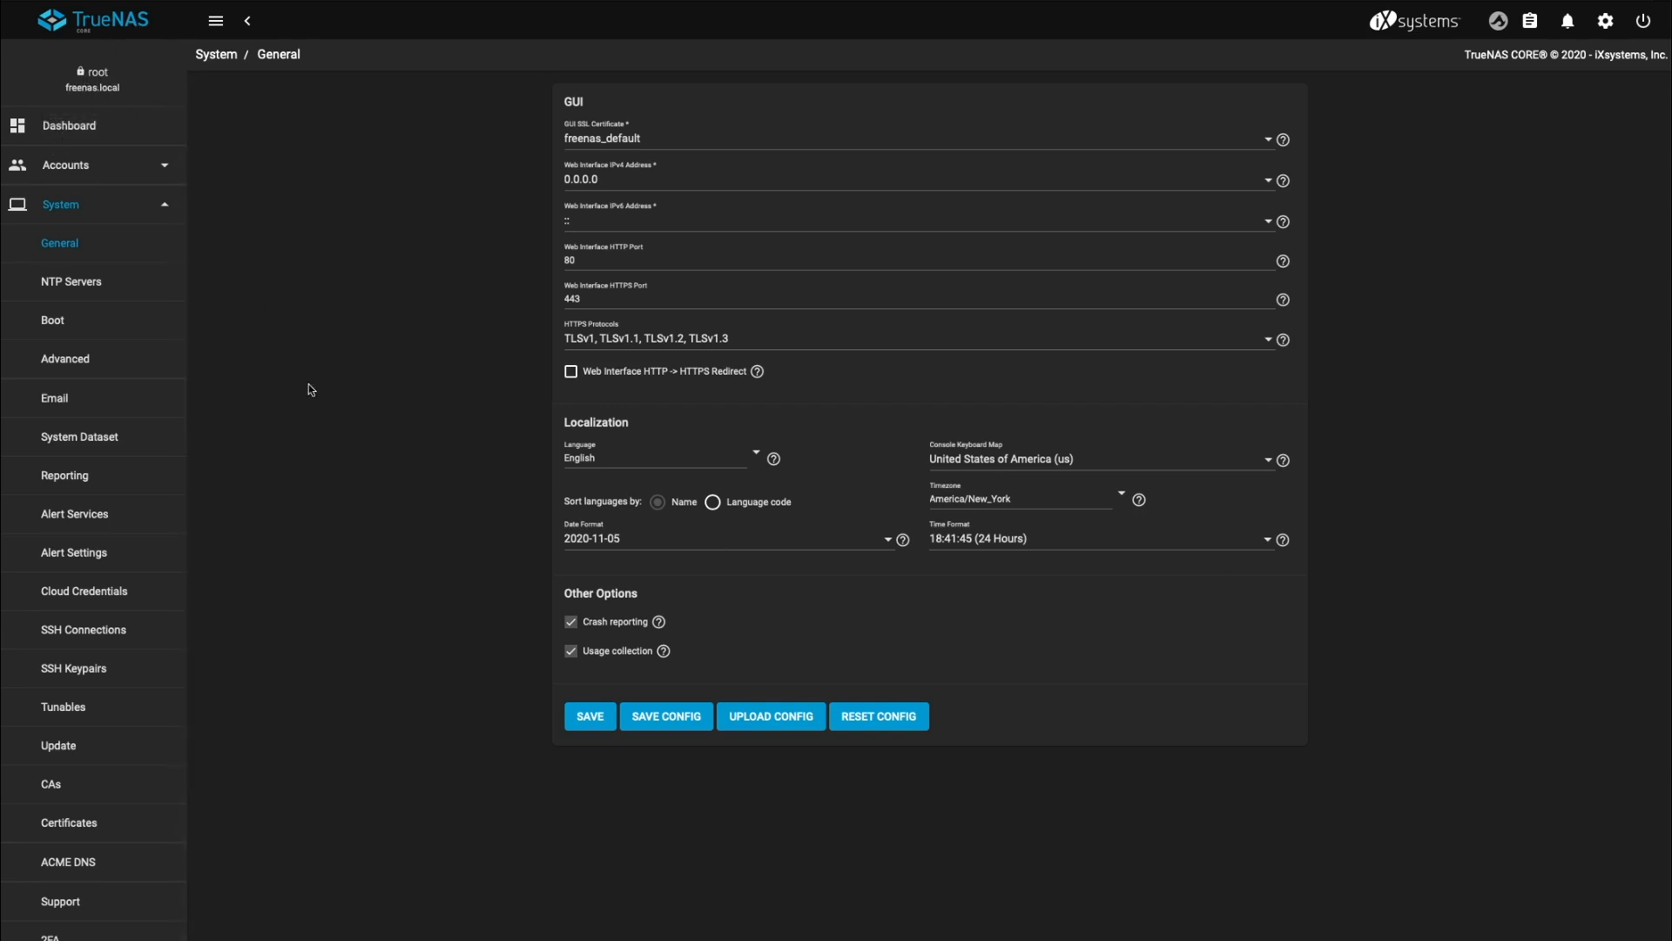
{"action": "mouse_move", "coordinate": [763, 724]}
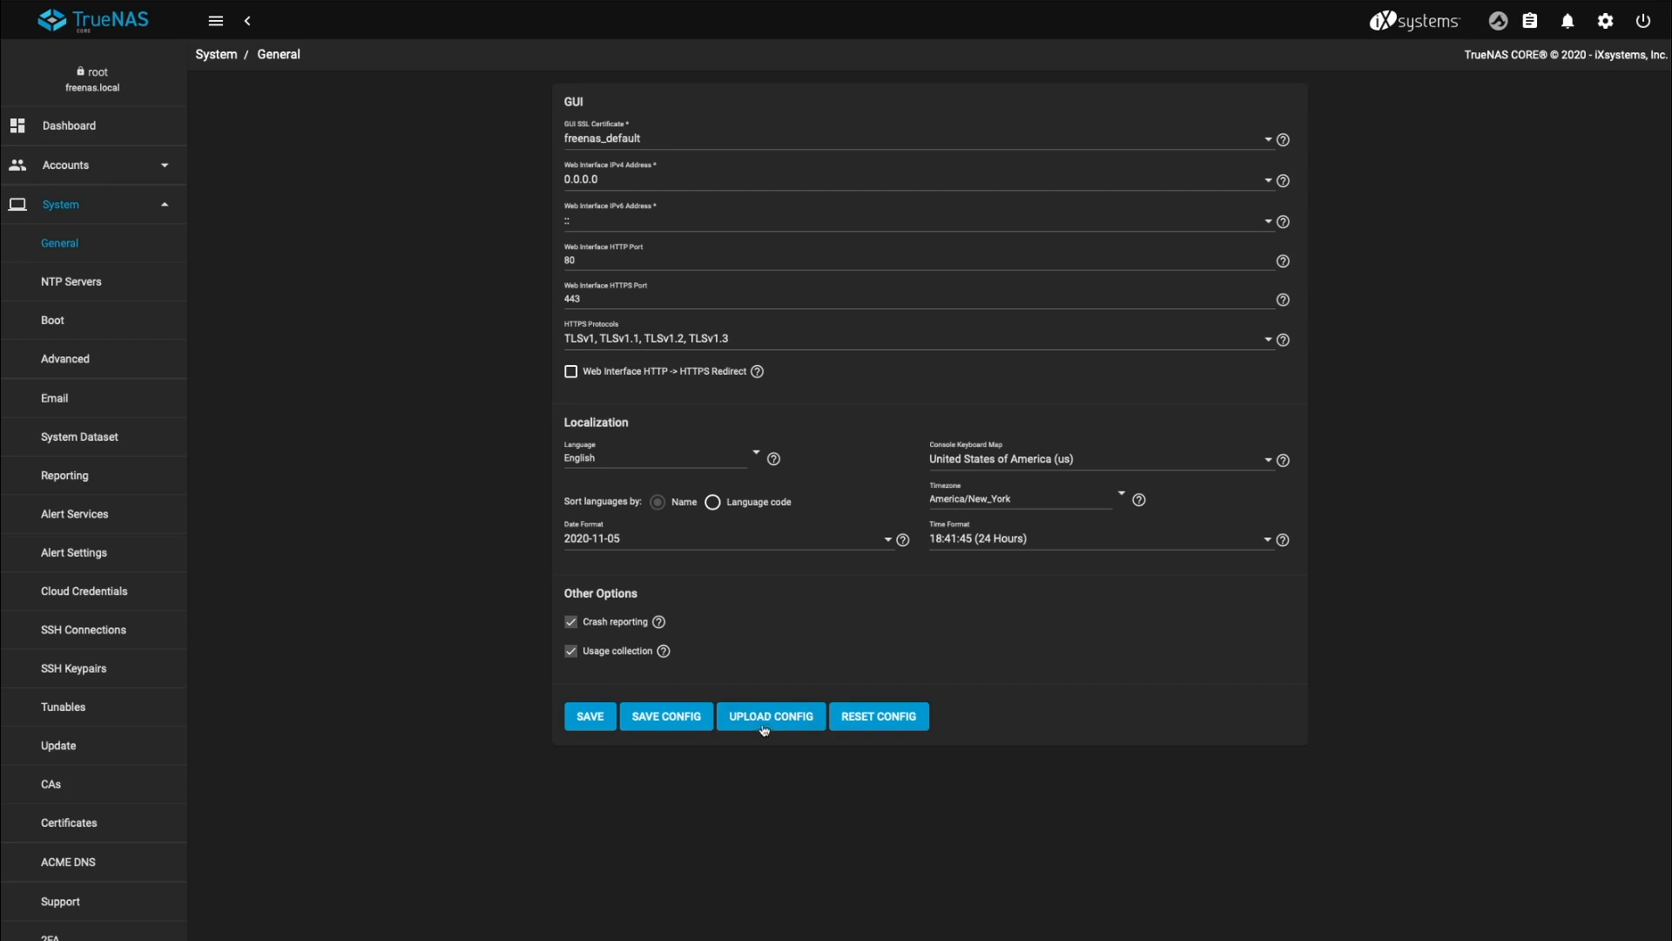
{"action": "mouse_move", "coordinate": [1315, 681]}
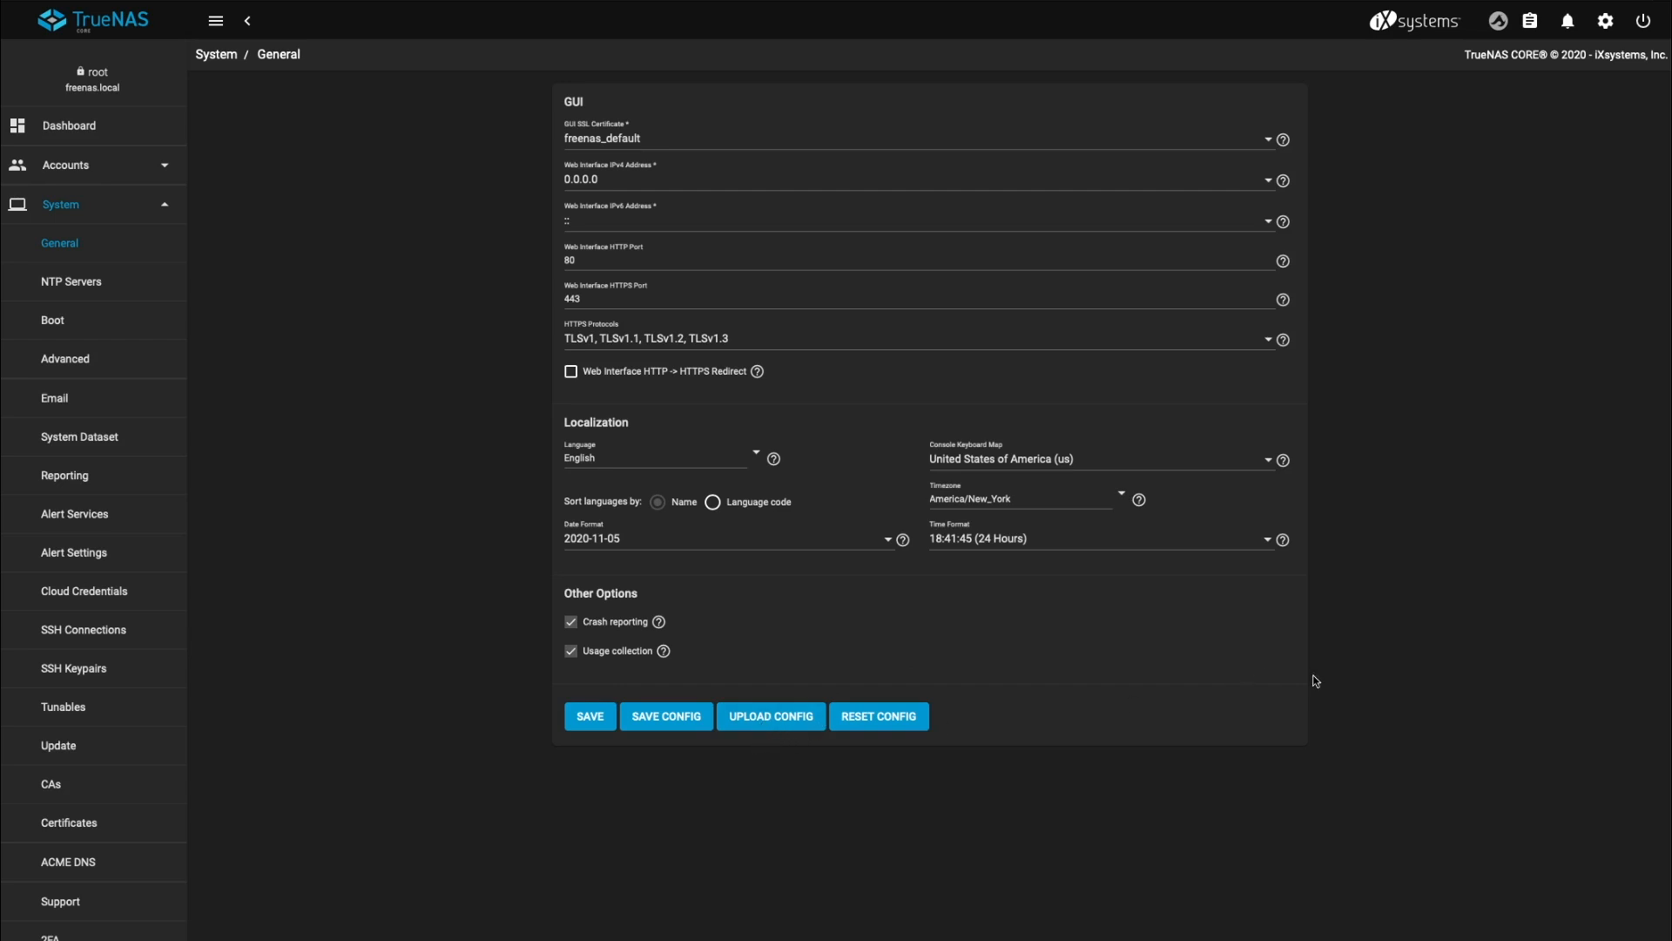
{"action": "mouse_move", "coordinate": [1465, 498]}
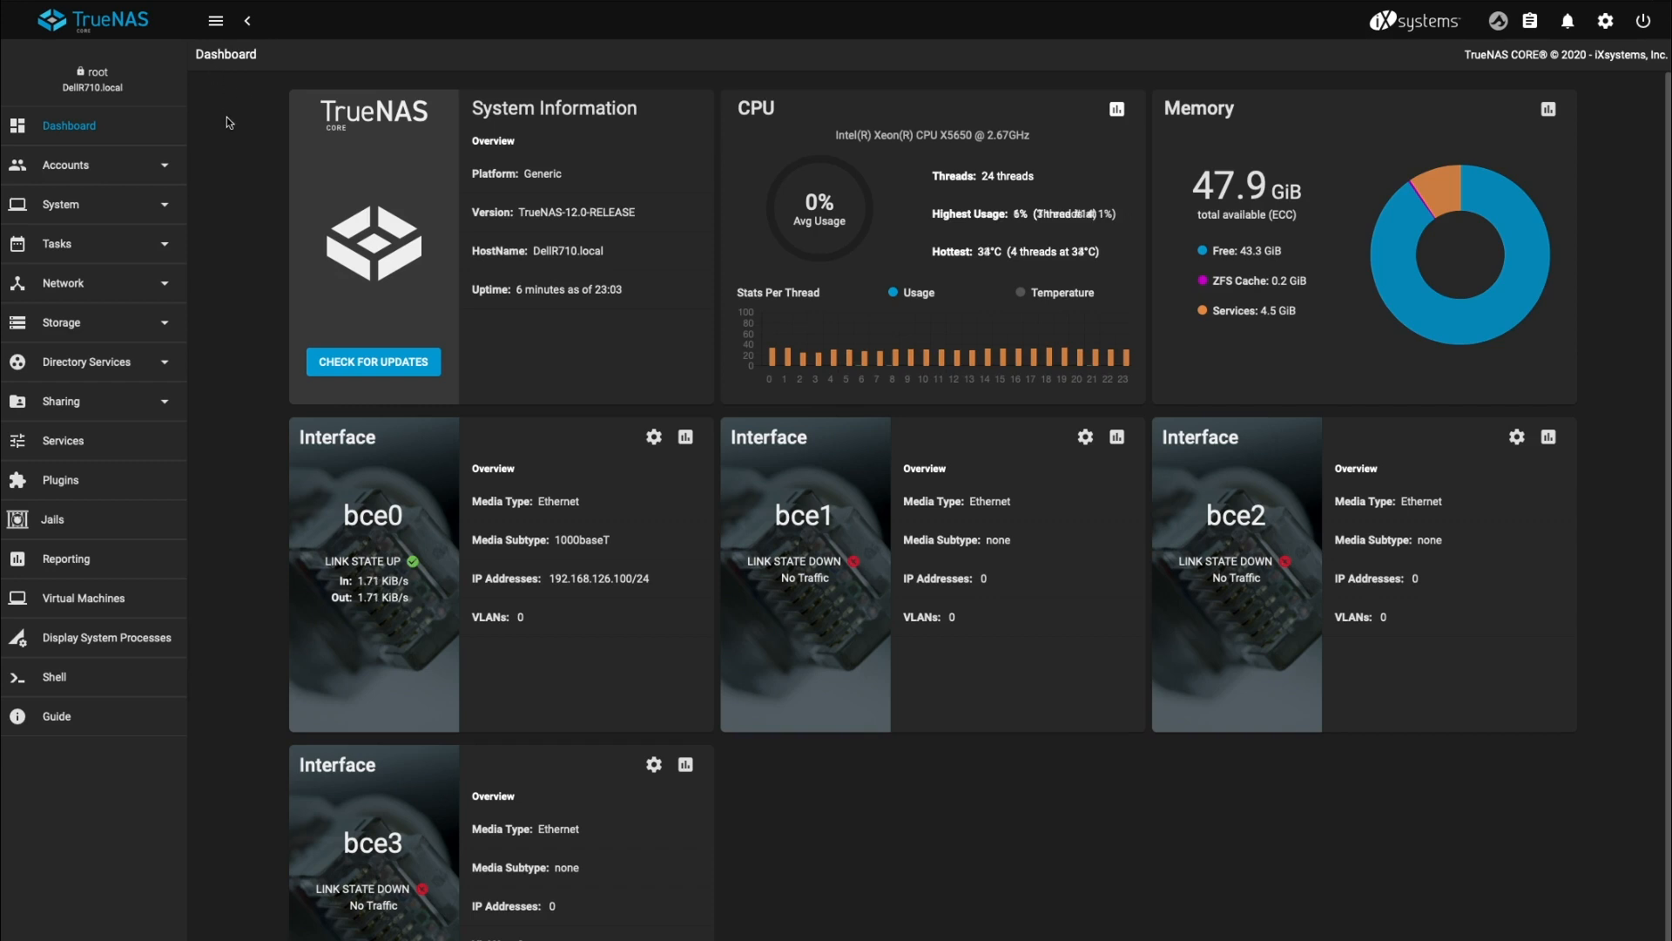
{"action": "mouse_move", "coordinate": [254, 315]}
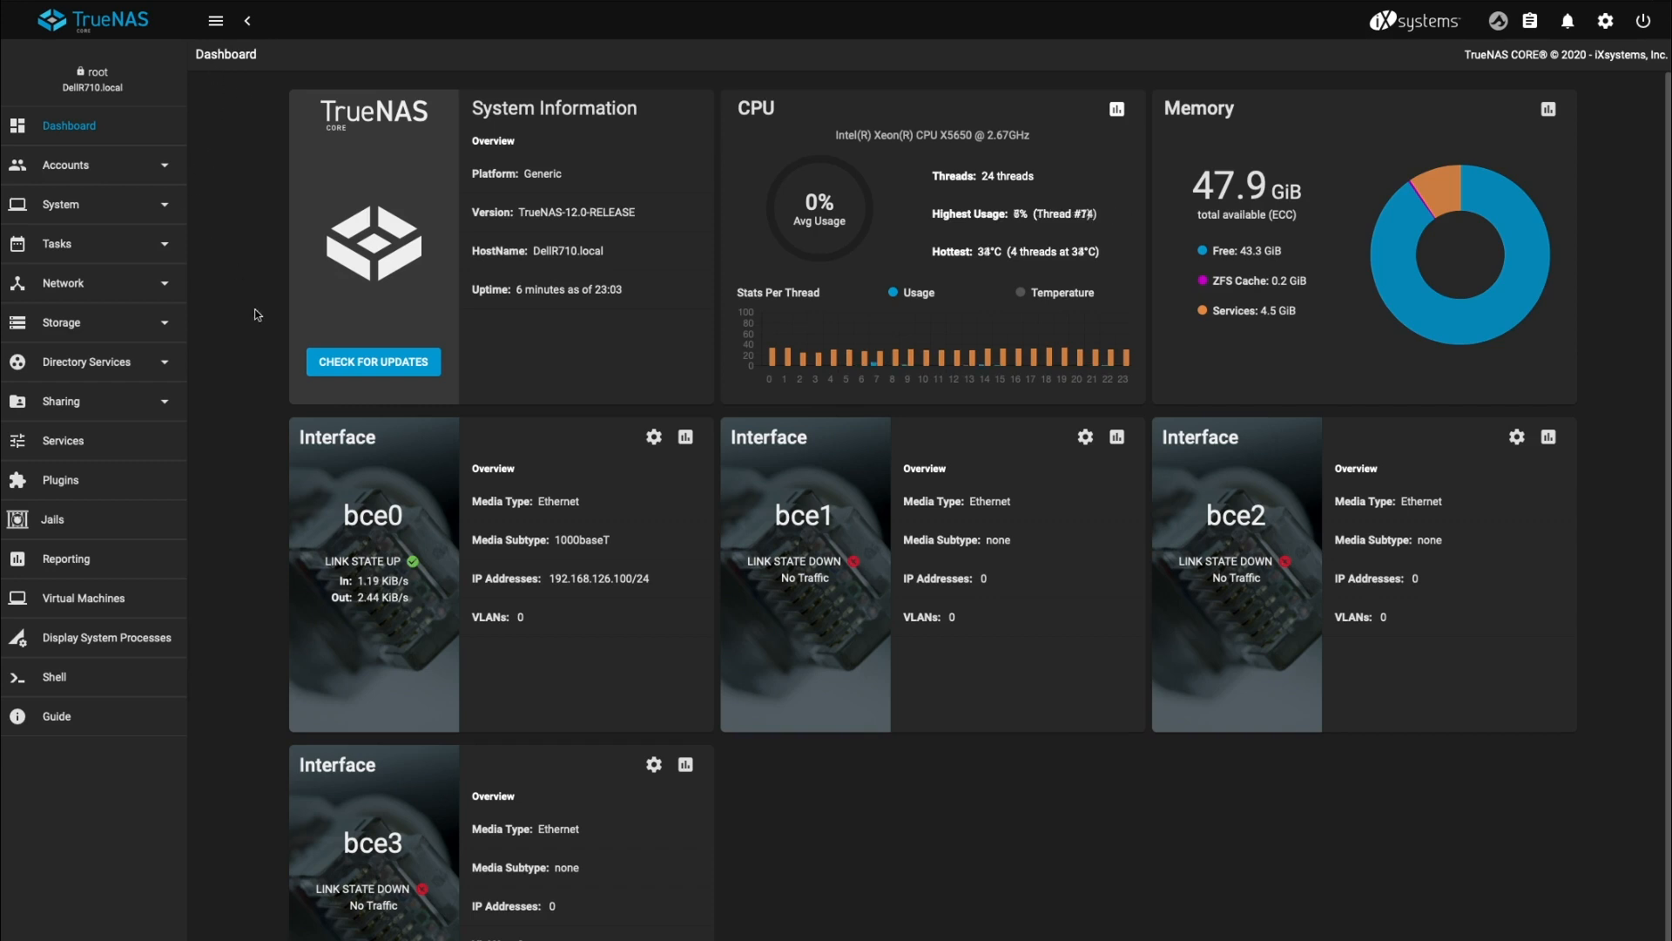
{"action": "left_click", "coordinate": [61, 323]}
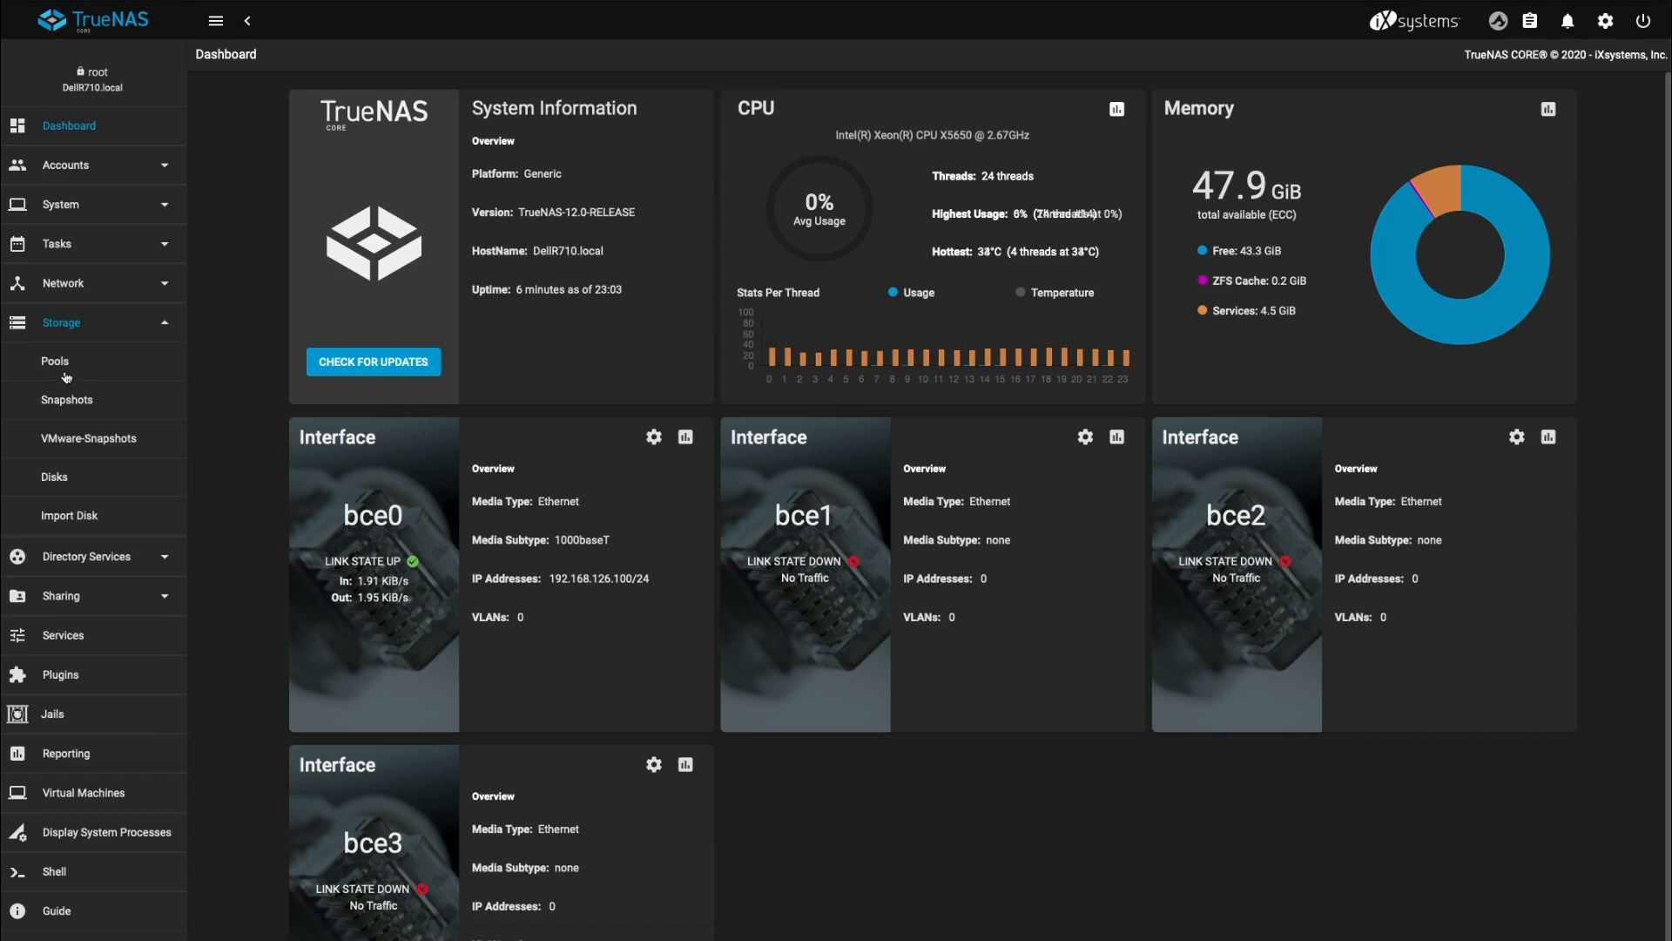
{"action": "left_click", "coordinate": [54, 477]}
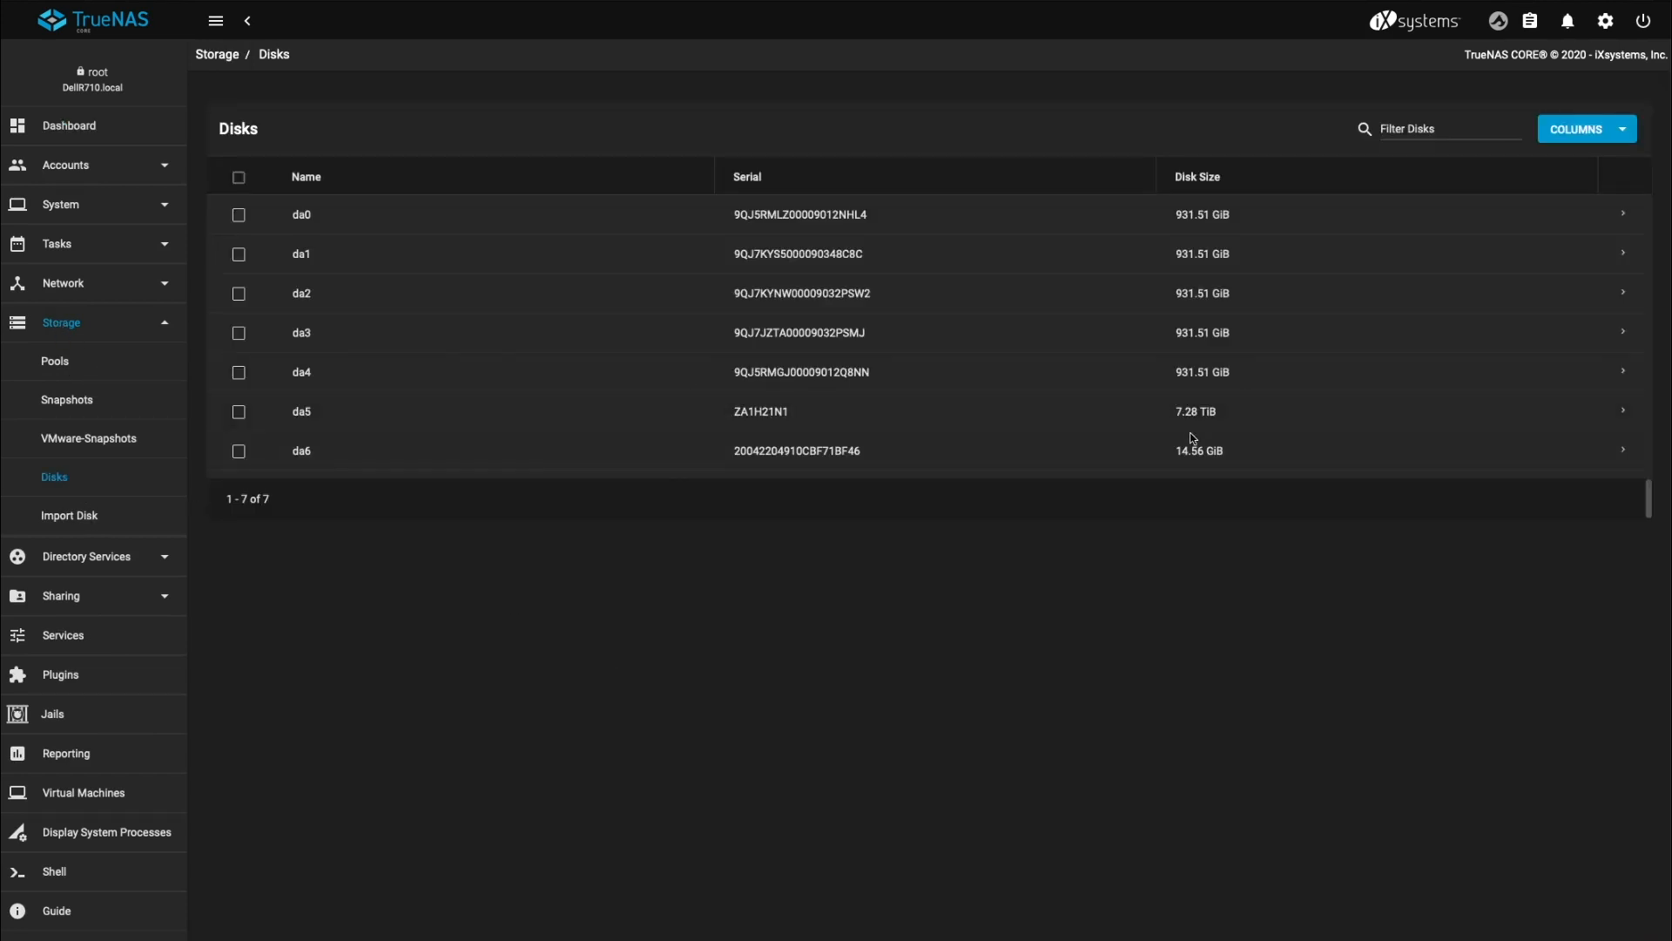
{"action": "double_click", "coordinate": [1195, 411]}
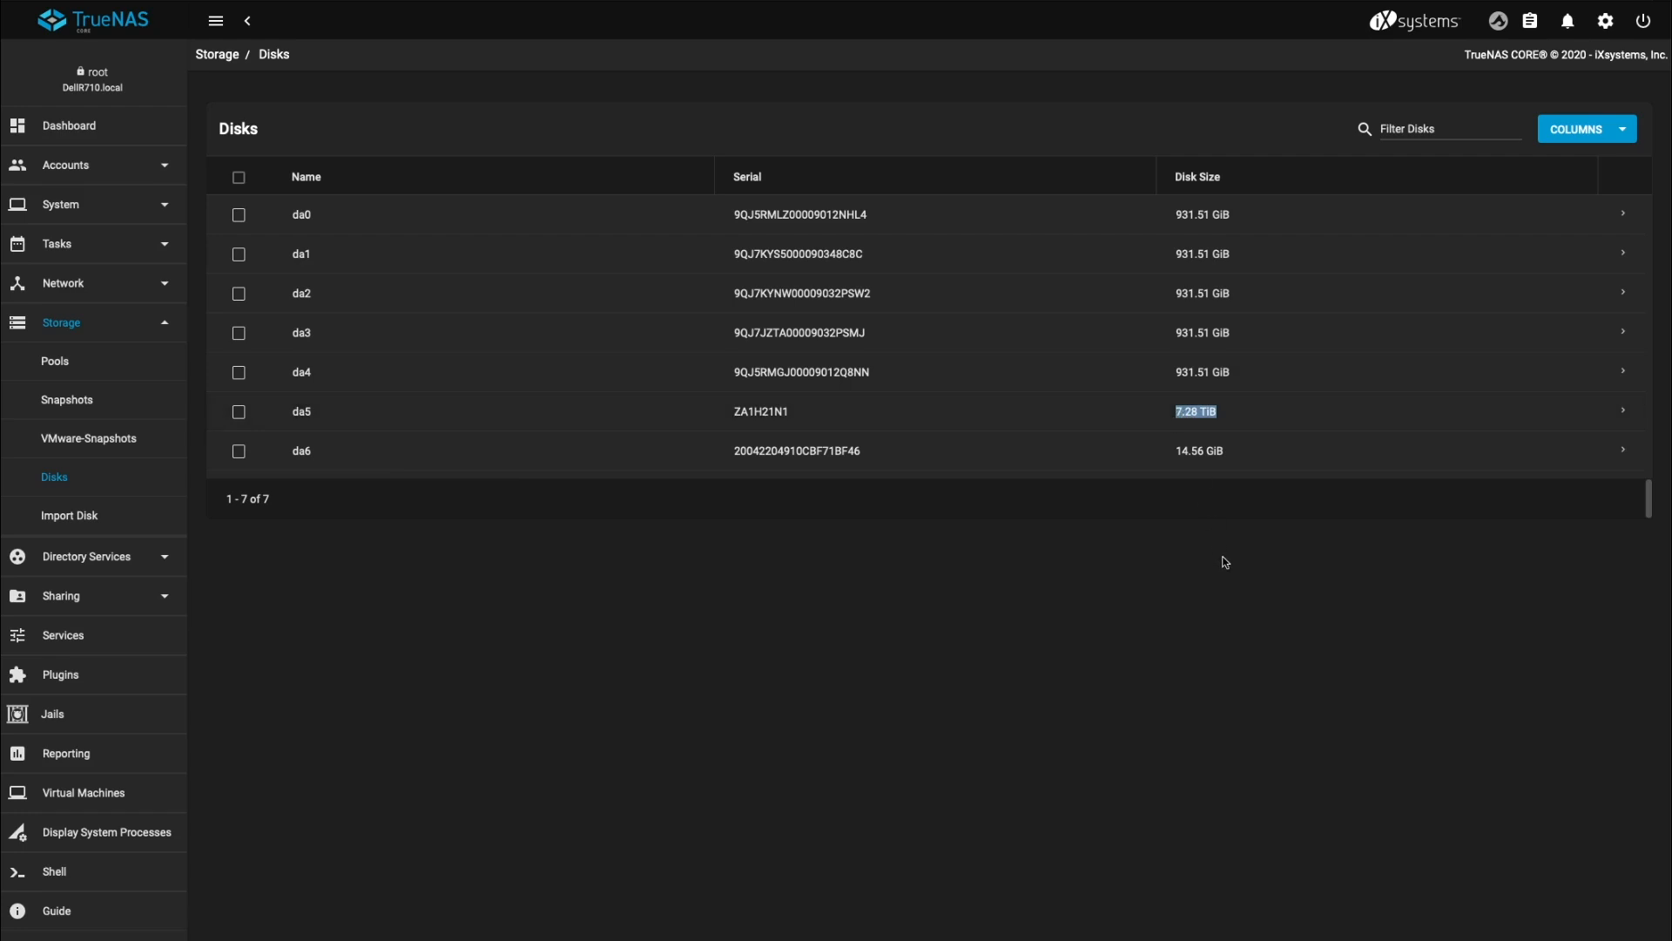
{"action": "mouse_move", "coordinate": [1232, 417]}
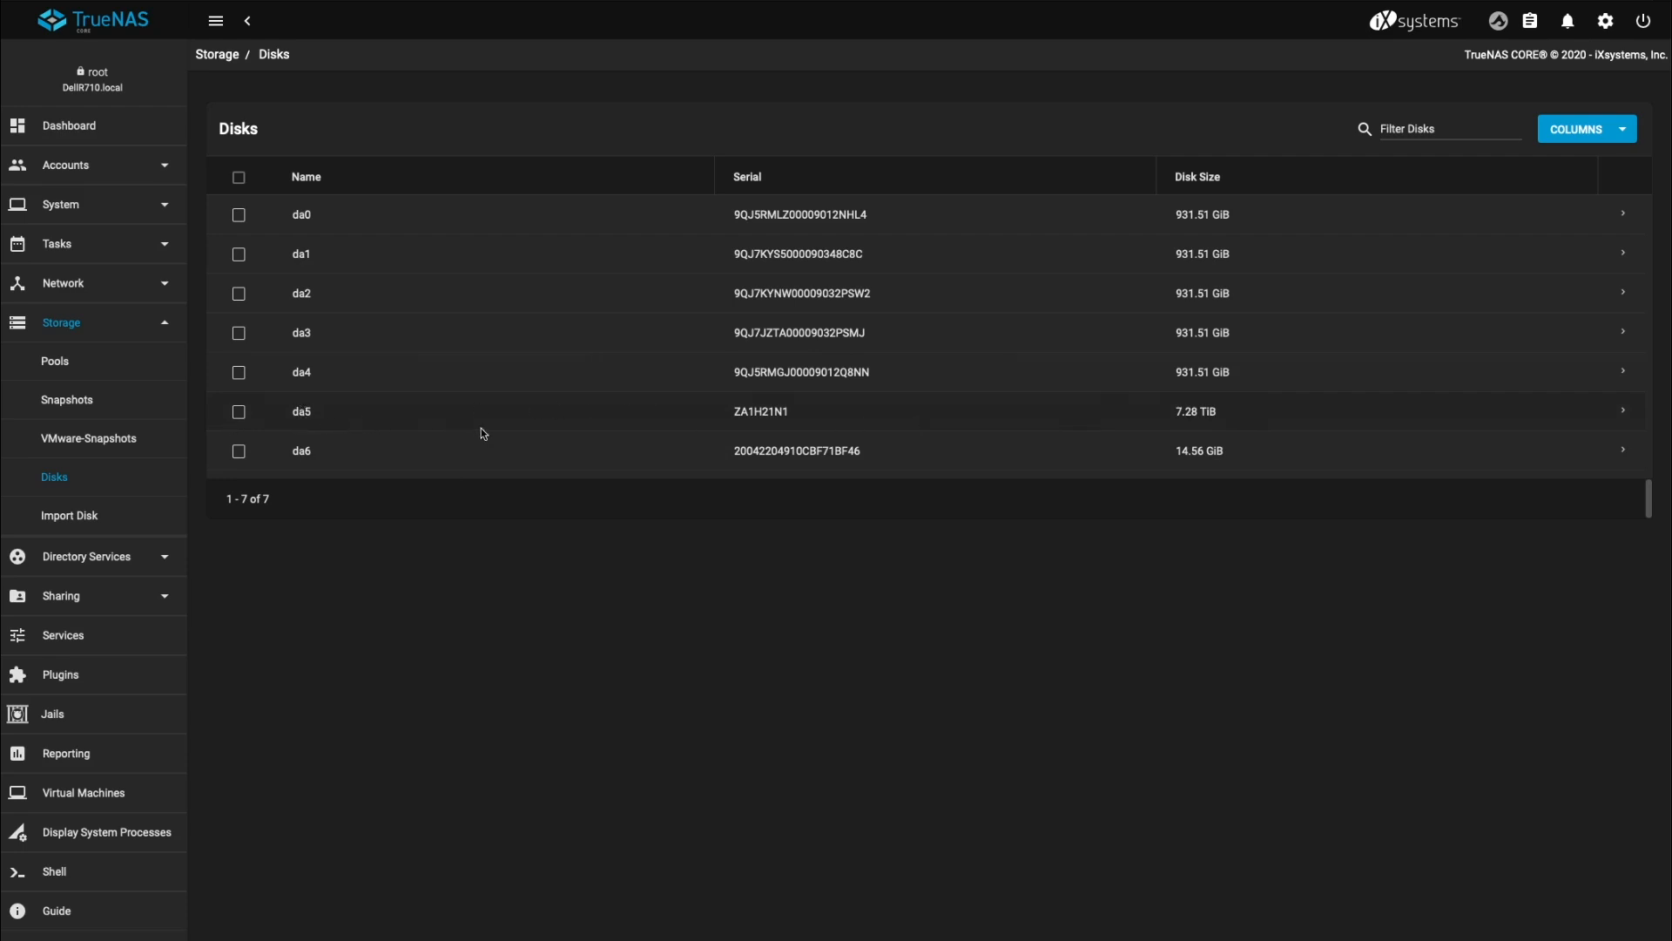
{"action": "mouse_move", "coordinate": [869, 410]}
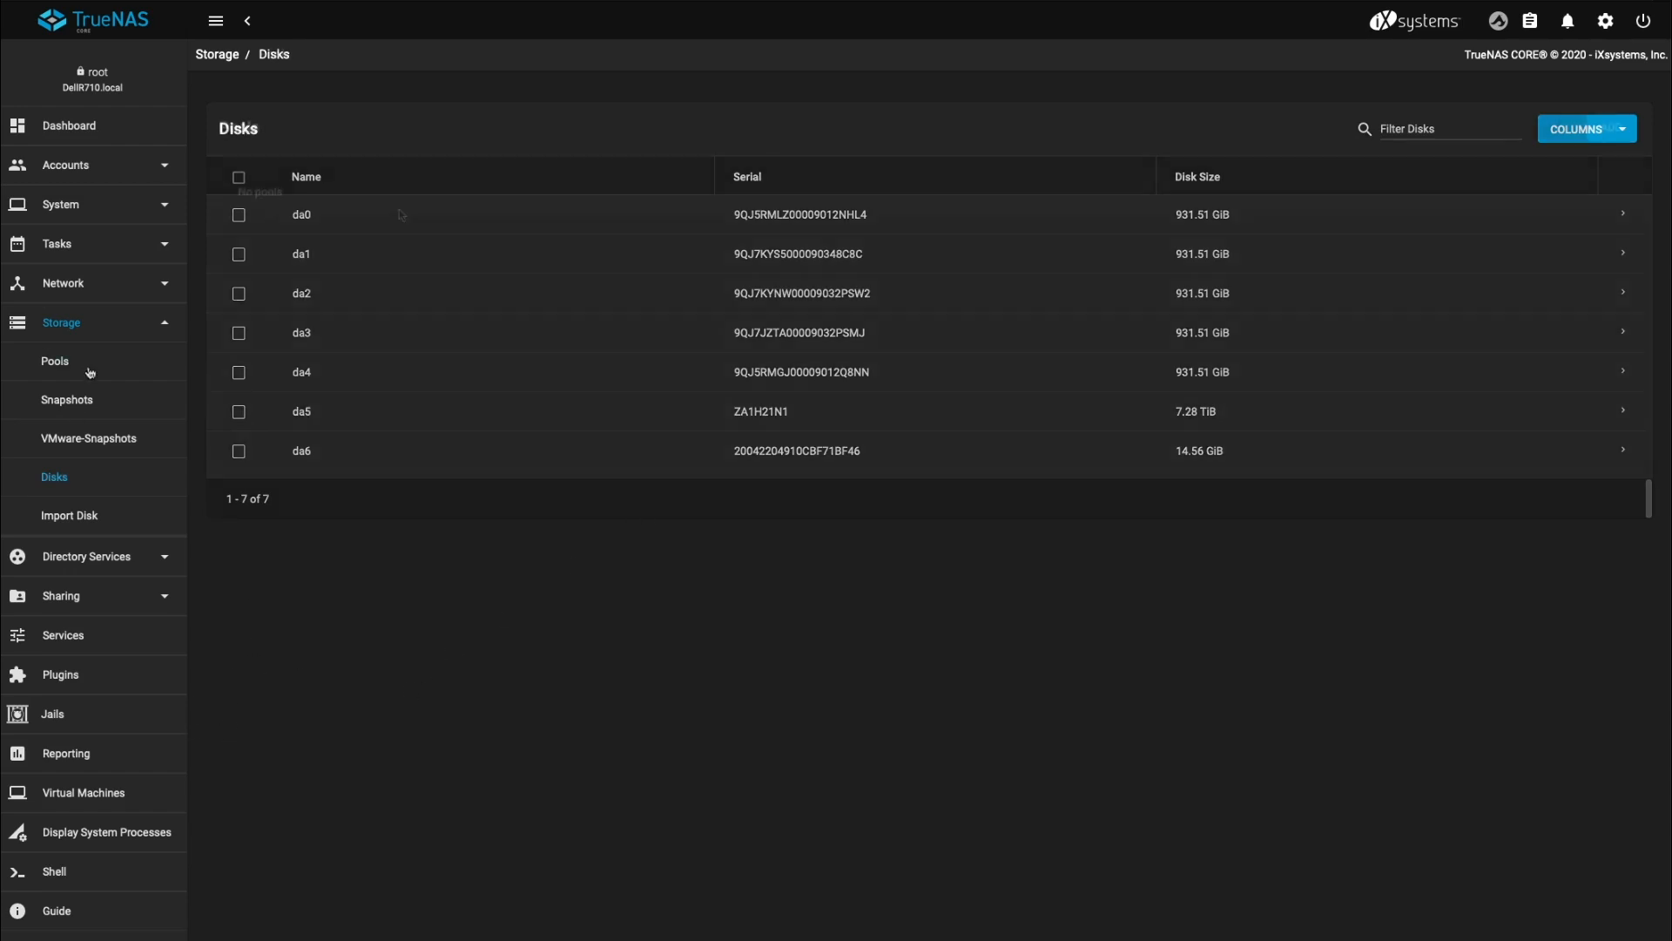
Step: From Storage > Pools, import the existing StorageDrive pool without disk decryption so it shows ONLINE
{"action": "left_click", "coordinate": [54, 361]}
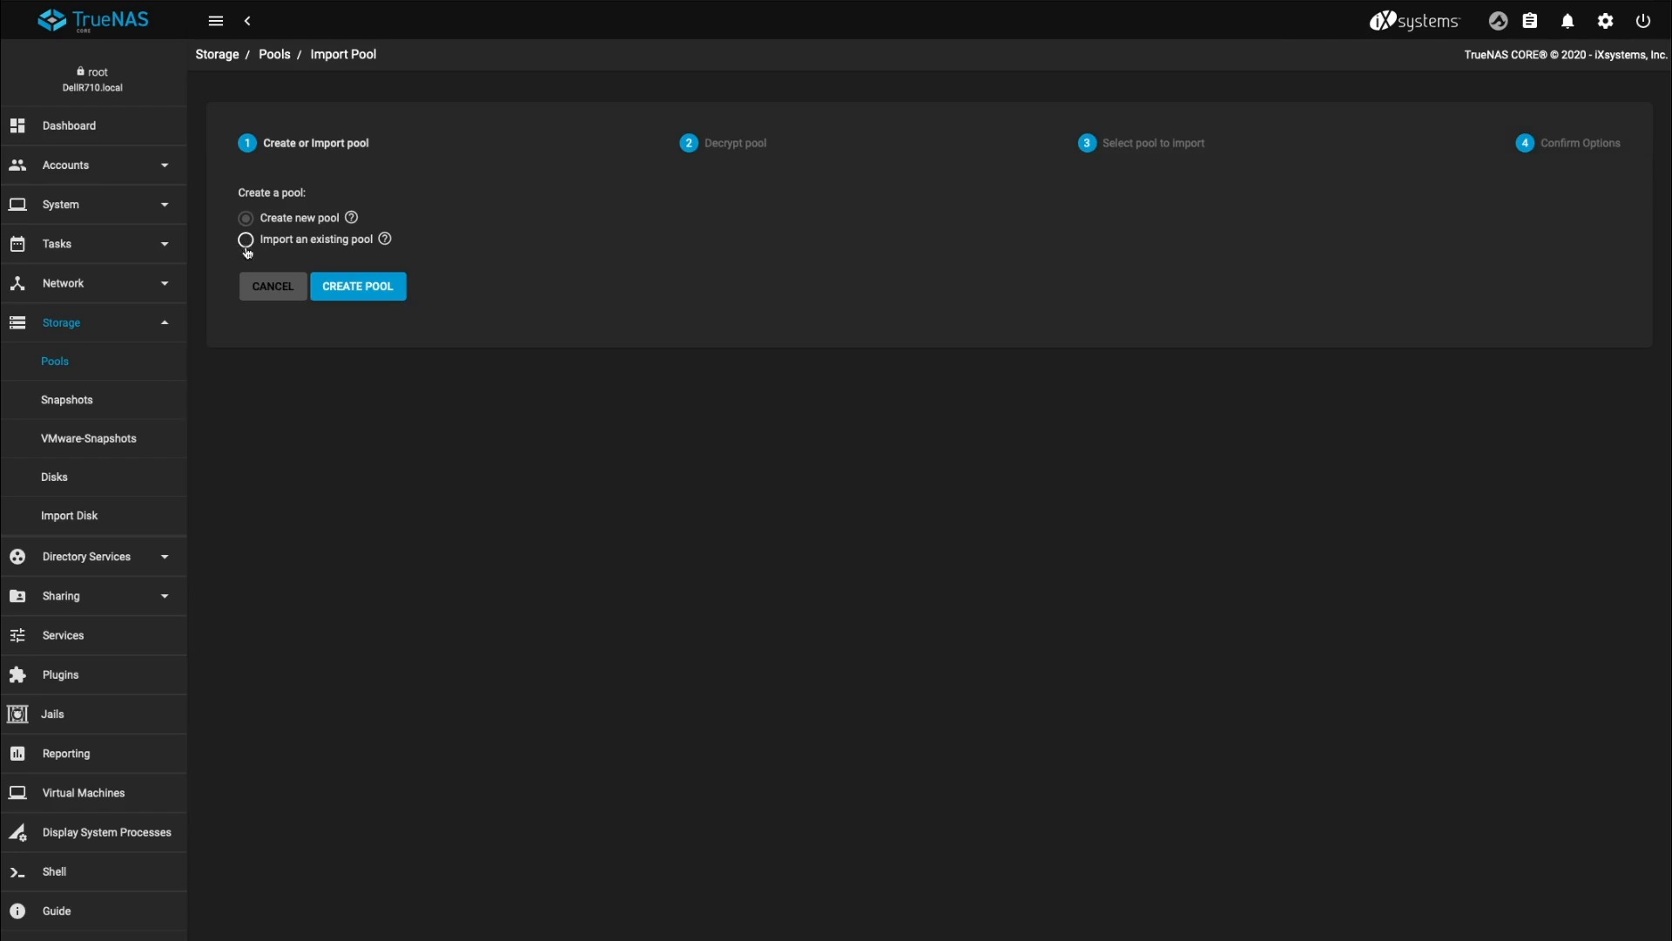
{"action": "left_click", "coordinate": [245, 242]}
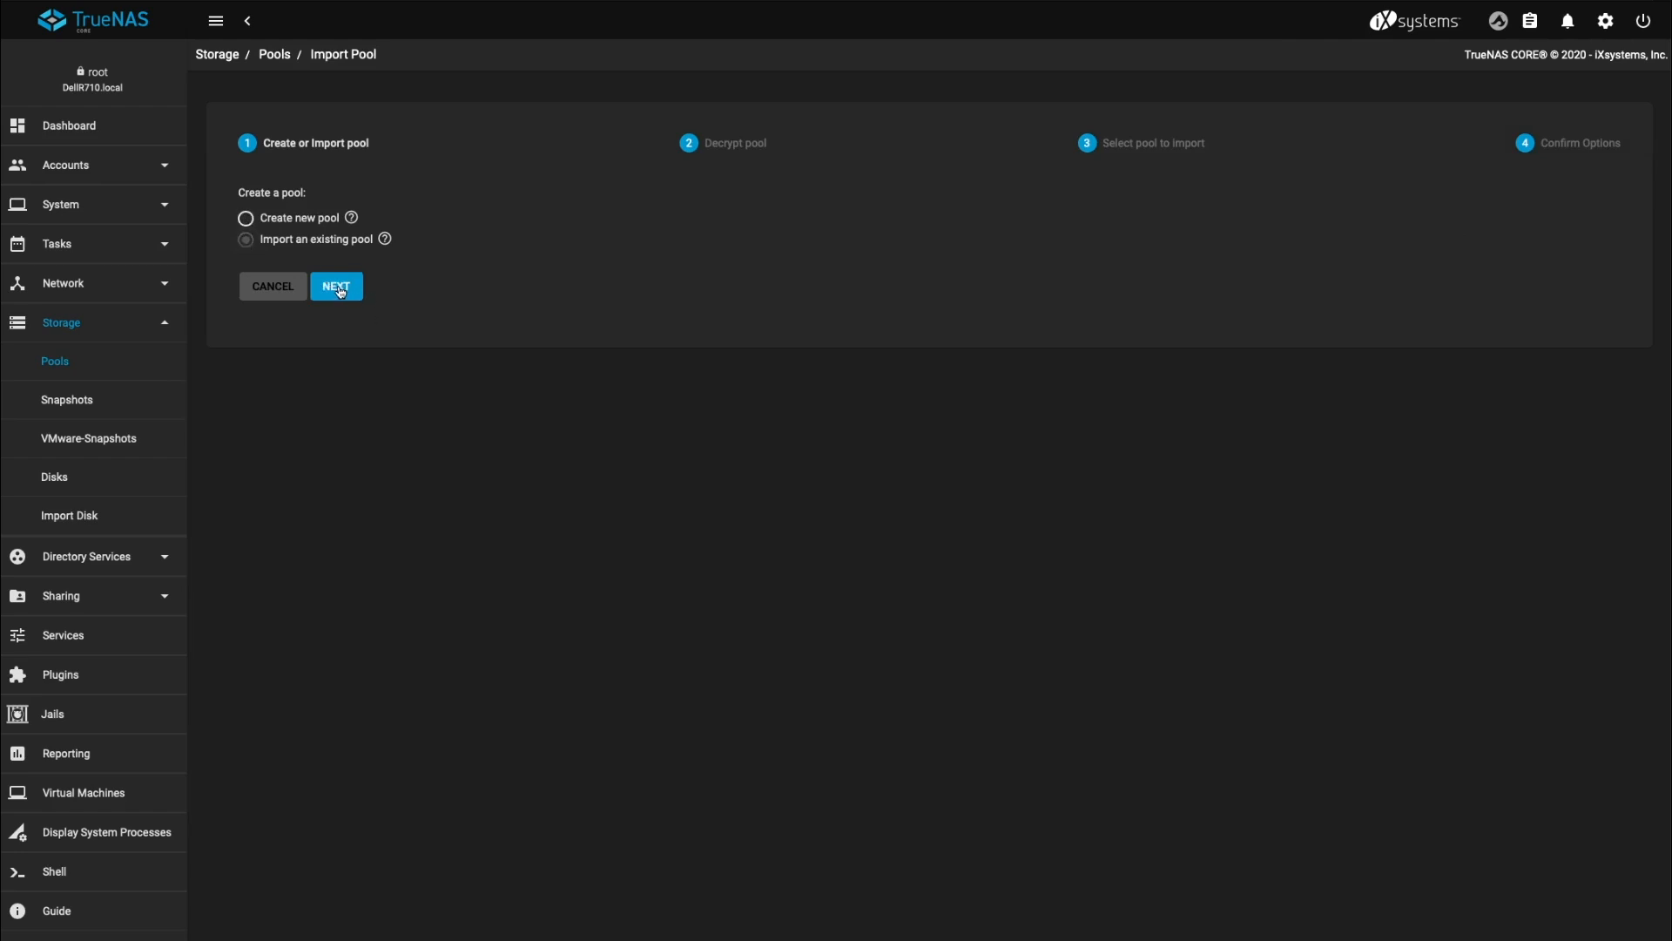
{"action": "left_click", "coordinate": [336, 285]}
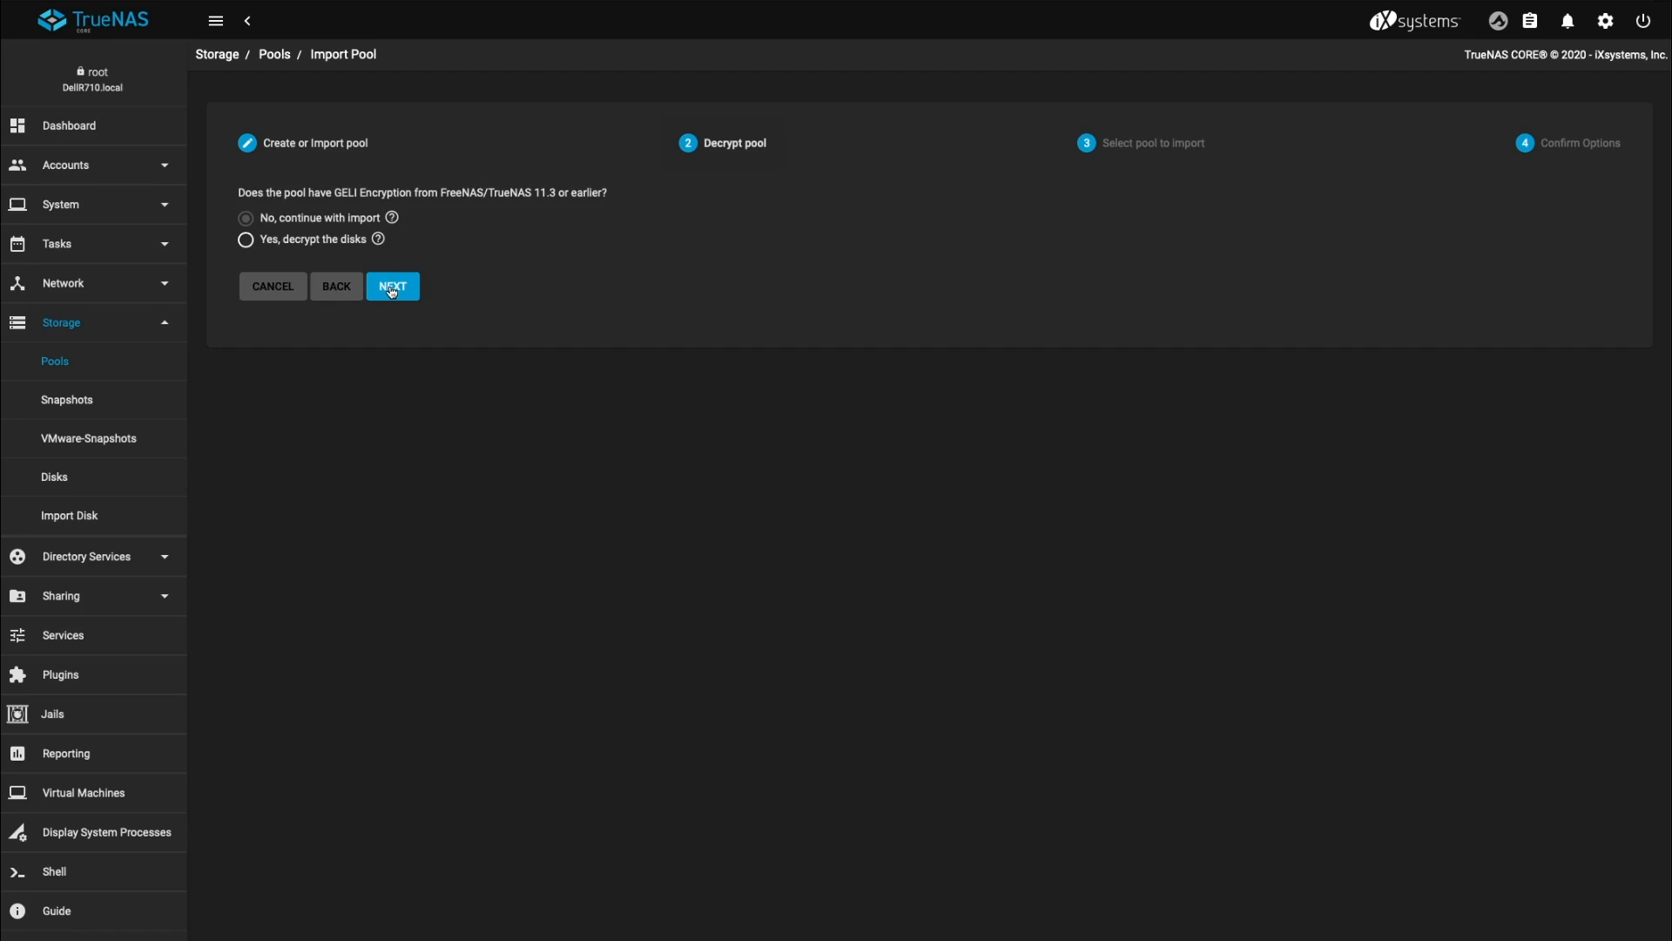
{"action": "left_click", "coordinate": [392, 285]}
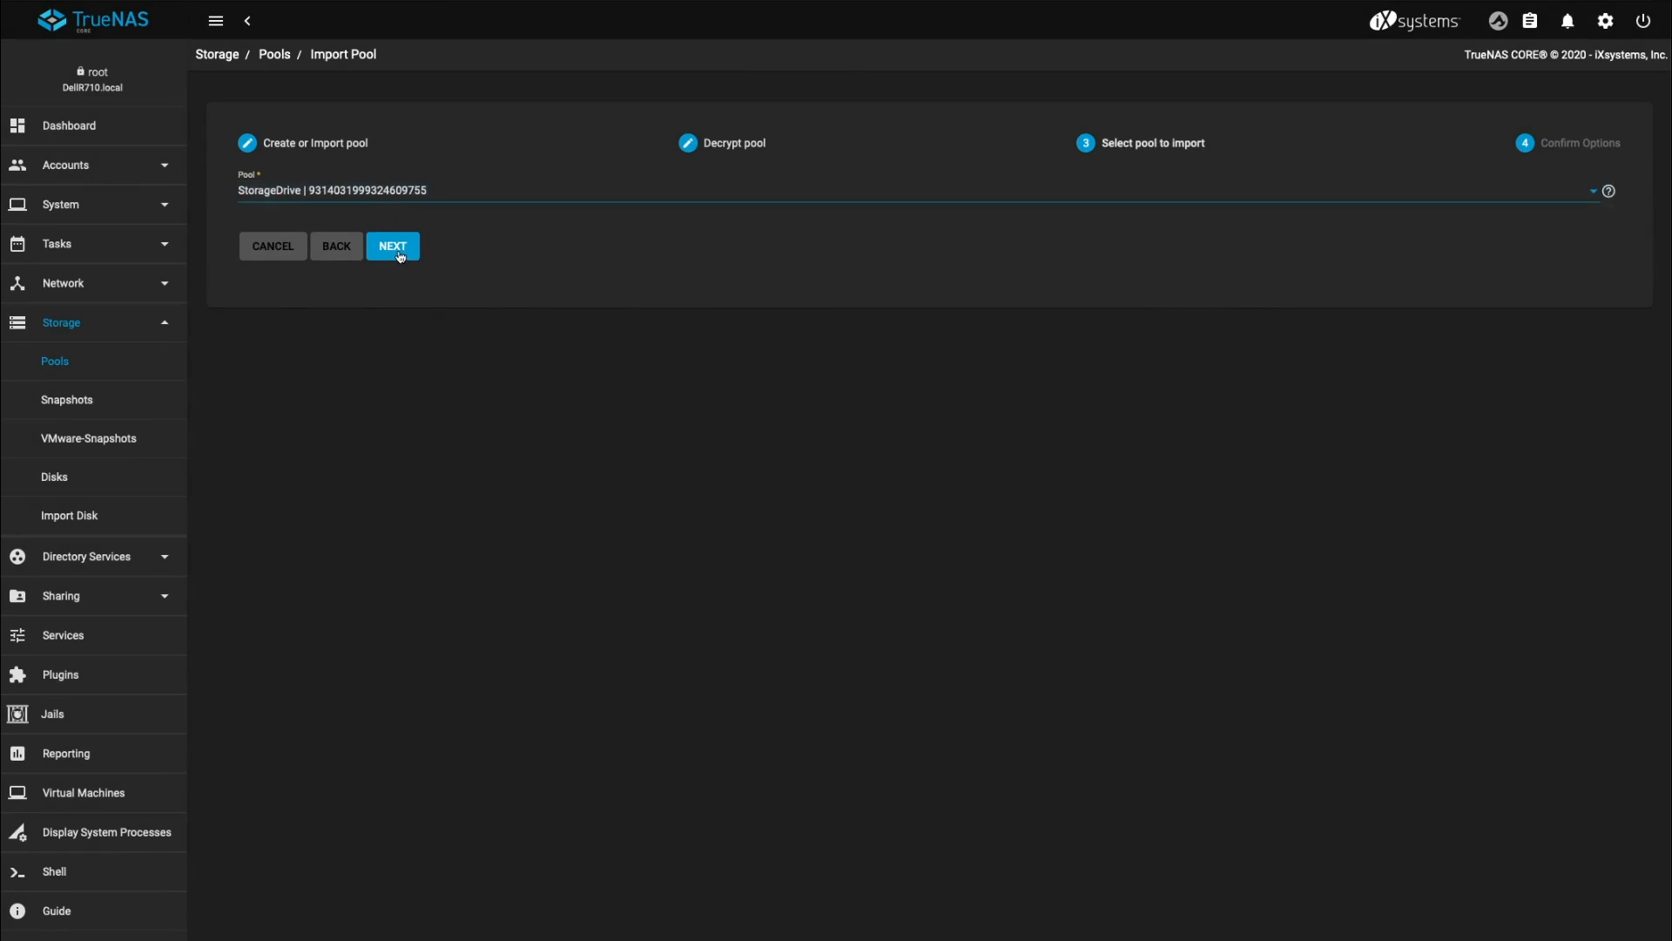
{"action": "left_click", "coordinate": [392, 245]}
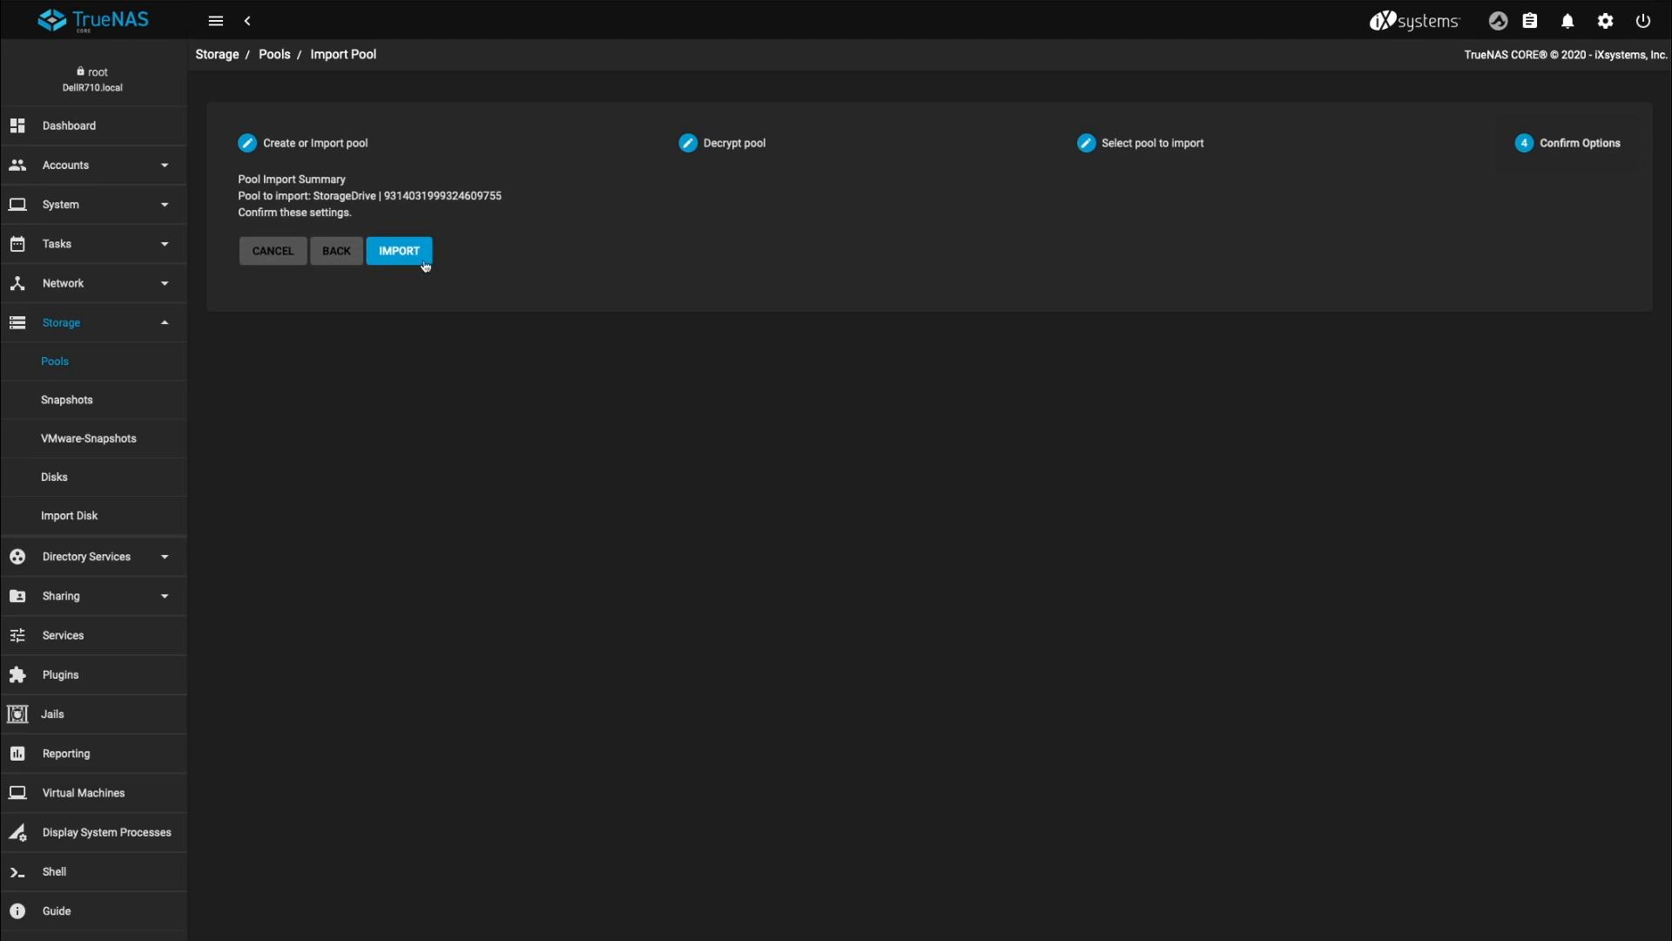
{"action": "mouse_move", "coordinate": [256, 218]}
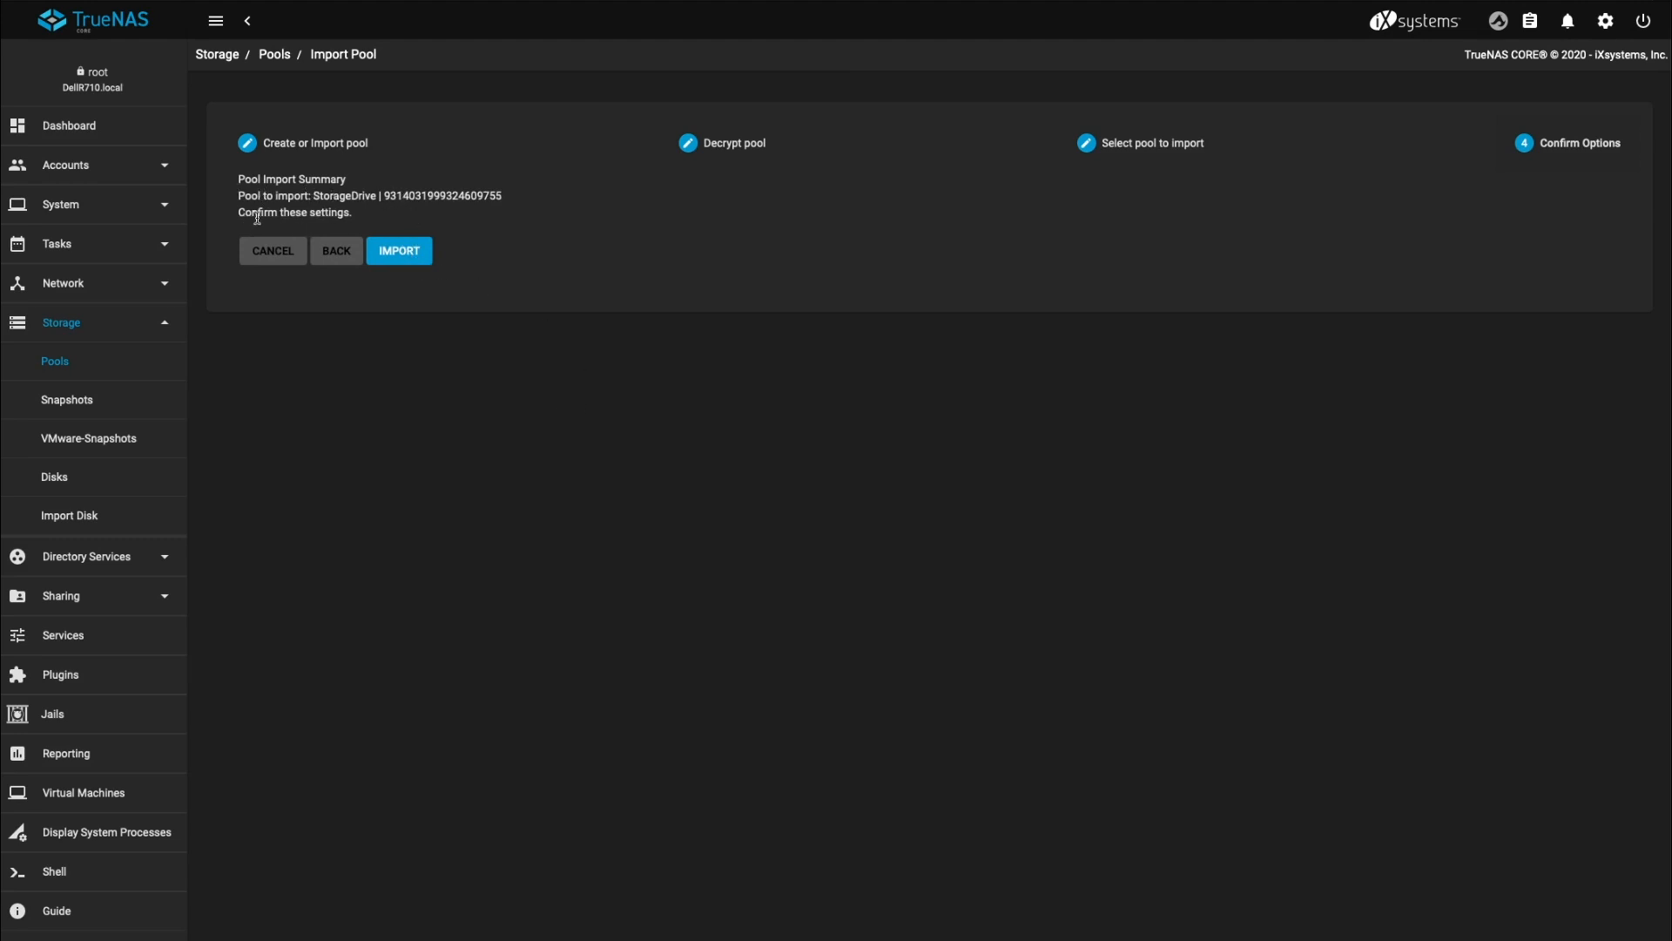
{"action": "left_click", "coordinate": [397, 251]}
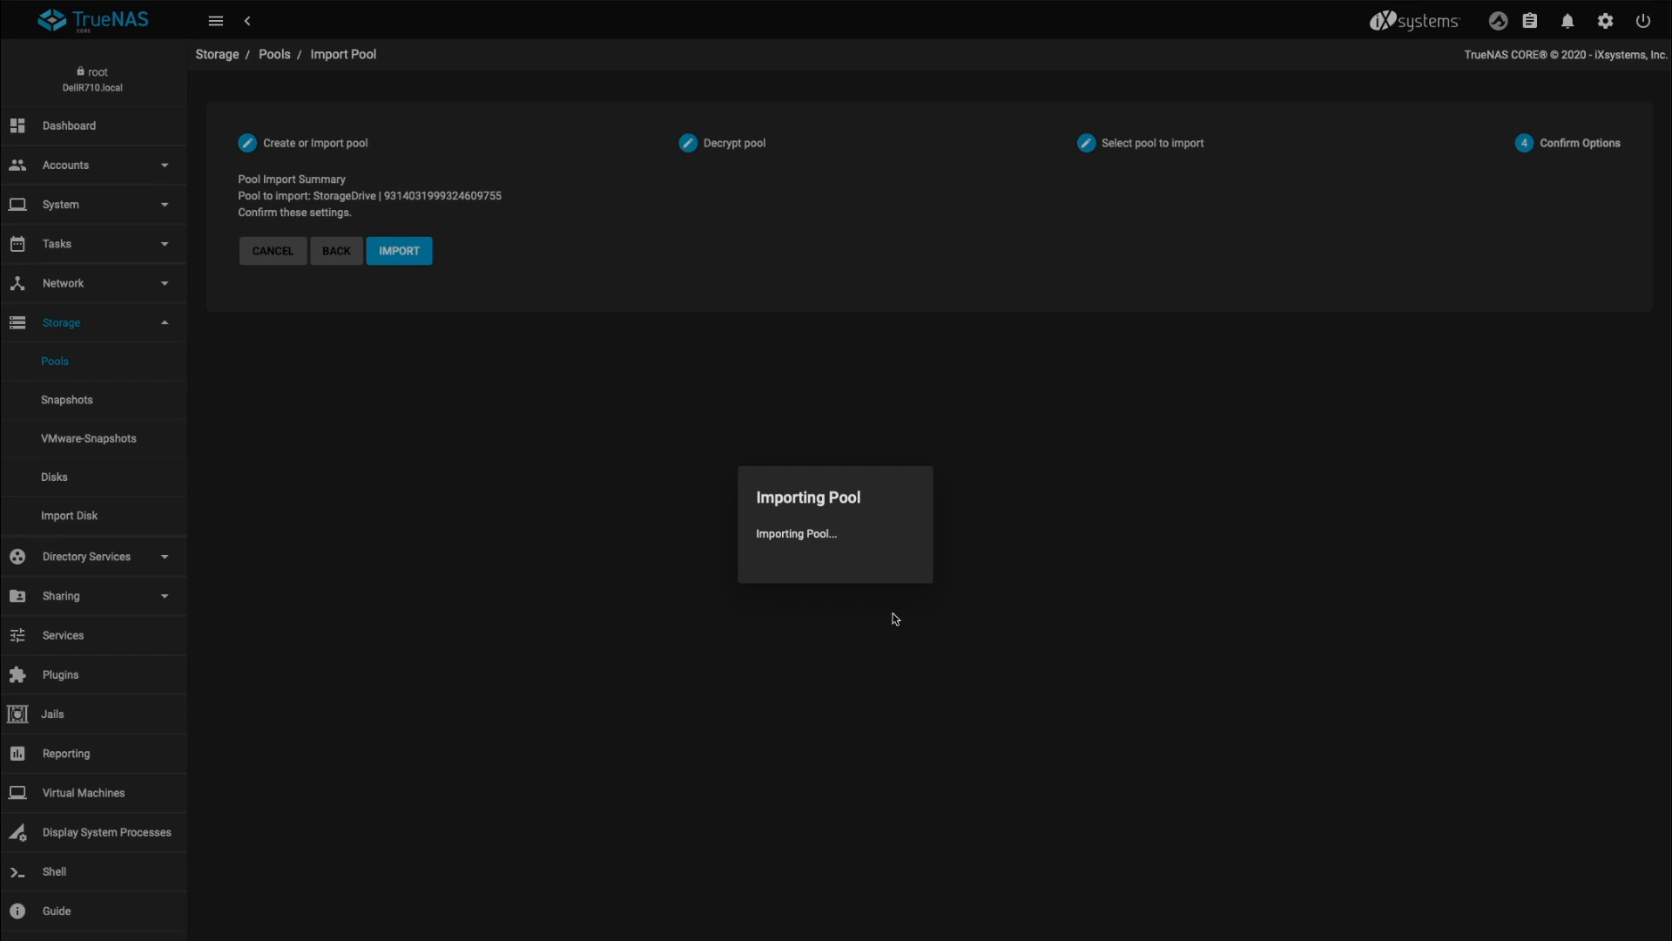
{"action": "left_click", "coordinate": [397, 251]}
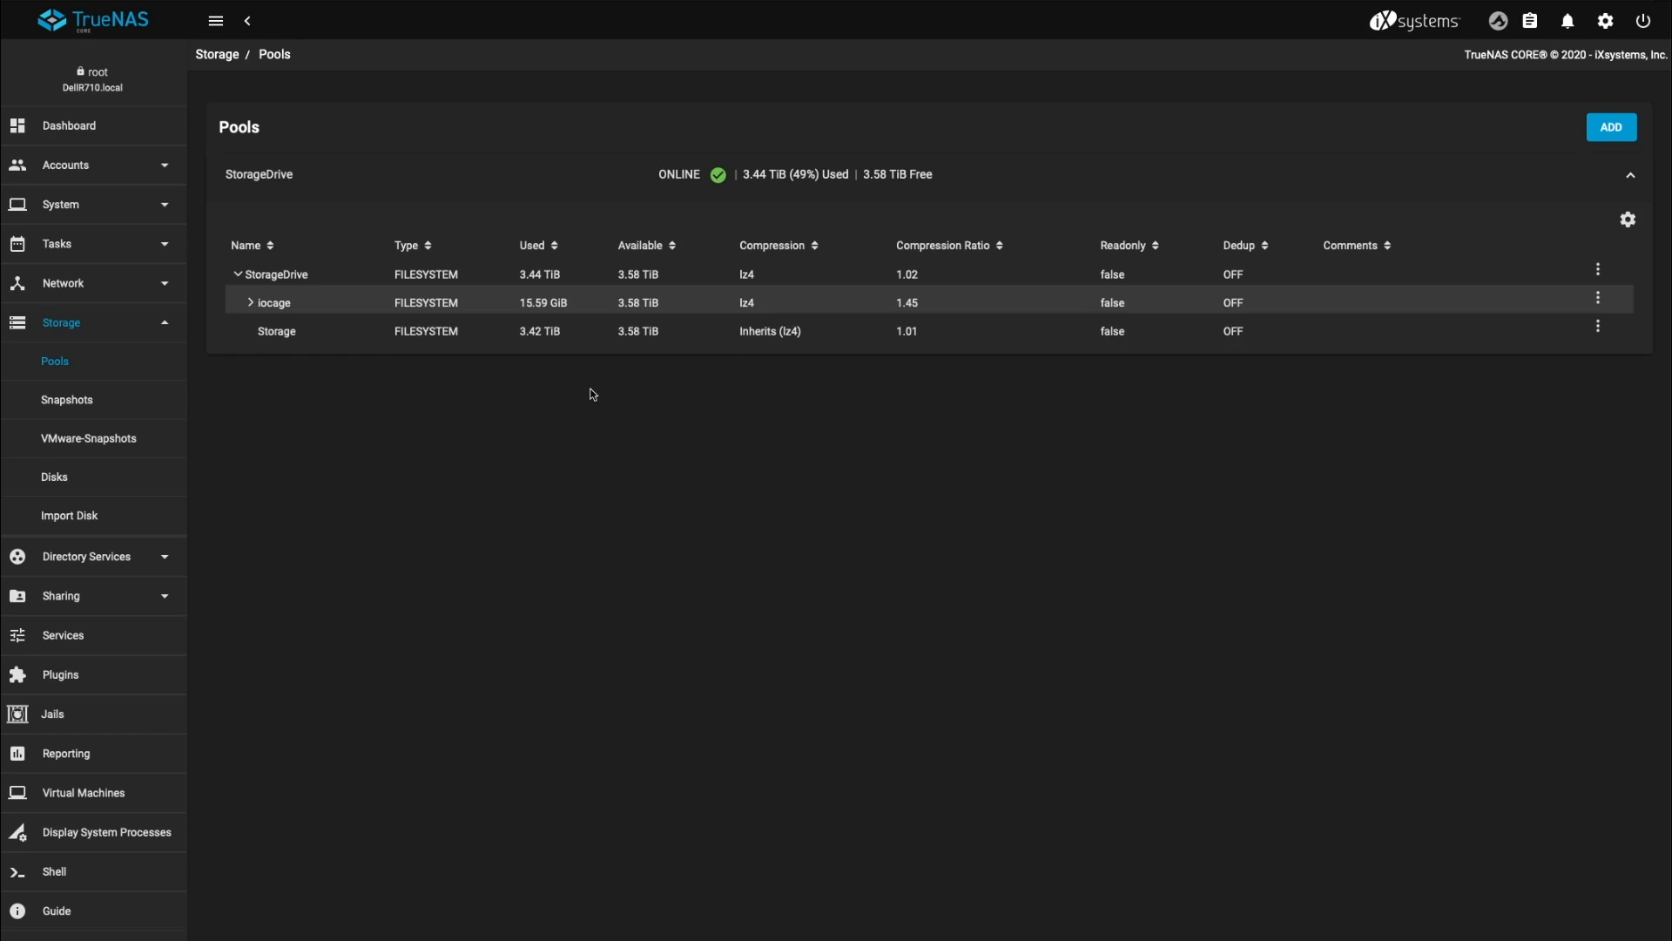
{"action": "left_click", "coordinate": [523, 331]}
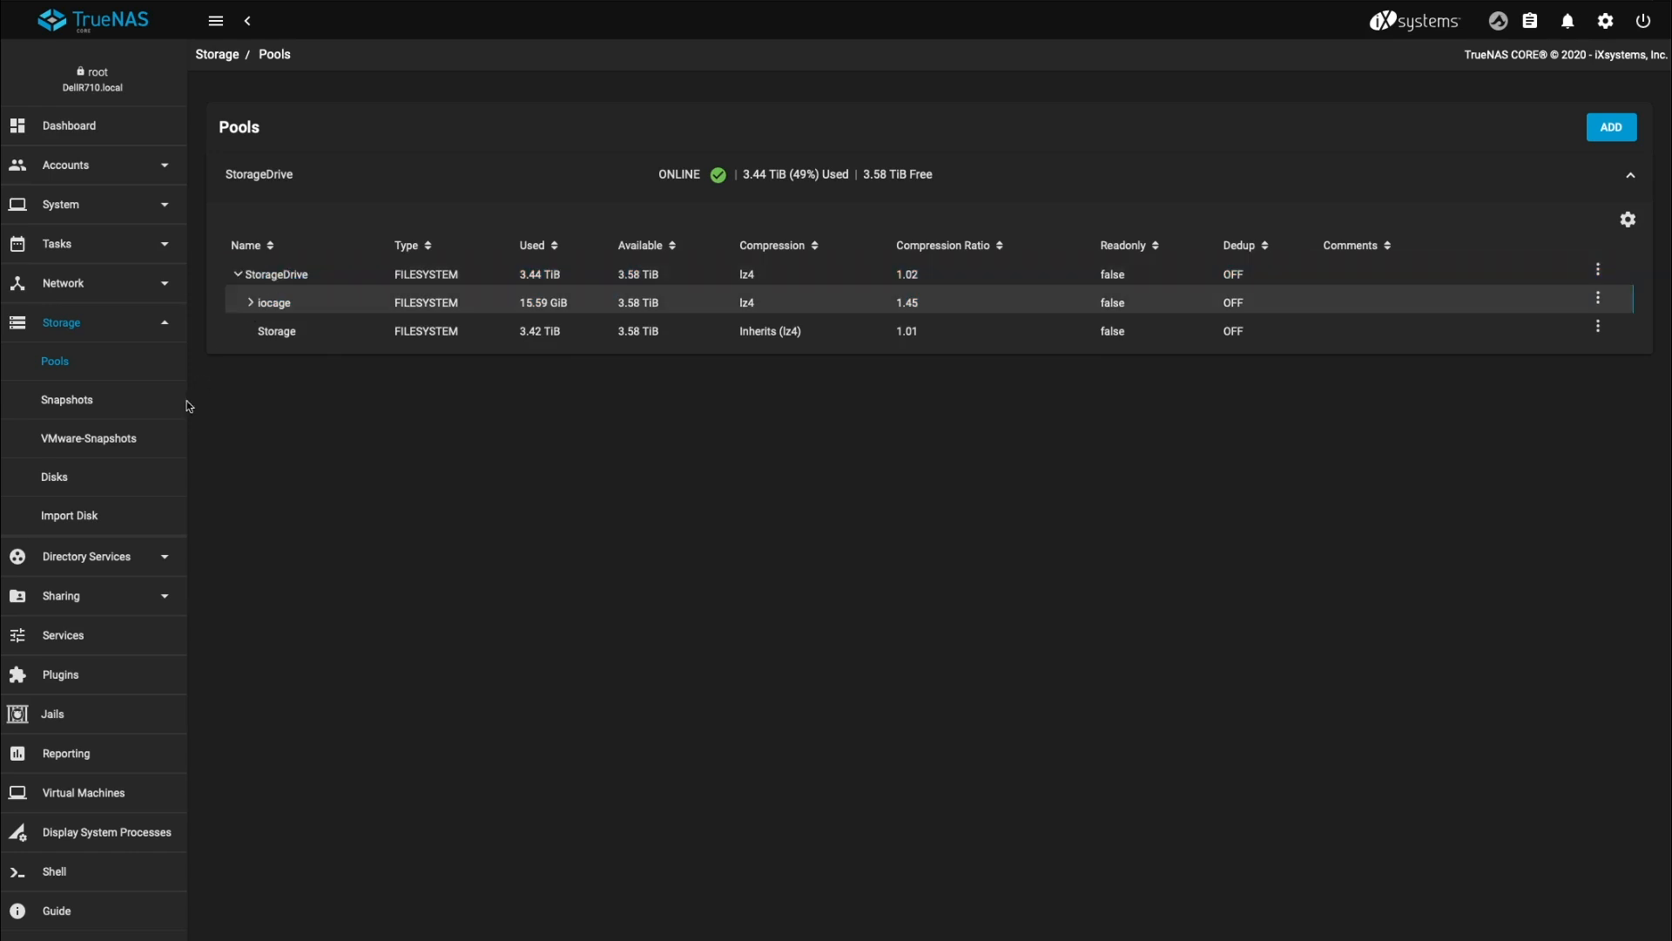
{"action": "mouse_move", "coordinate": [507, 512]}
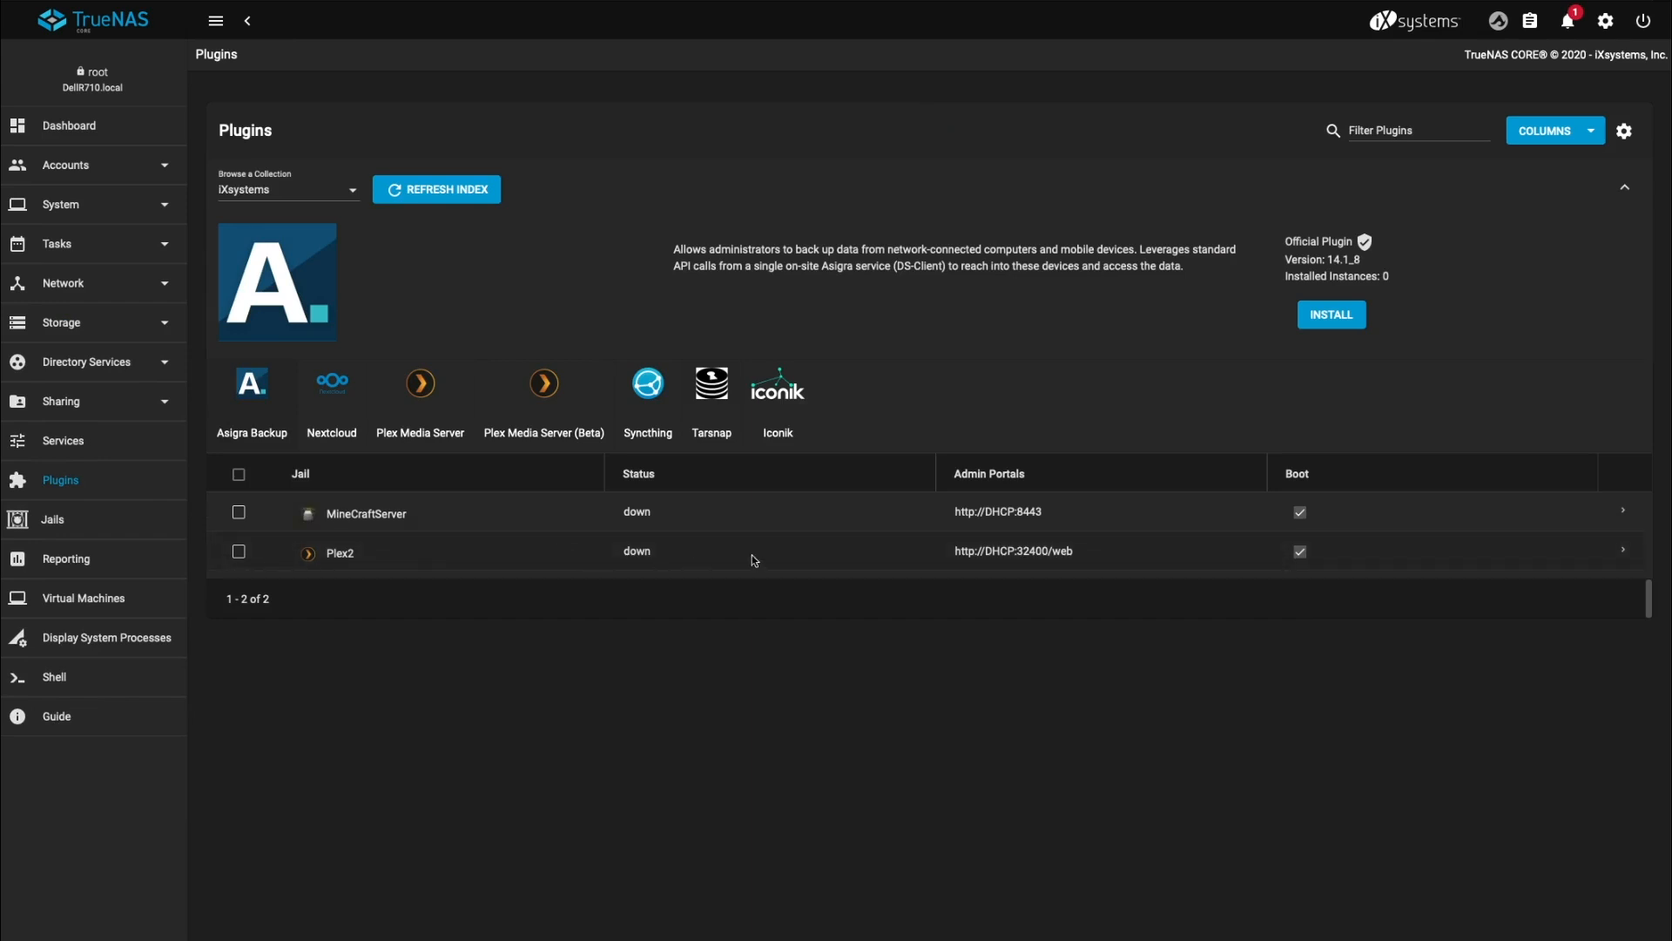
{"action": "mouse_move", "coordinate": [1148, 577]}
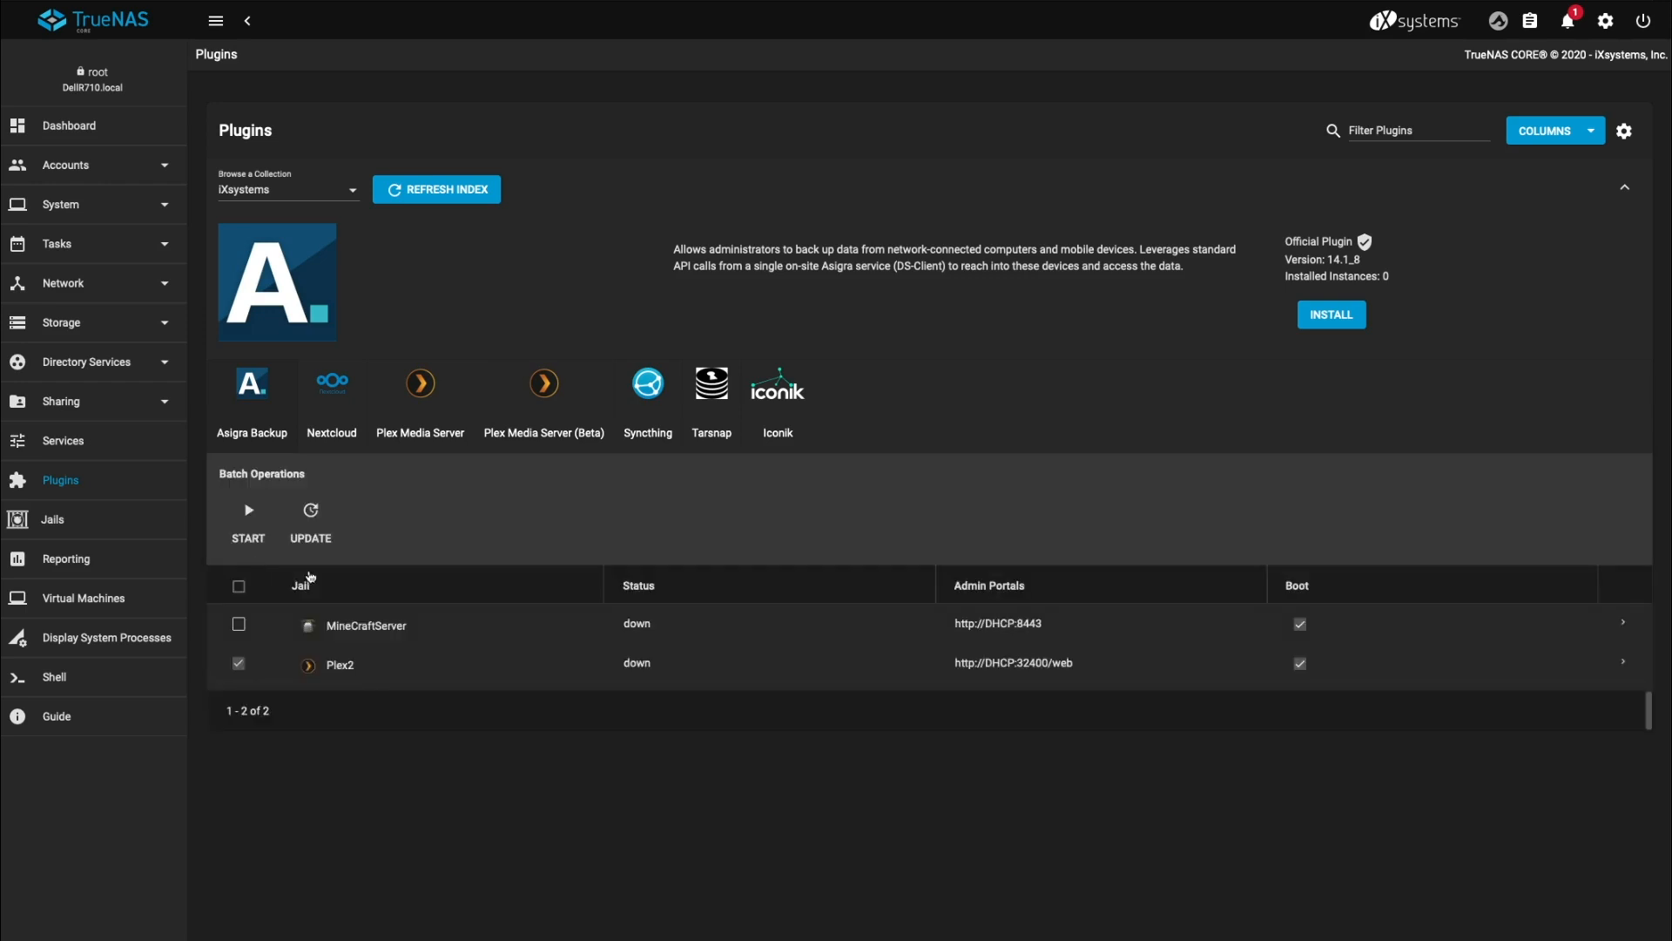
Step: Start the Plex2 plugin jail, then head to the Sharing section
{"action": "left_click", "coordinate": [245, 518]}
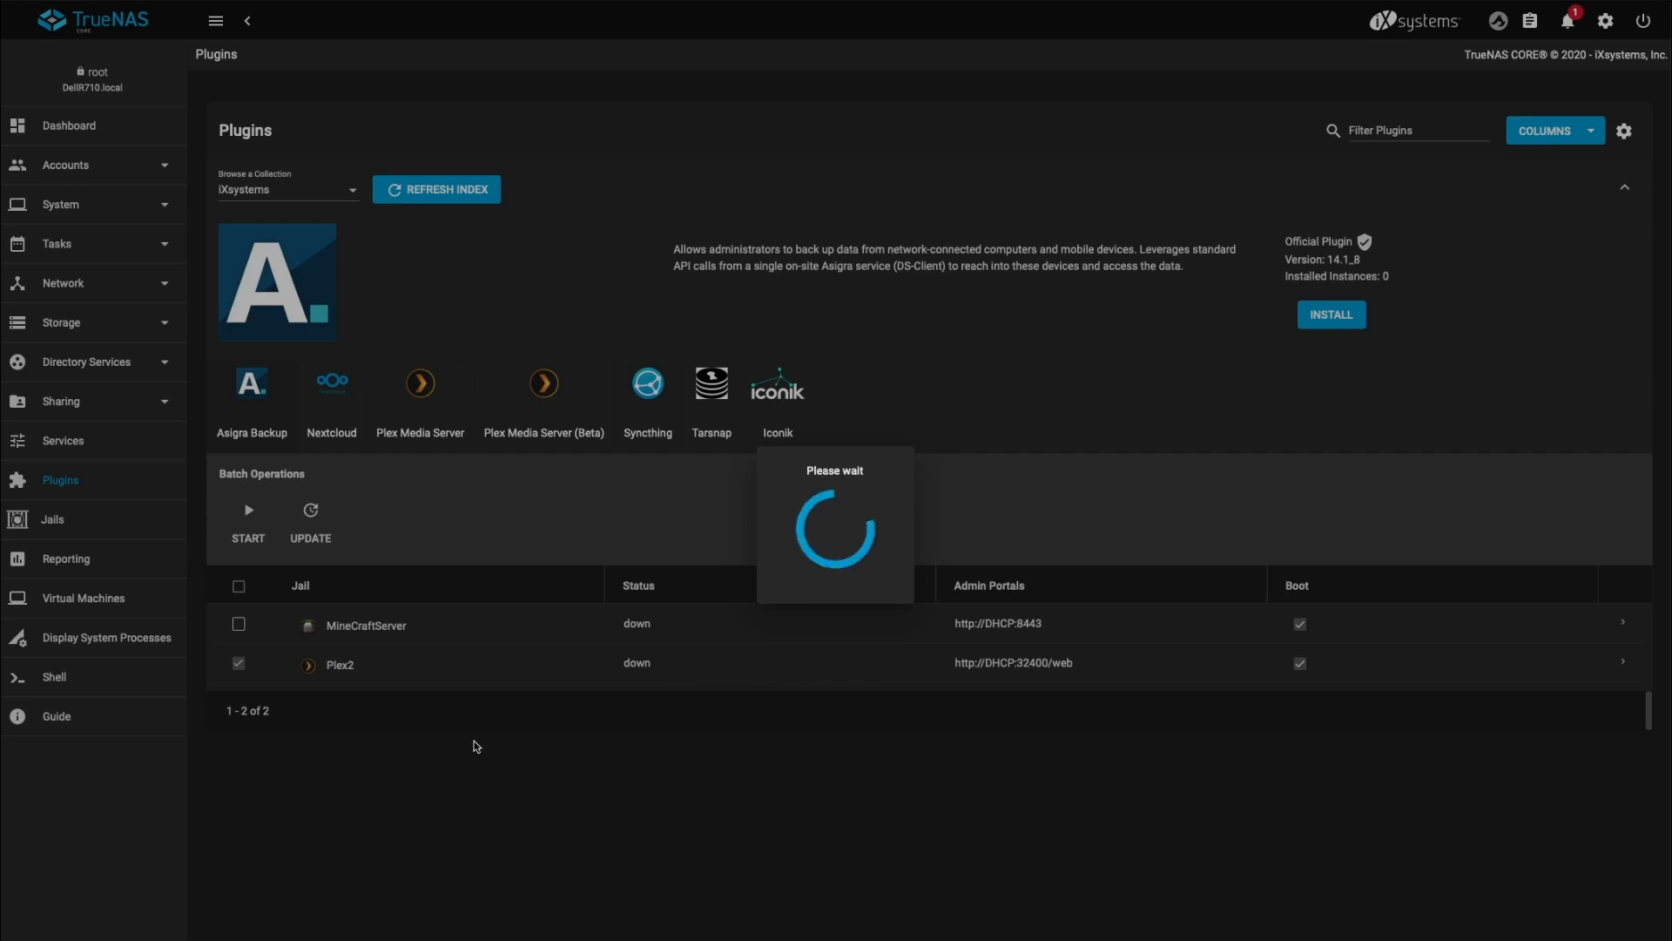
{"action": "left_click", "coordinate": [247, 510]}
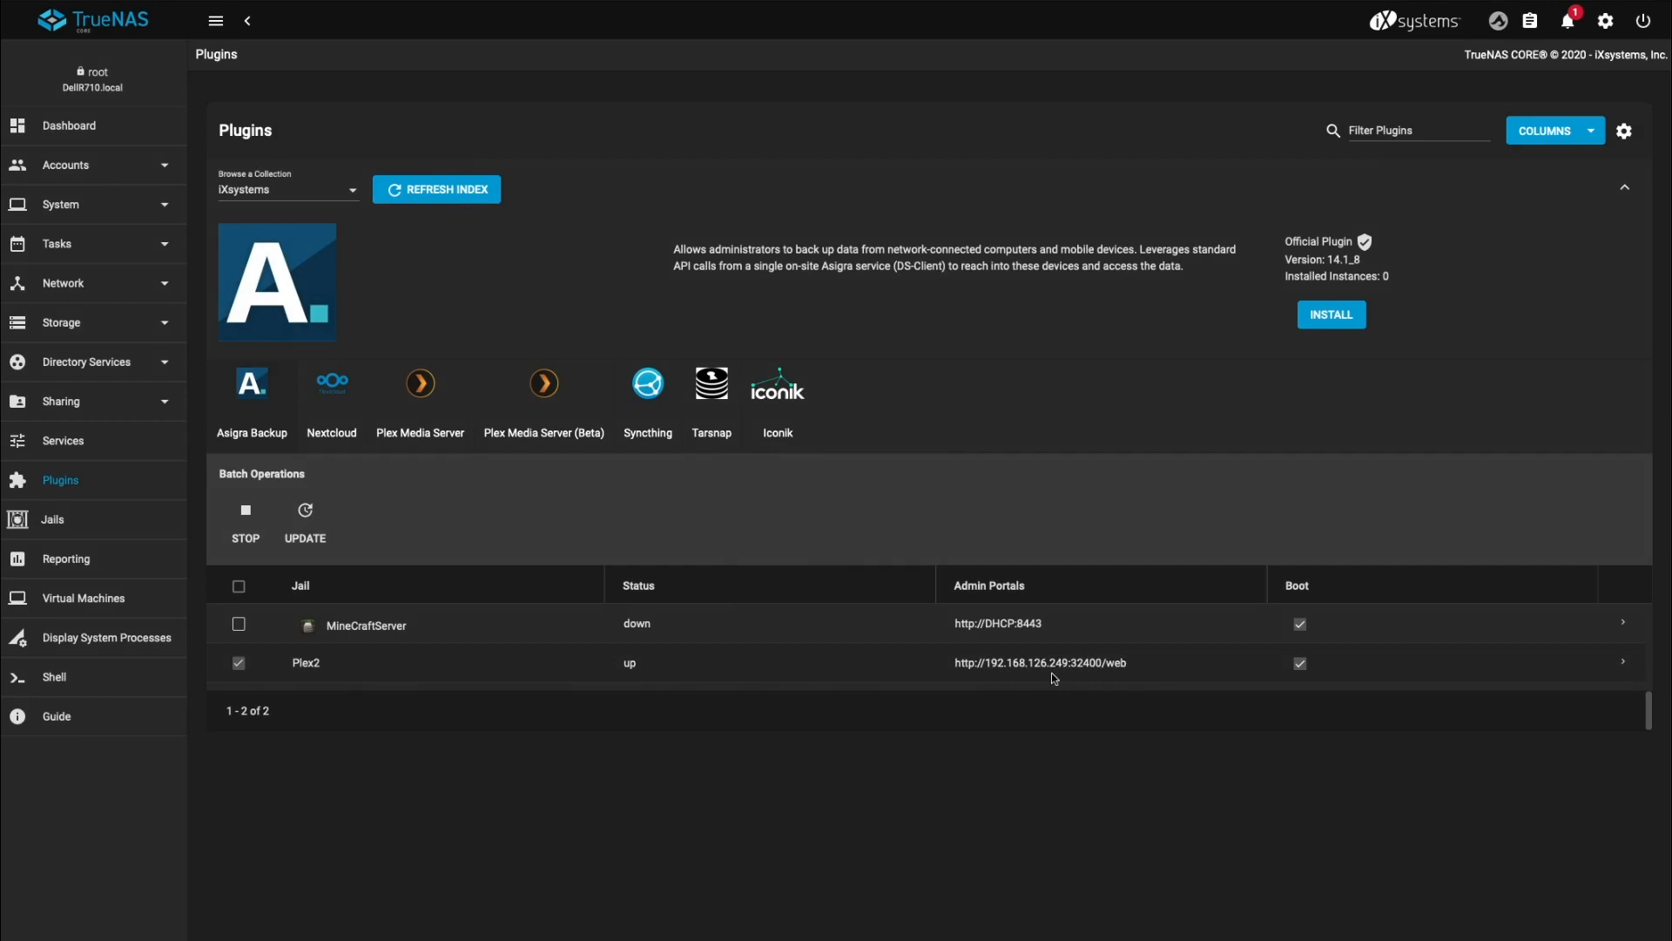
{"action": "mouse_move", "coordinate": [33, 552]}
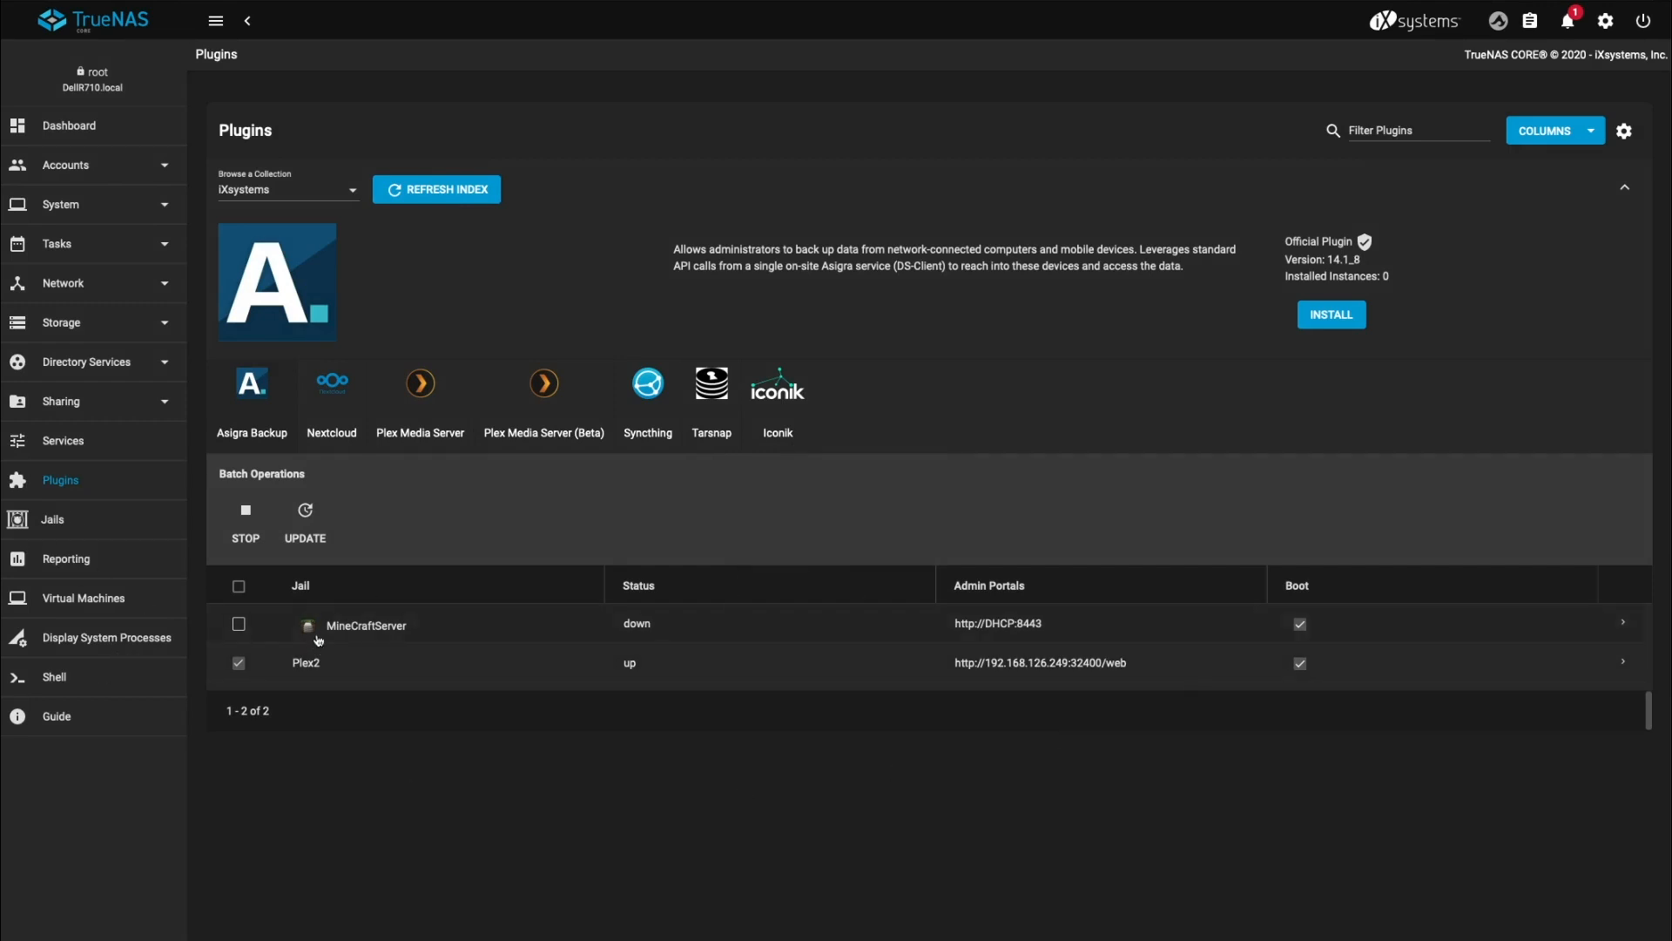
{"action": "mouse_move", "coordinate": [607, 678]}
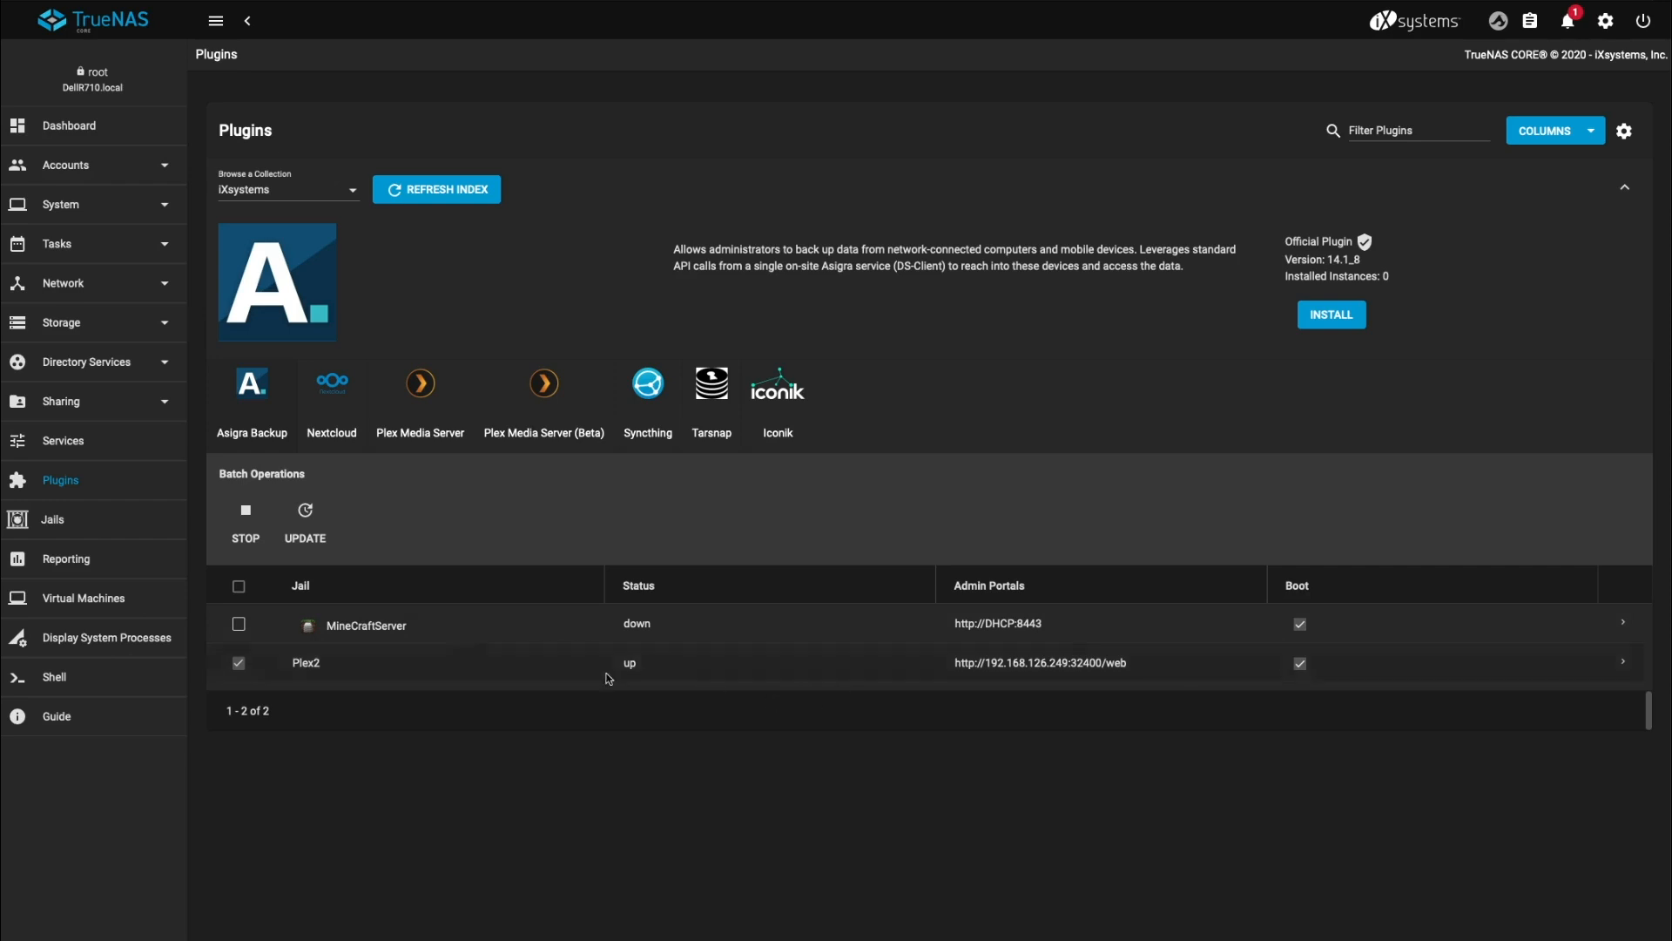
{"action": "mouse_move", "coordinate": [51, 420]}
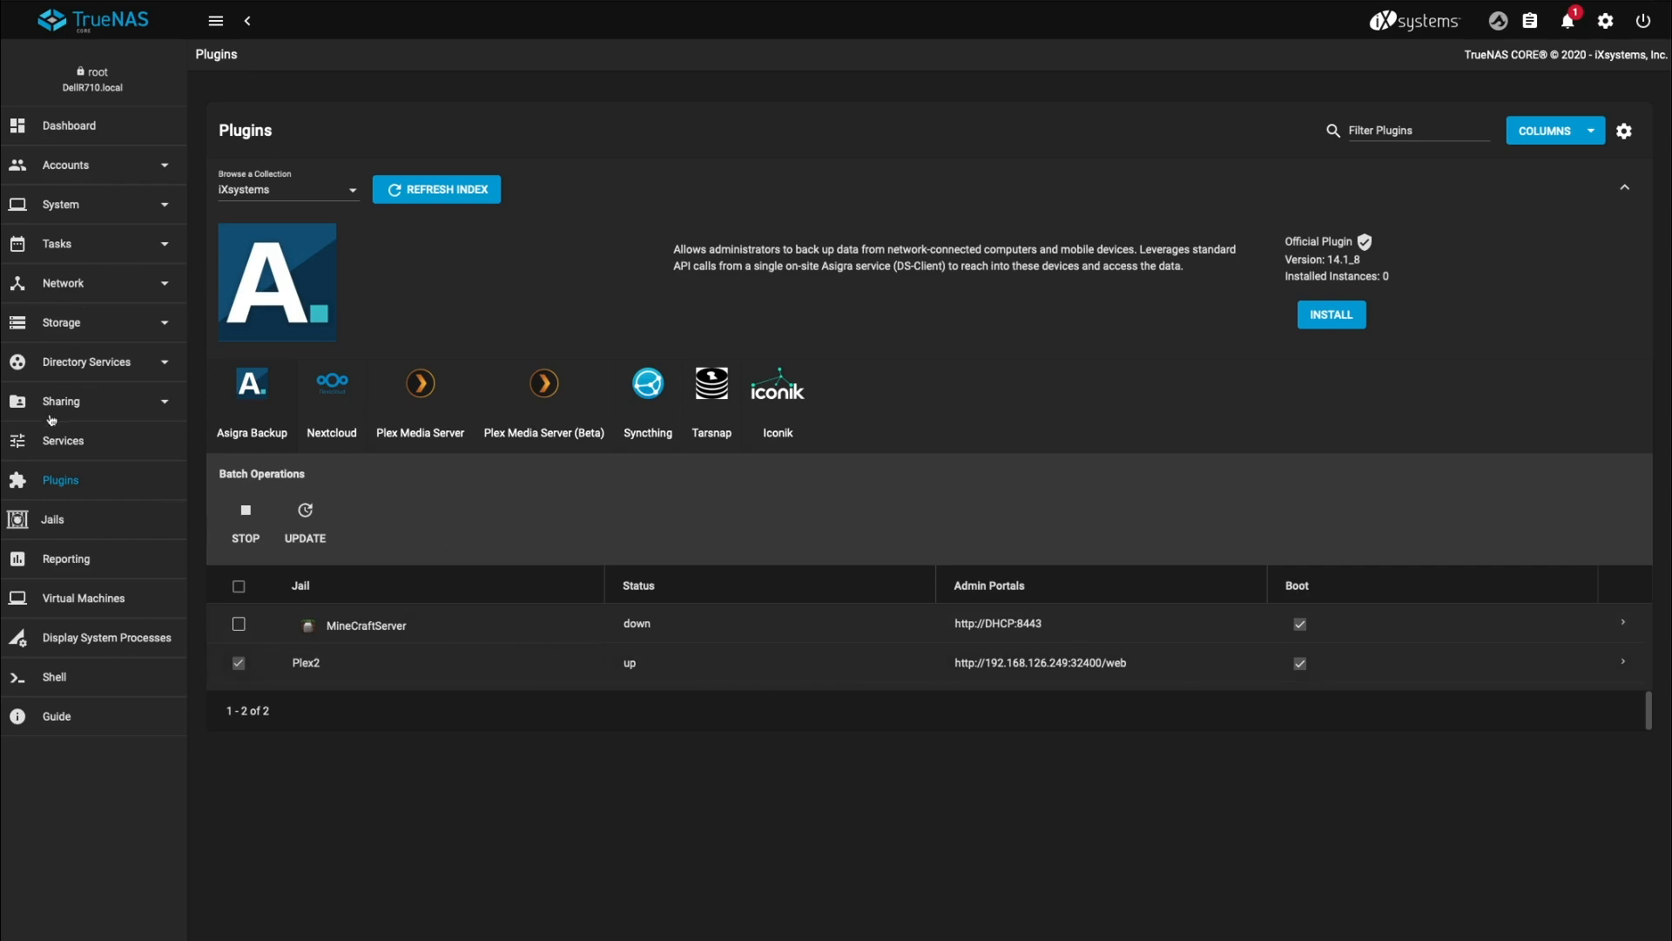
{"action": "left_click", "coordinate": [61, 401]}
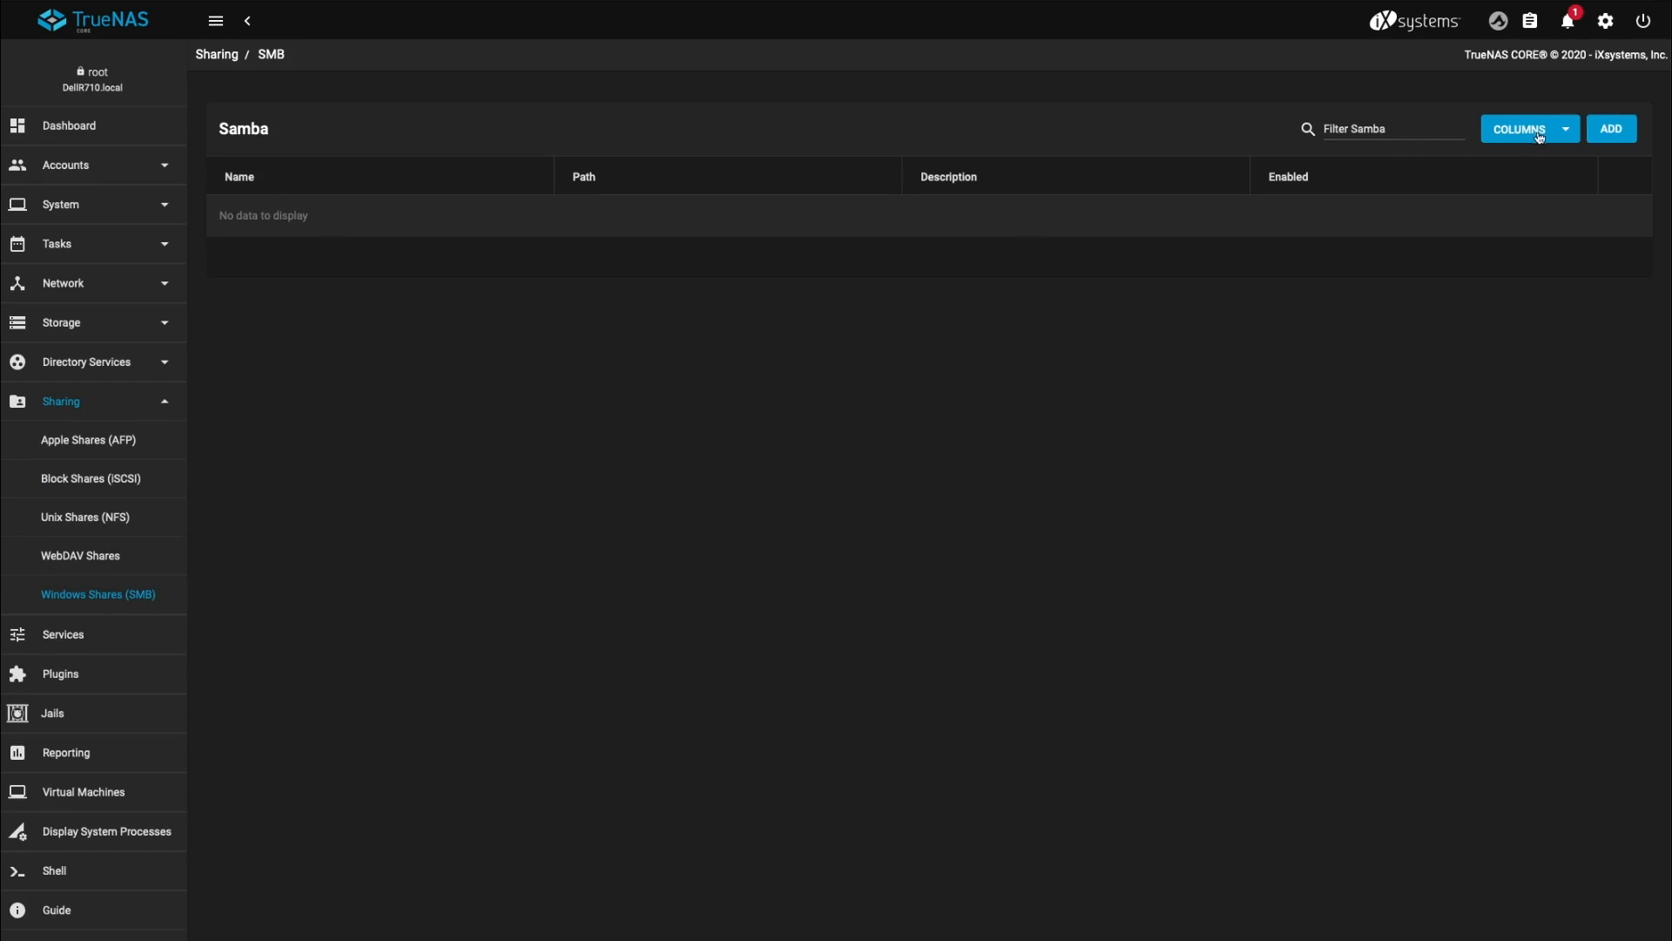
Step: Create a new SMB share on /mnt/StorageDrive/Storage with the Multi-protocol (AFP/SMB) purpose preset
{"action": "left_click", "coordinate": [1612, 127]}
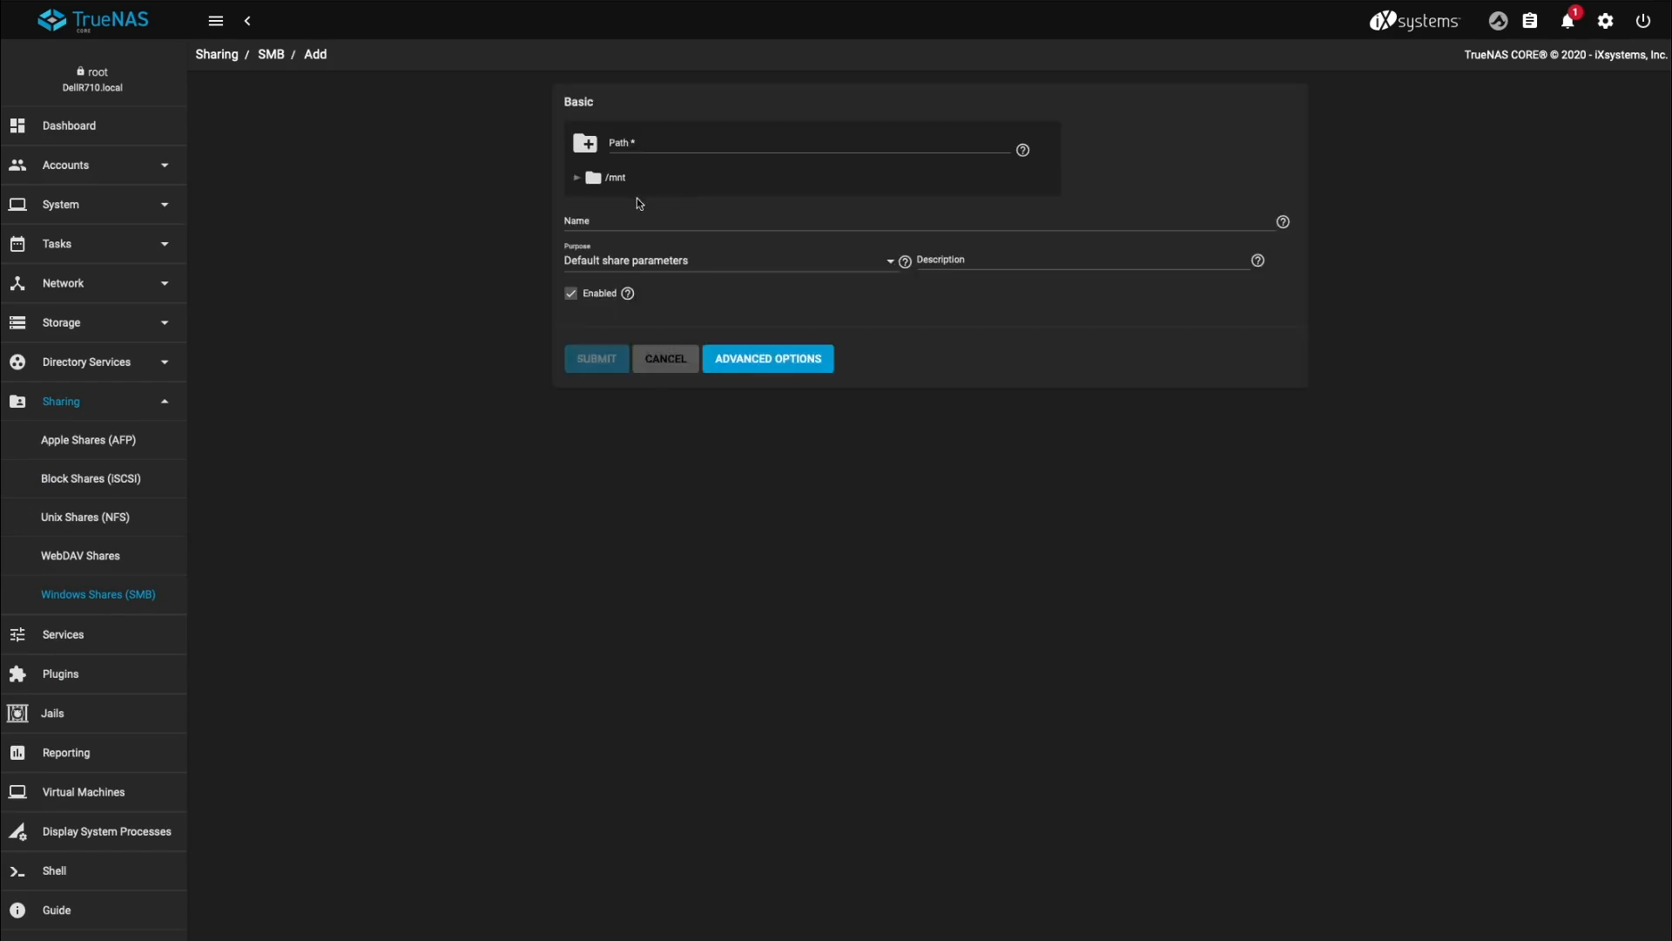
{"action": "left_click", "coordinate": [577, 178]}
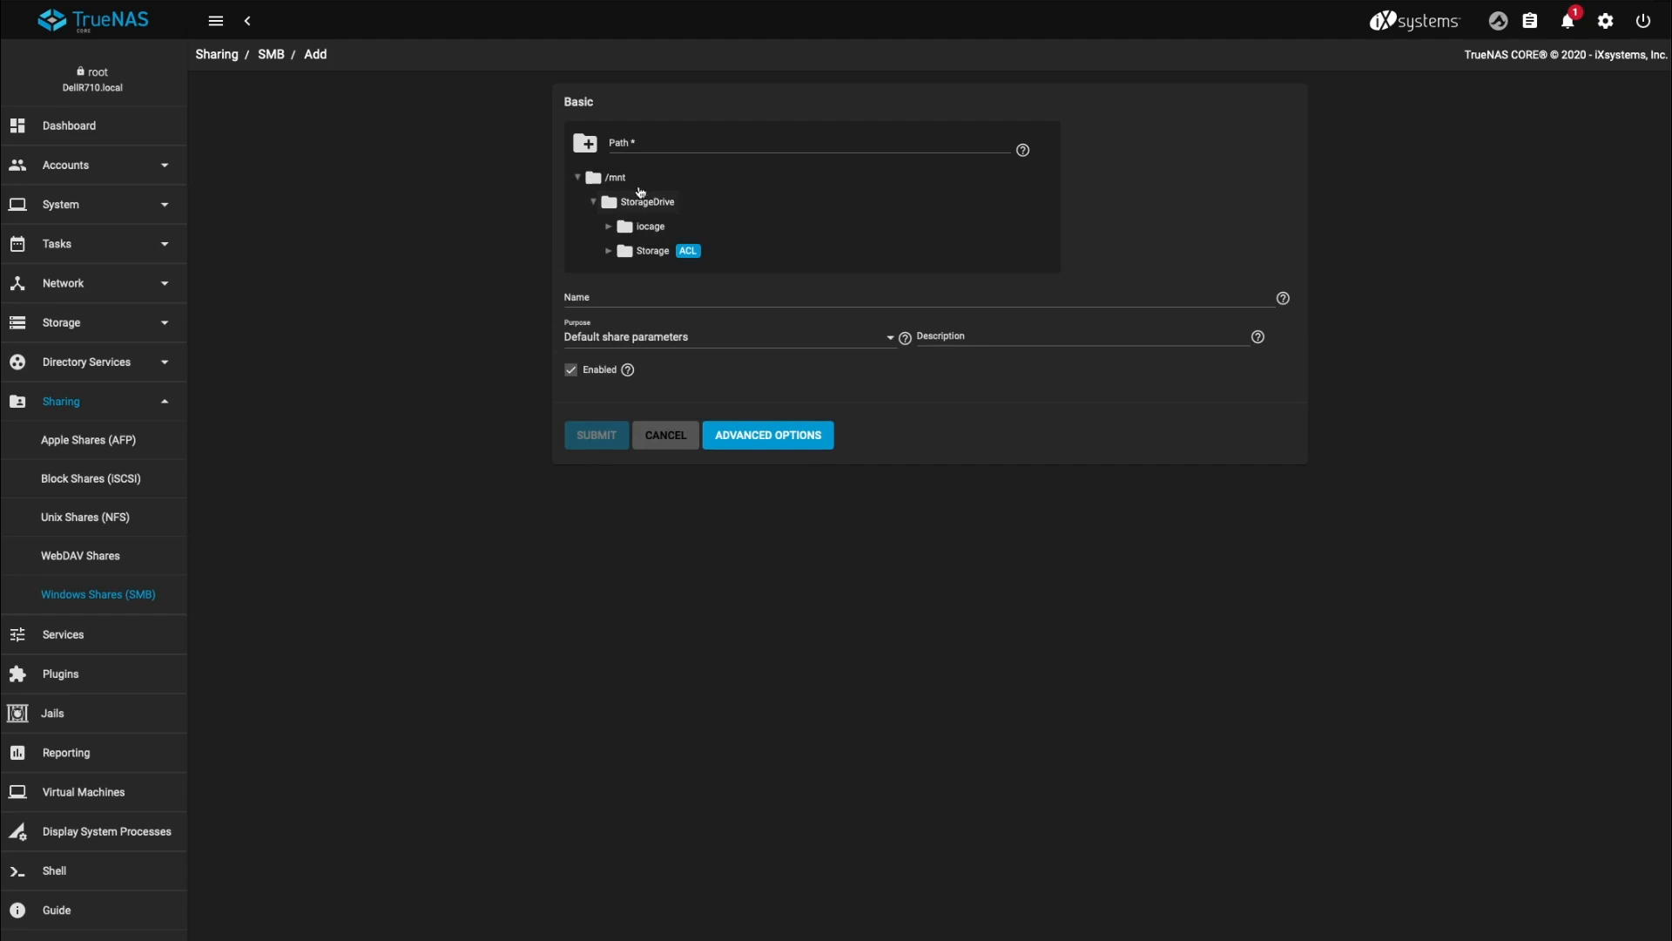
{"action": "left_click", "coordinate": [647, 202]}
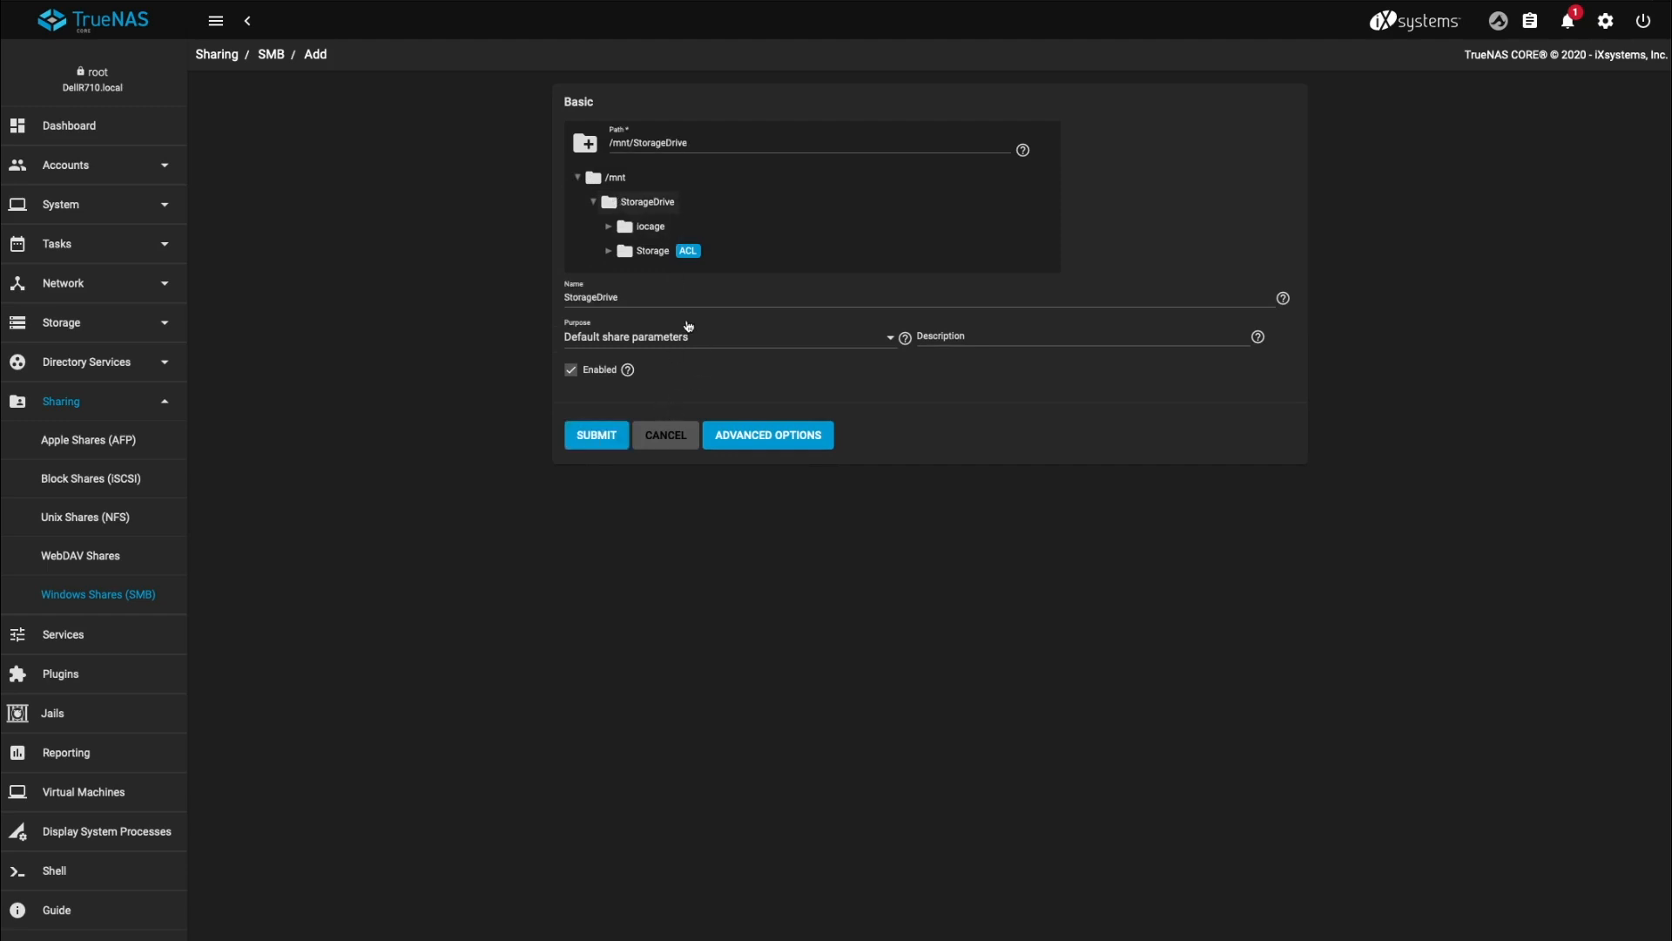
{"action": "left_click", "coordinate": [651, 249]}
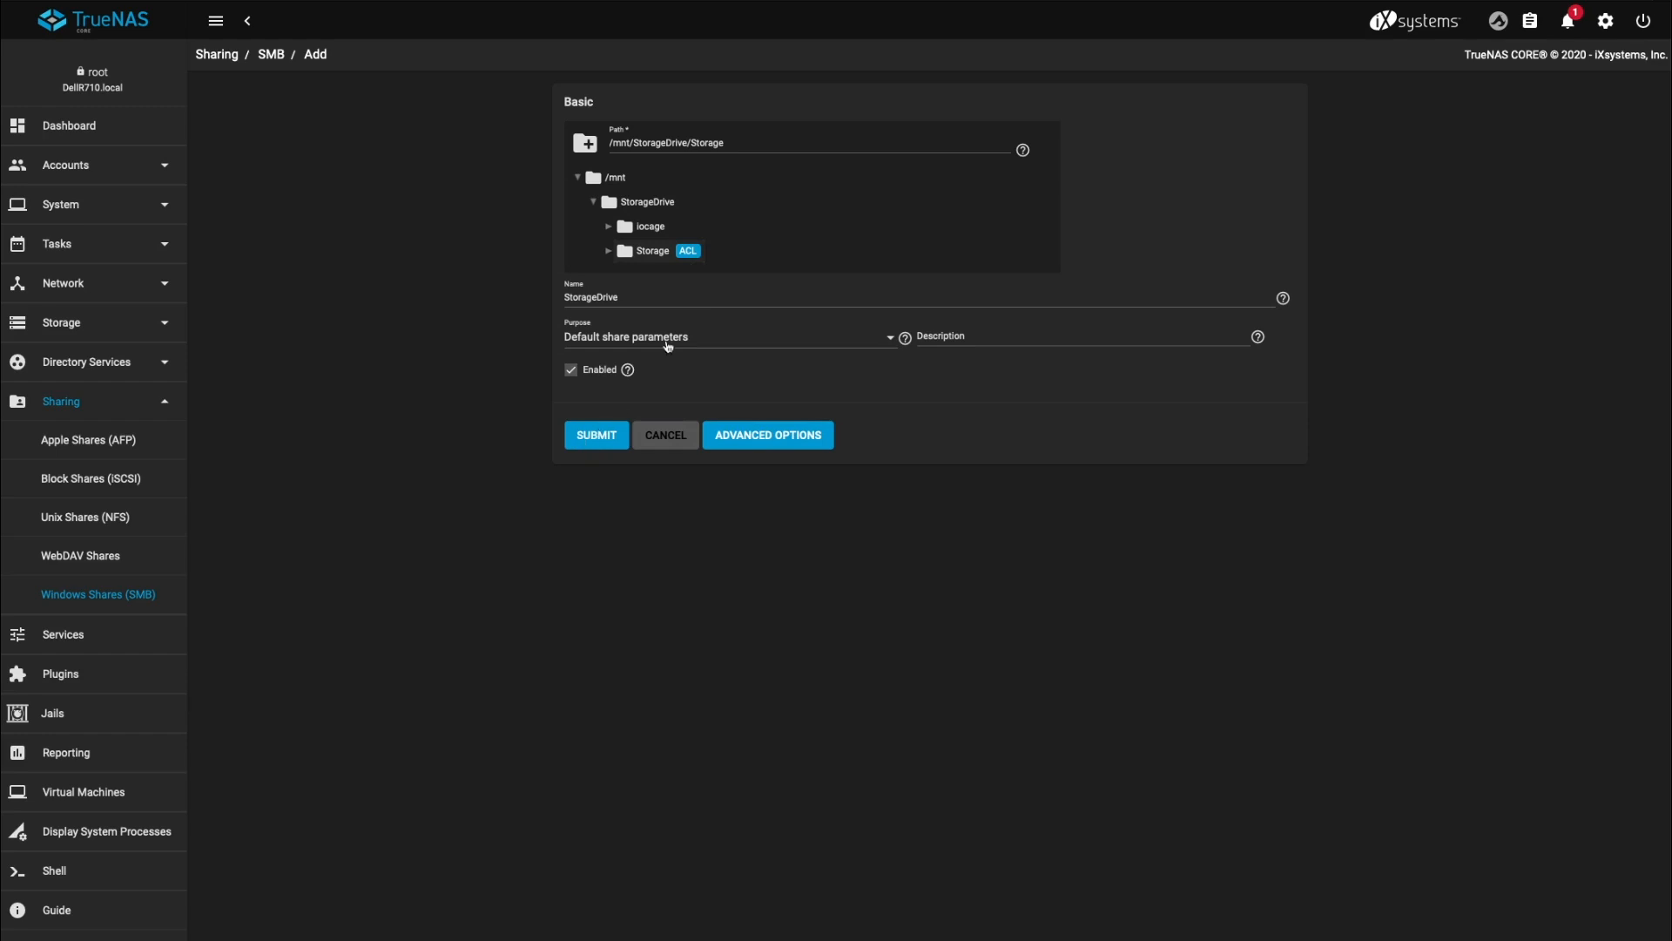
{"action": "left_click", "coordinate": [730, 336]}
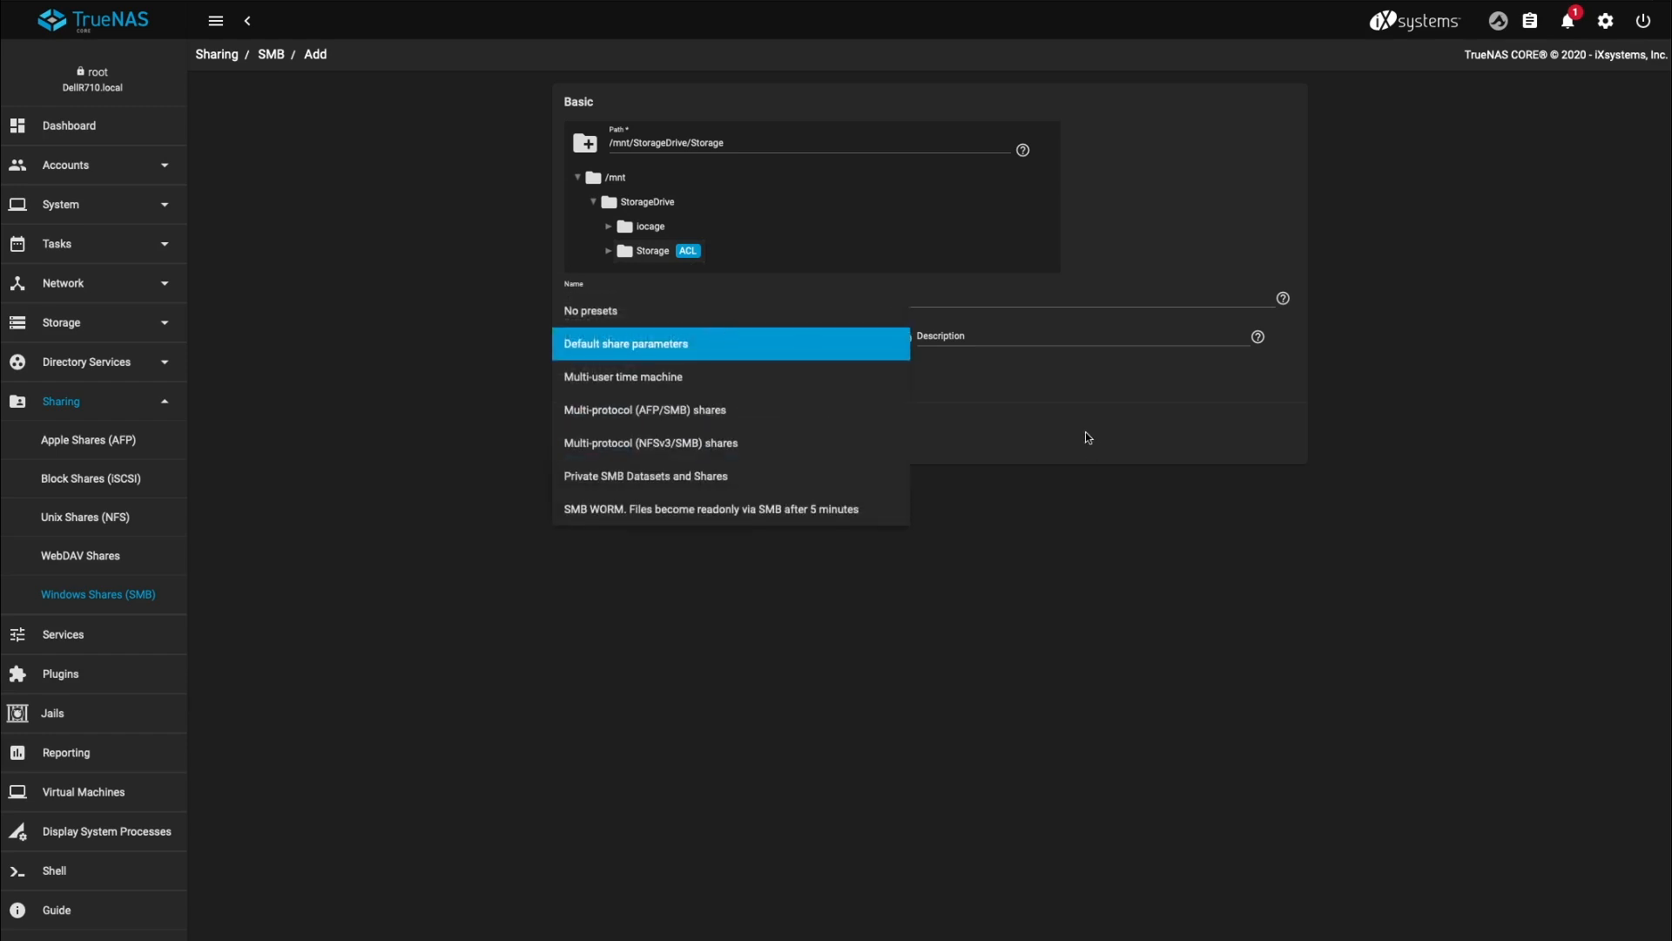
{"action": "left_click", "coordinate": [645, 410]}
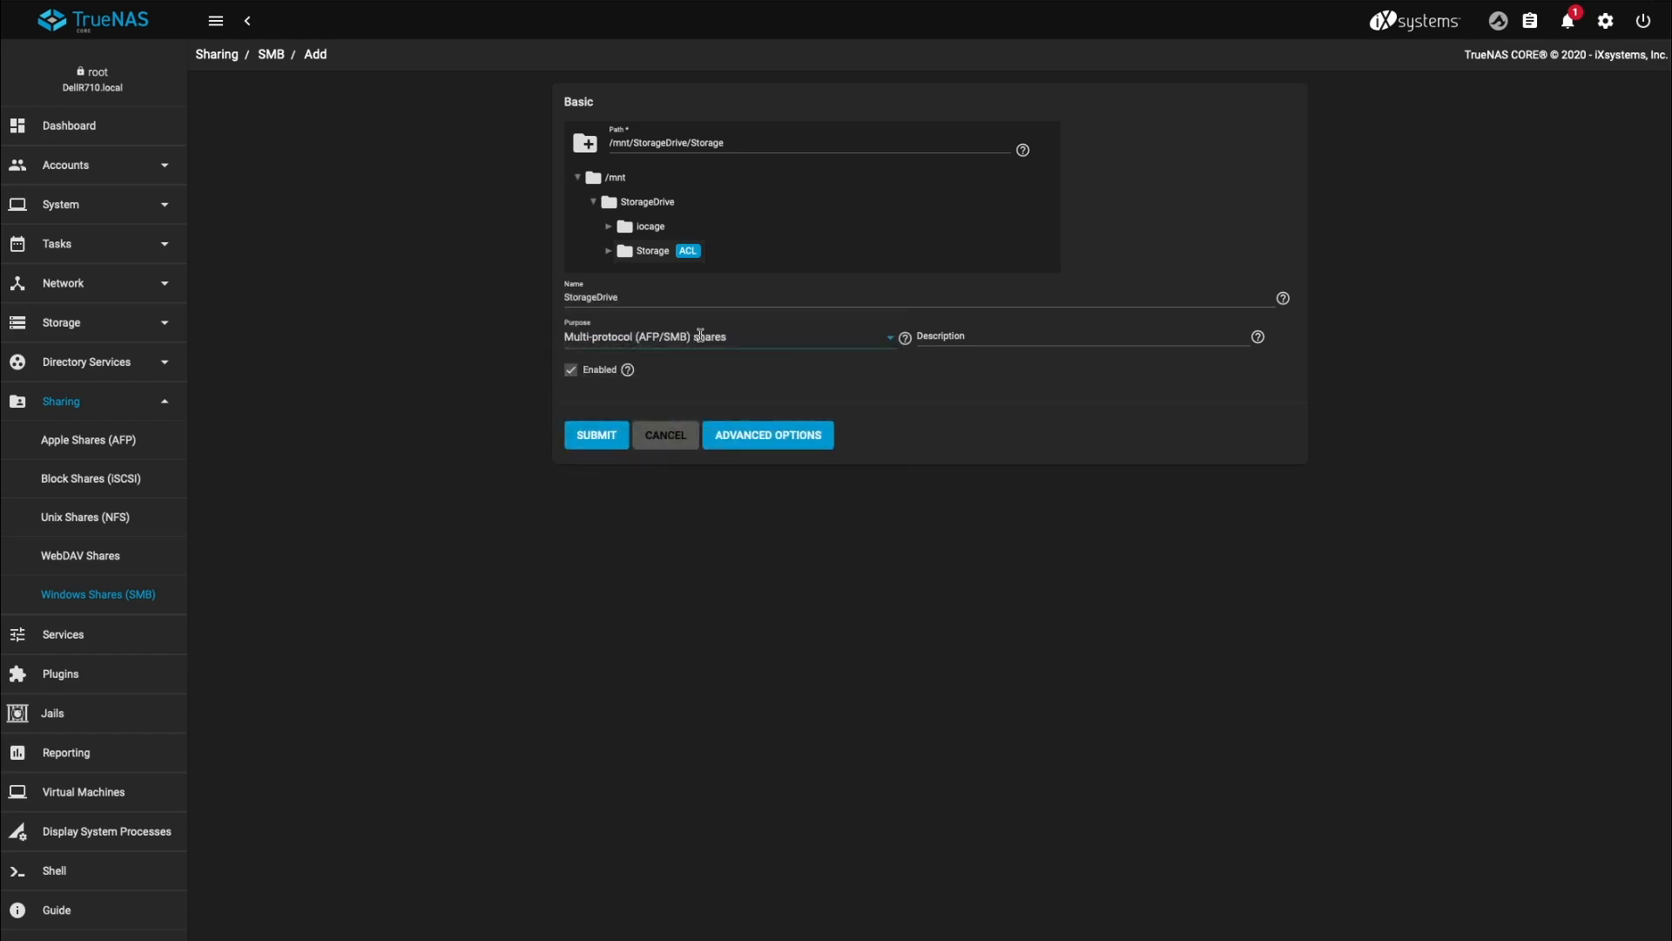
{"action": "left_click", "coordinate": [730, 336]}
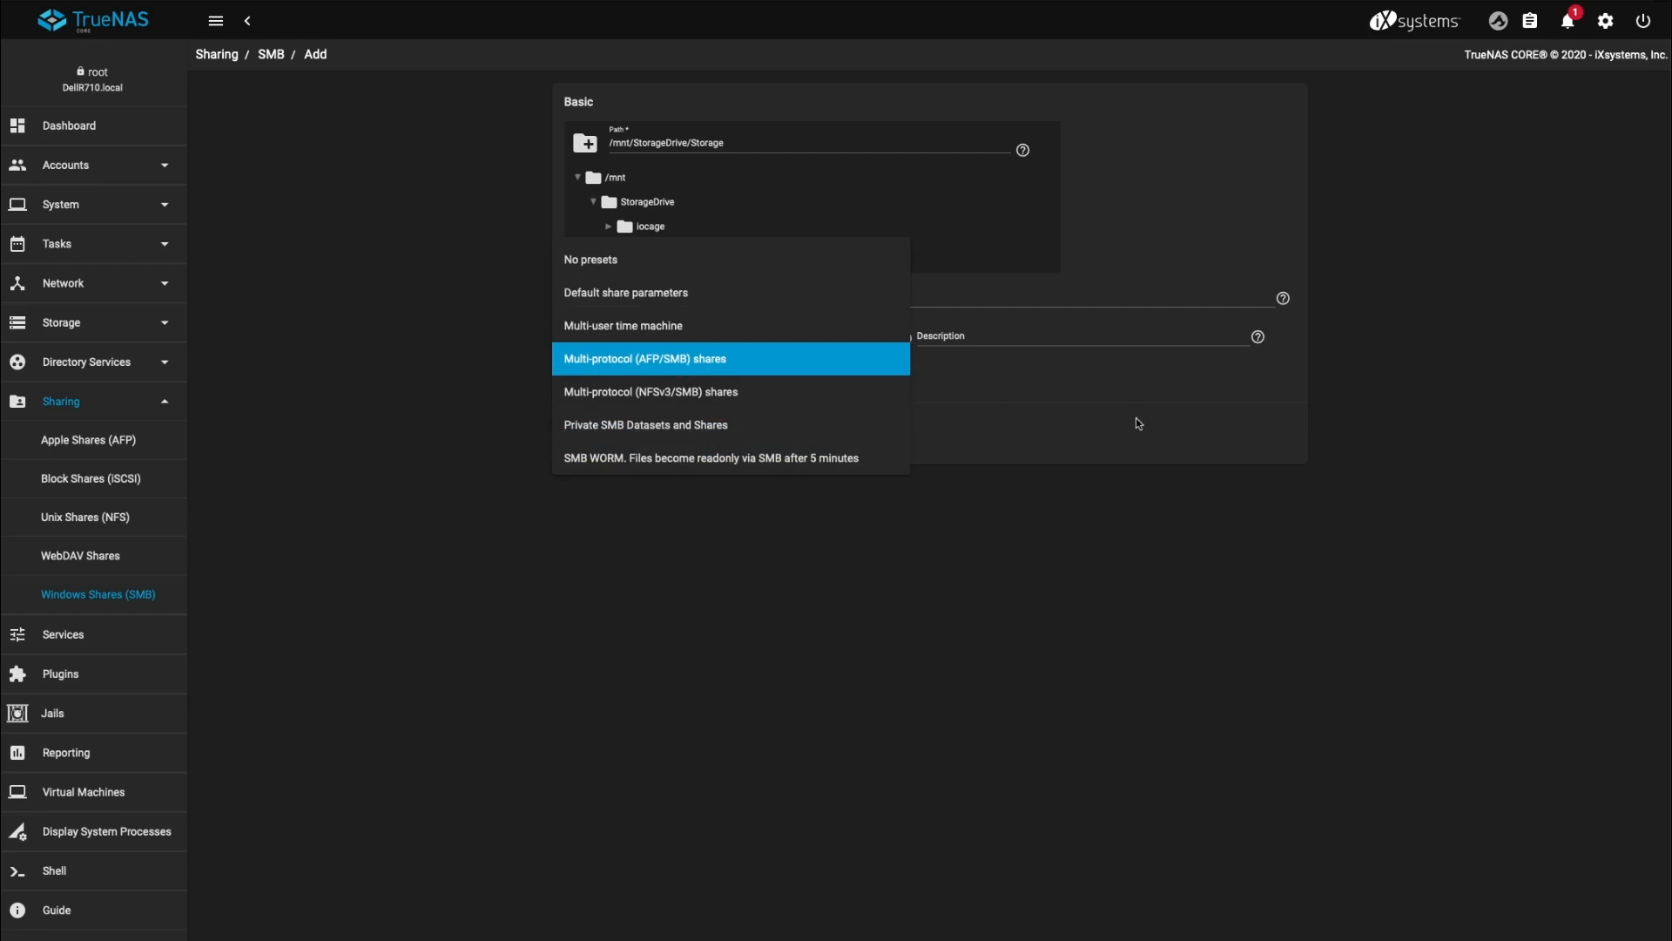
{"action": "left_click", "coordinate": [644, 358]}
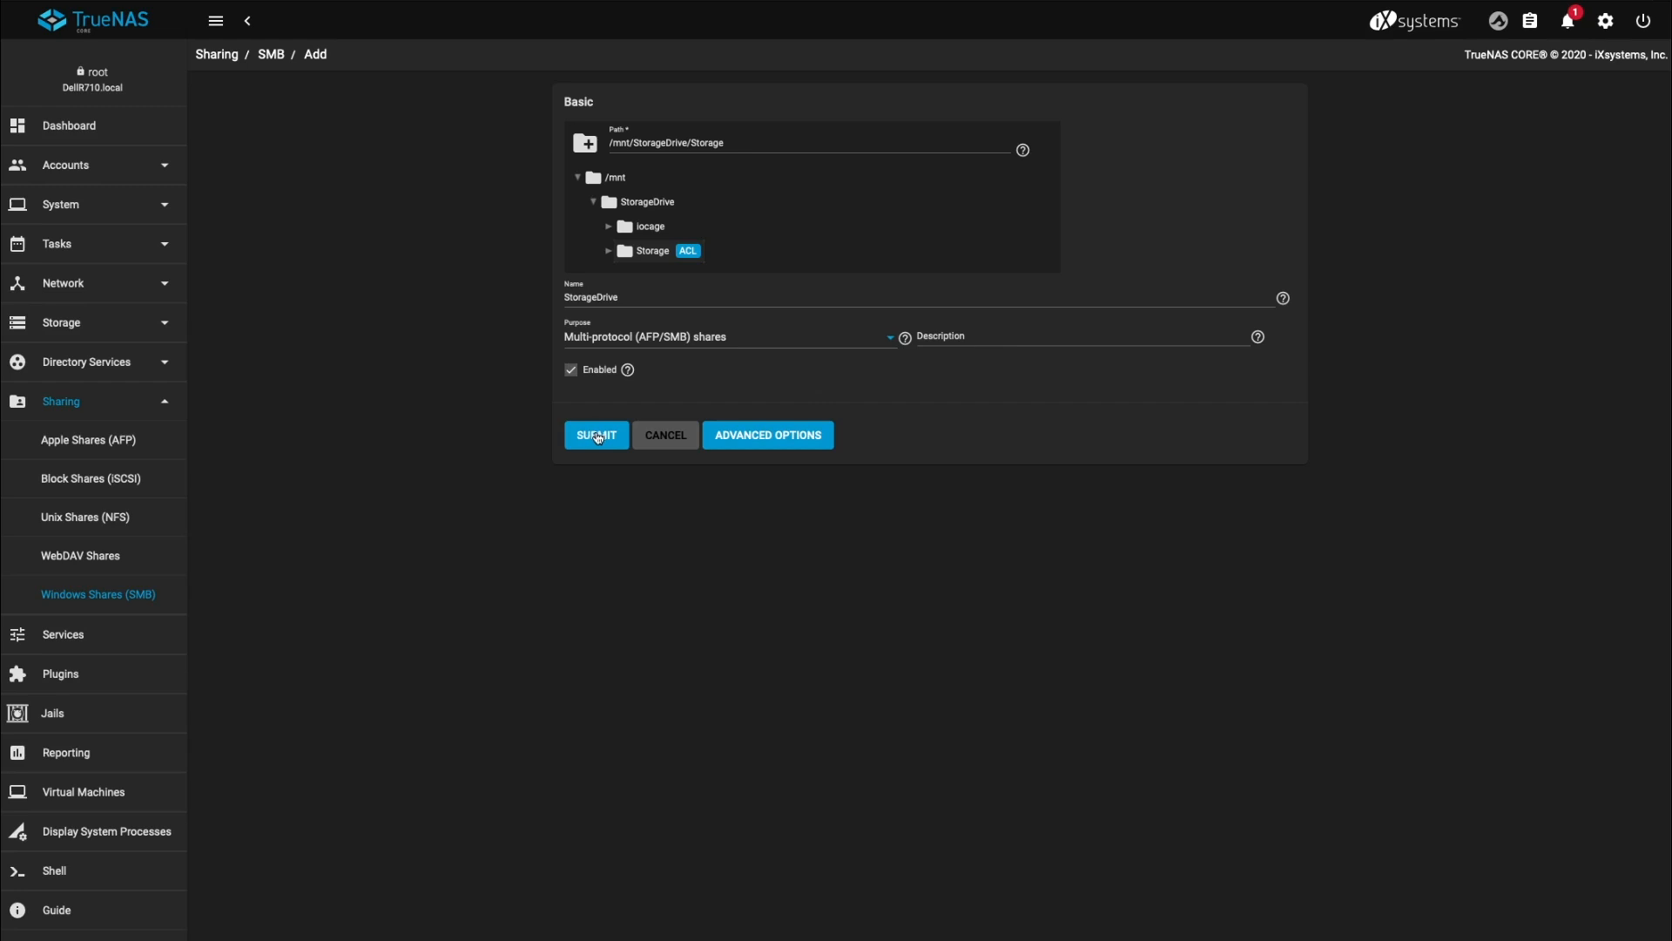
Step: Submit the StorageDrive share and enable the SMB service to start automatically
{"action": "left_click", "coordinate": [596, 433]}
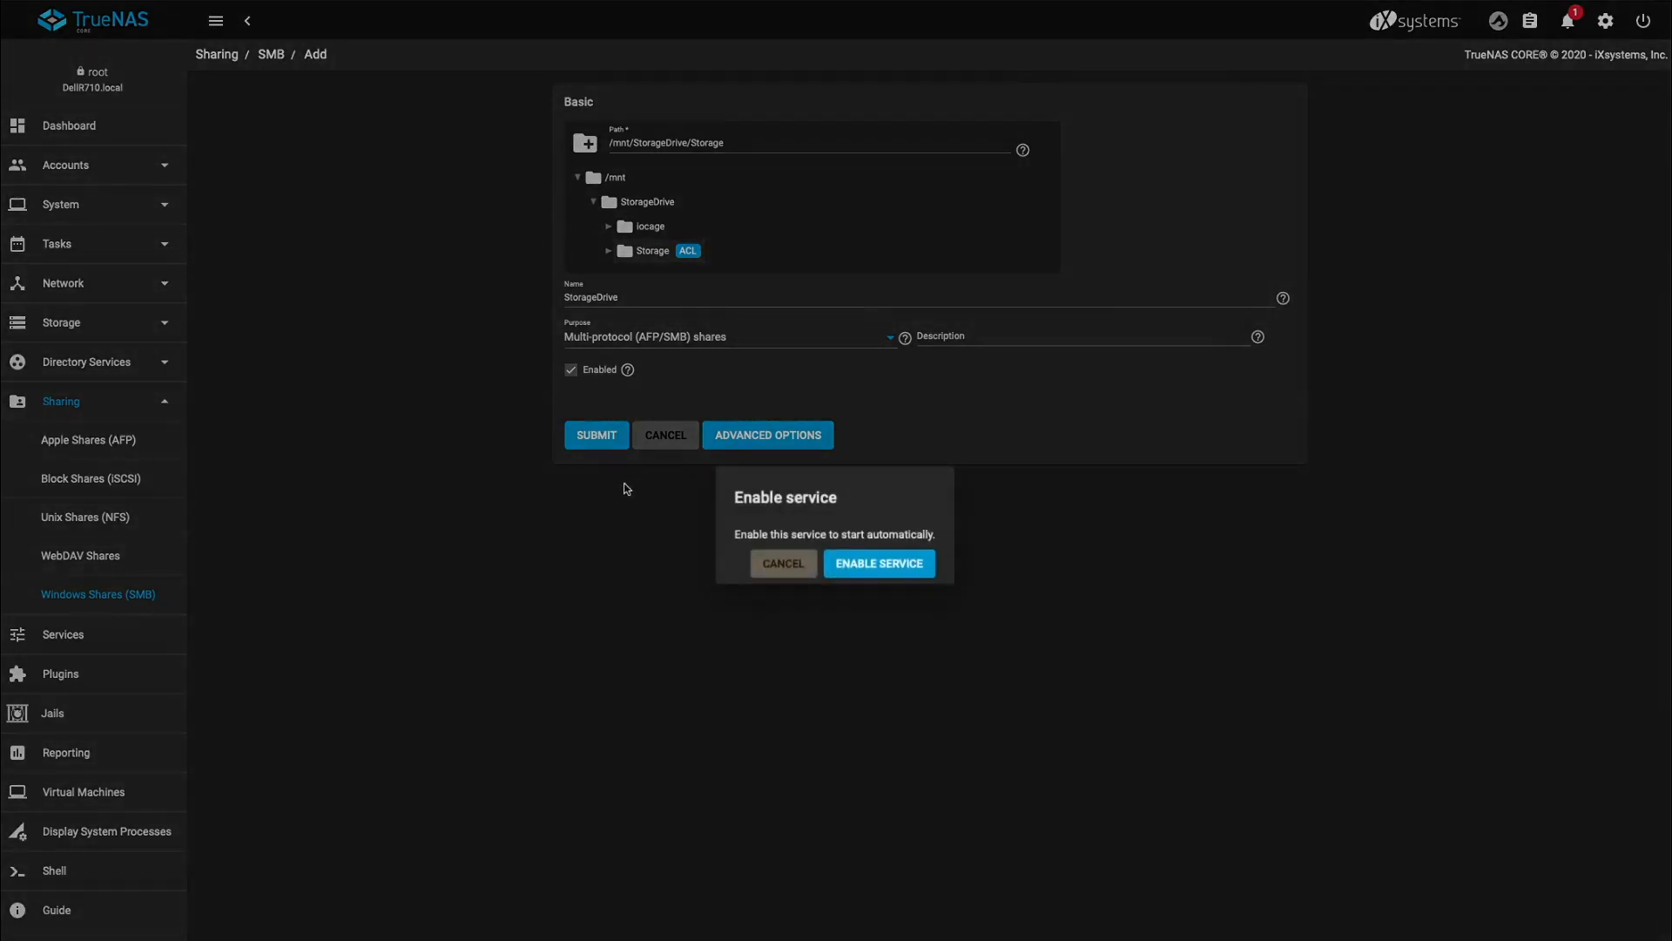
{"action": "left_click", "coordinate": [878, 563]}
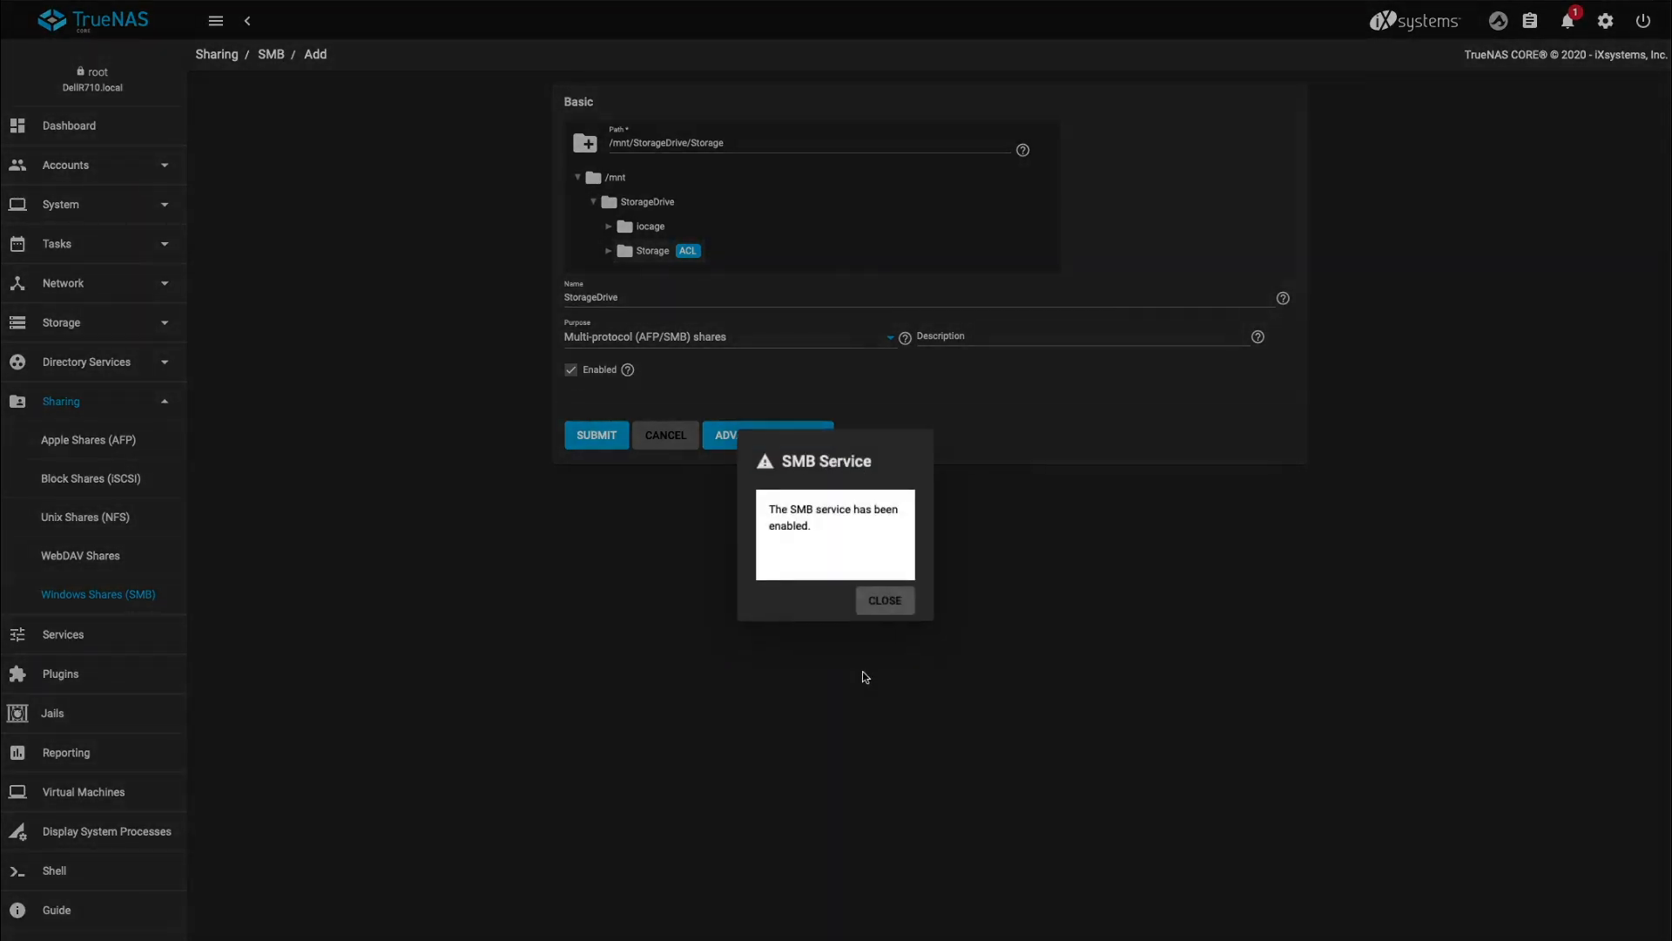
{"action": "left_click", "coordinate": [883, 599]}
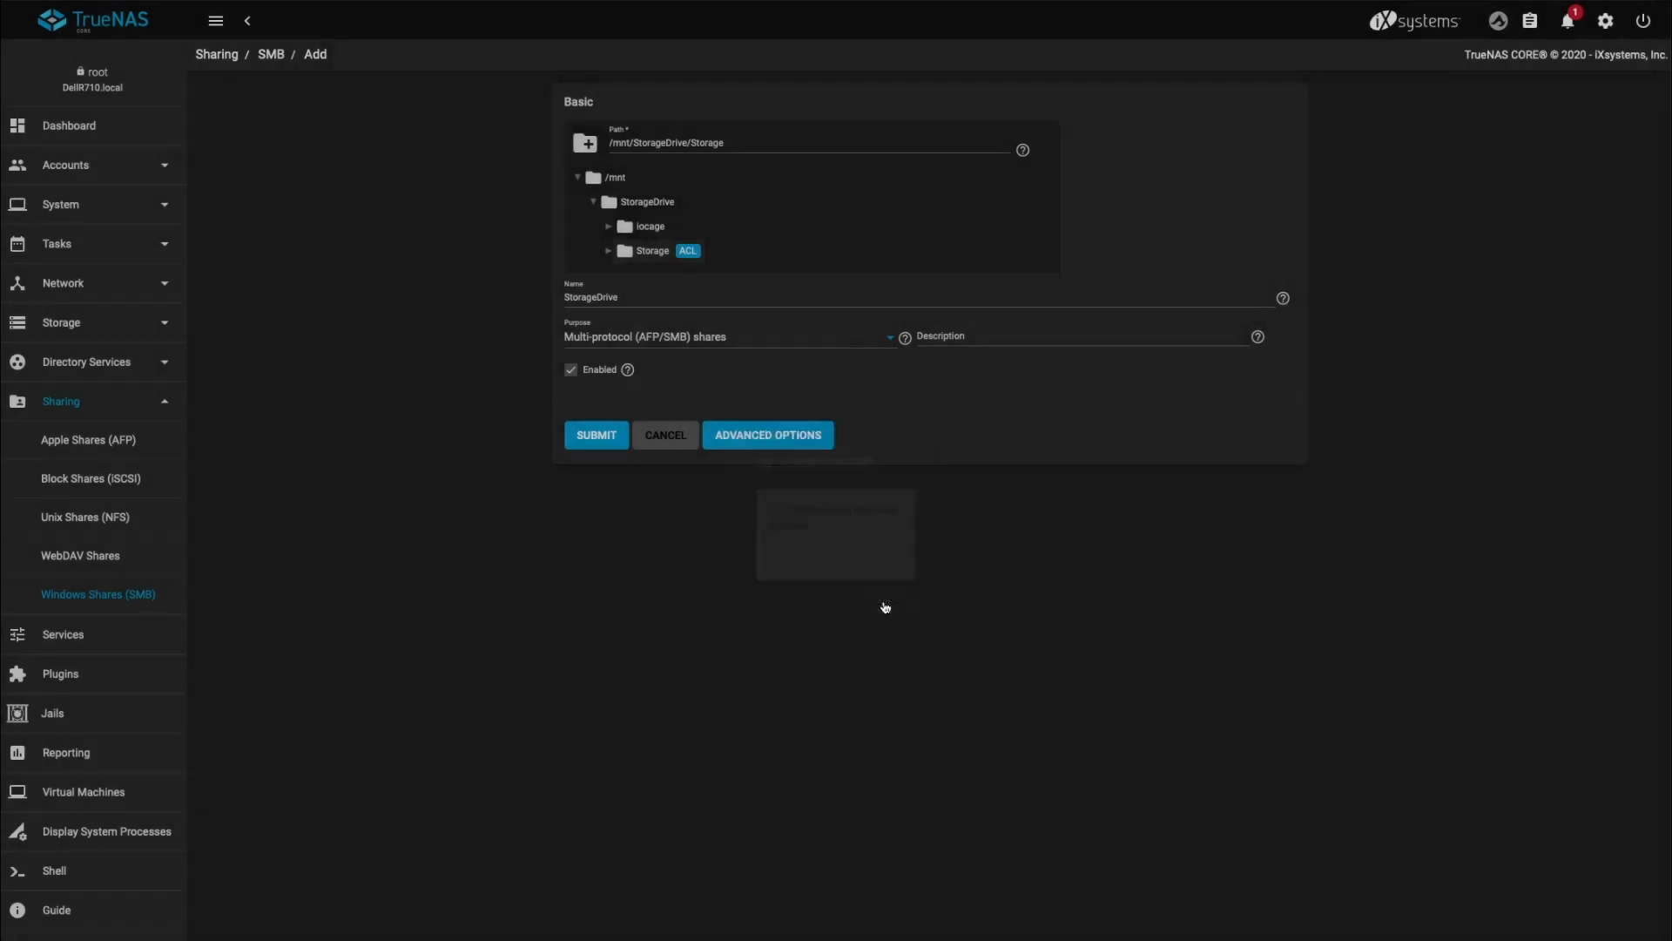
{"action": "left_click", "coordinate": [596, 434]}
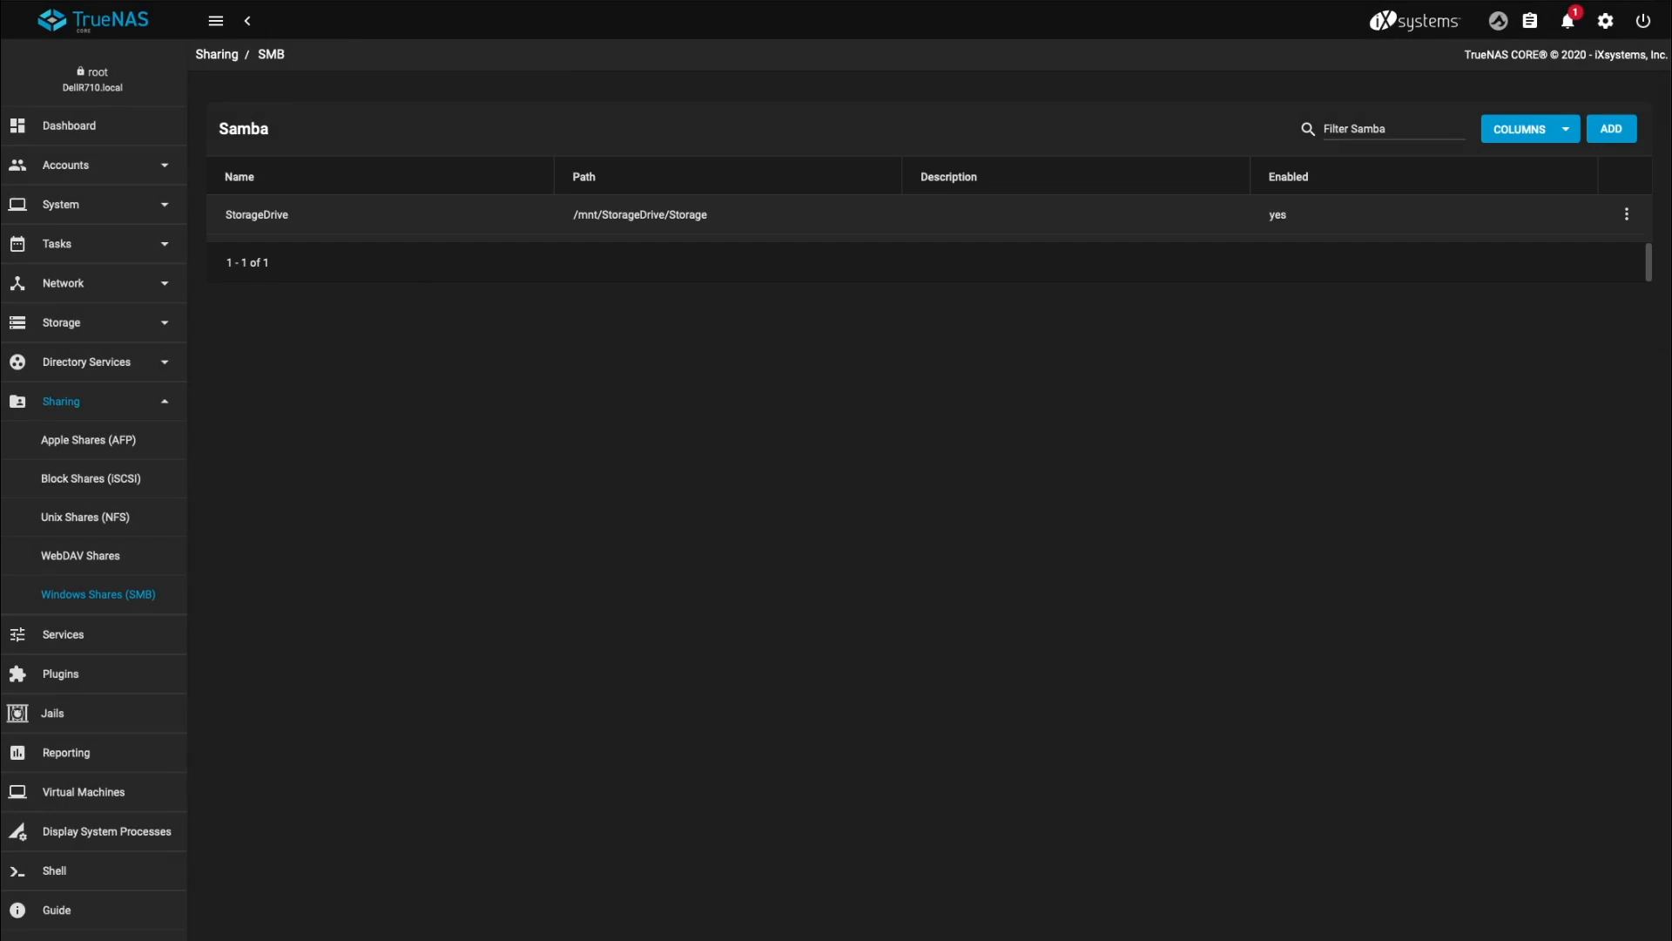
{"action": "mouse_move", "coordinate": [1314, 219]}
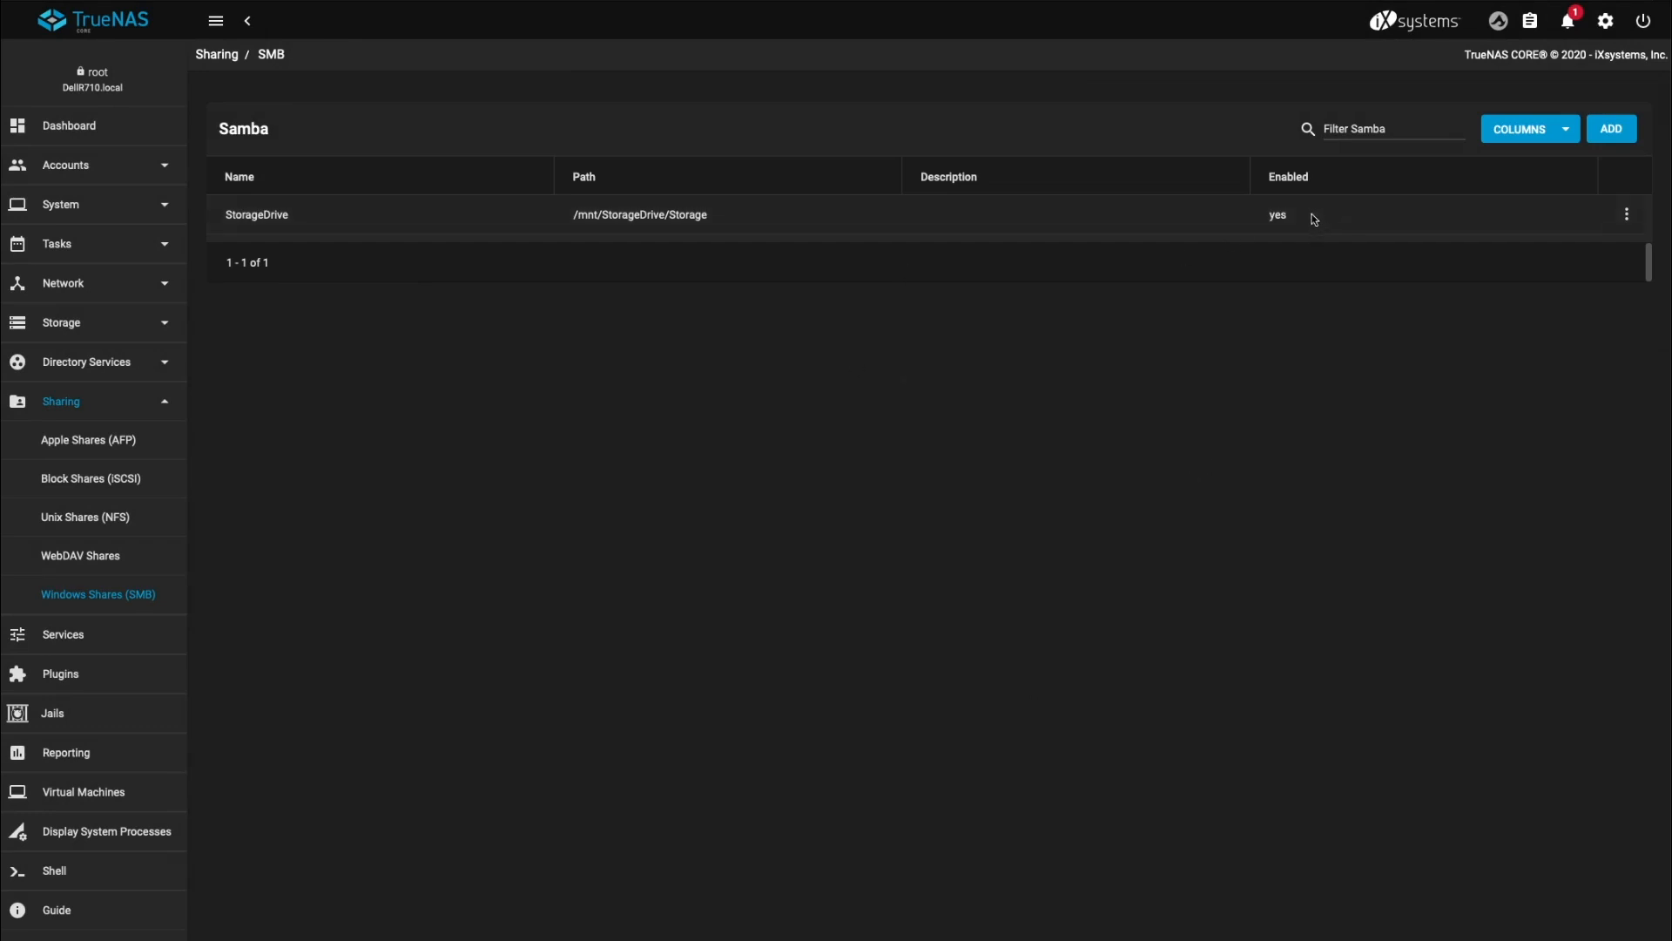
{"action": "mouse_move", "coordinate": [90, 145]}
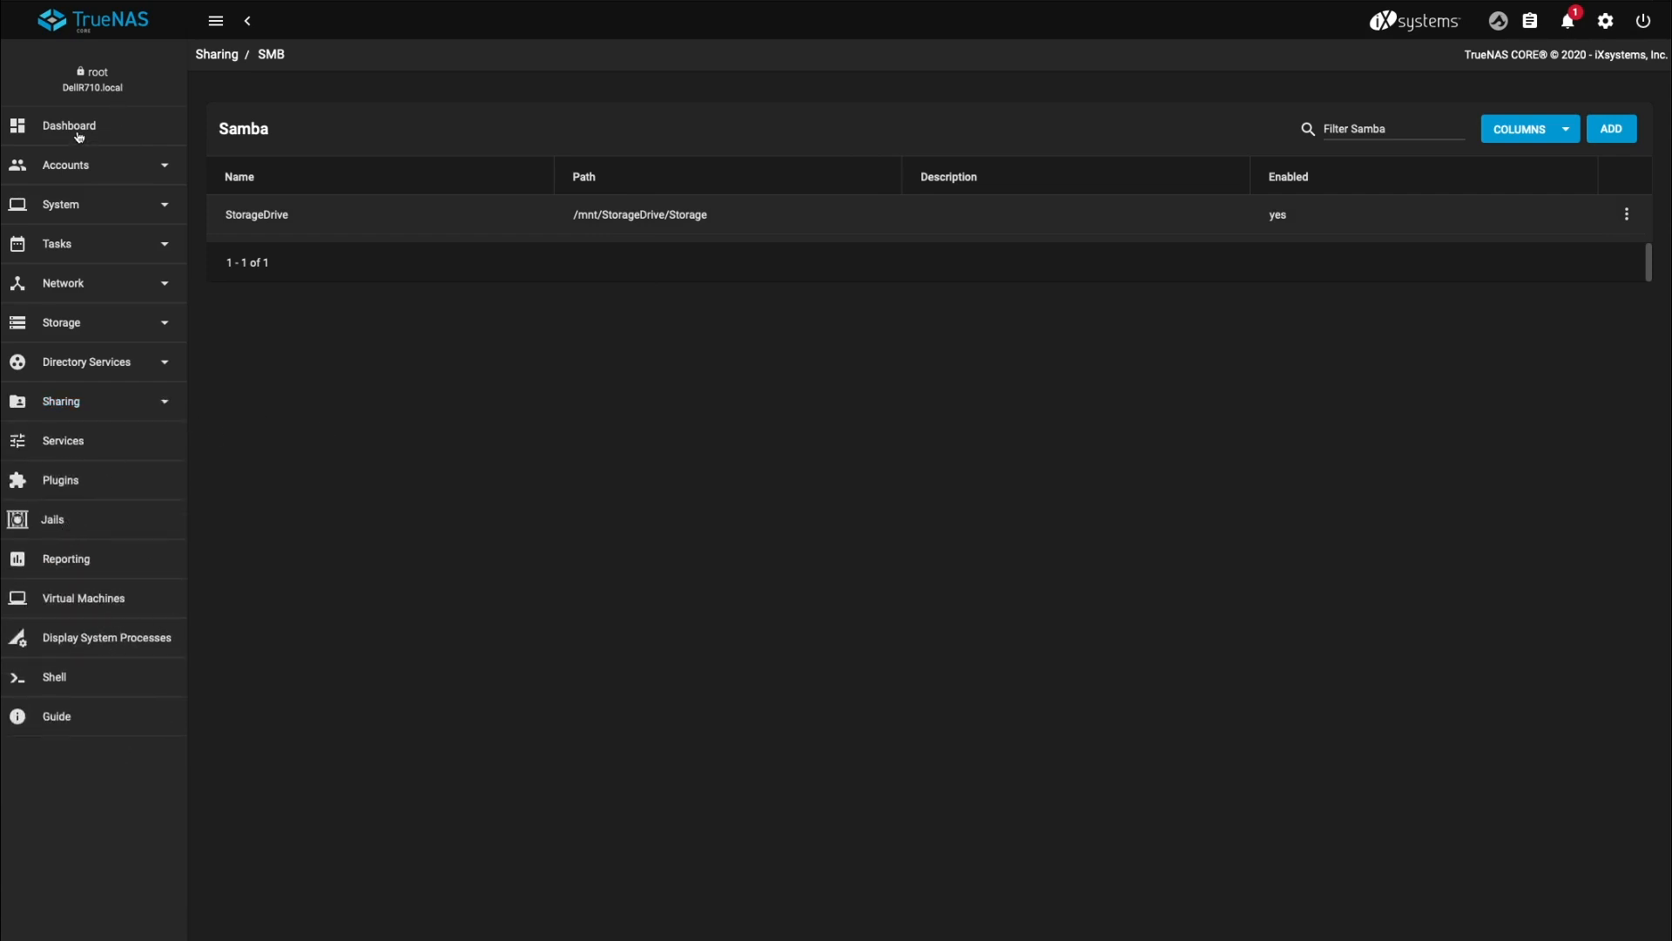
Step: Return to the dashboard and select the host name DellR710.local
{"action": "left_click", "coordinate": [68, 125]}
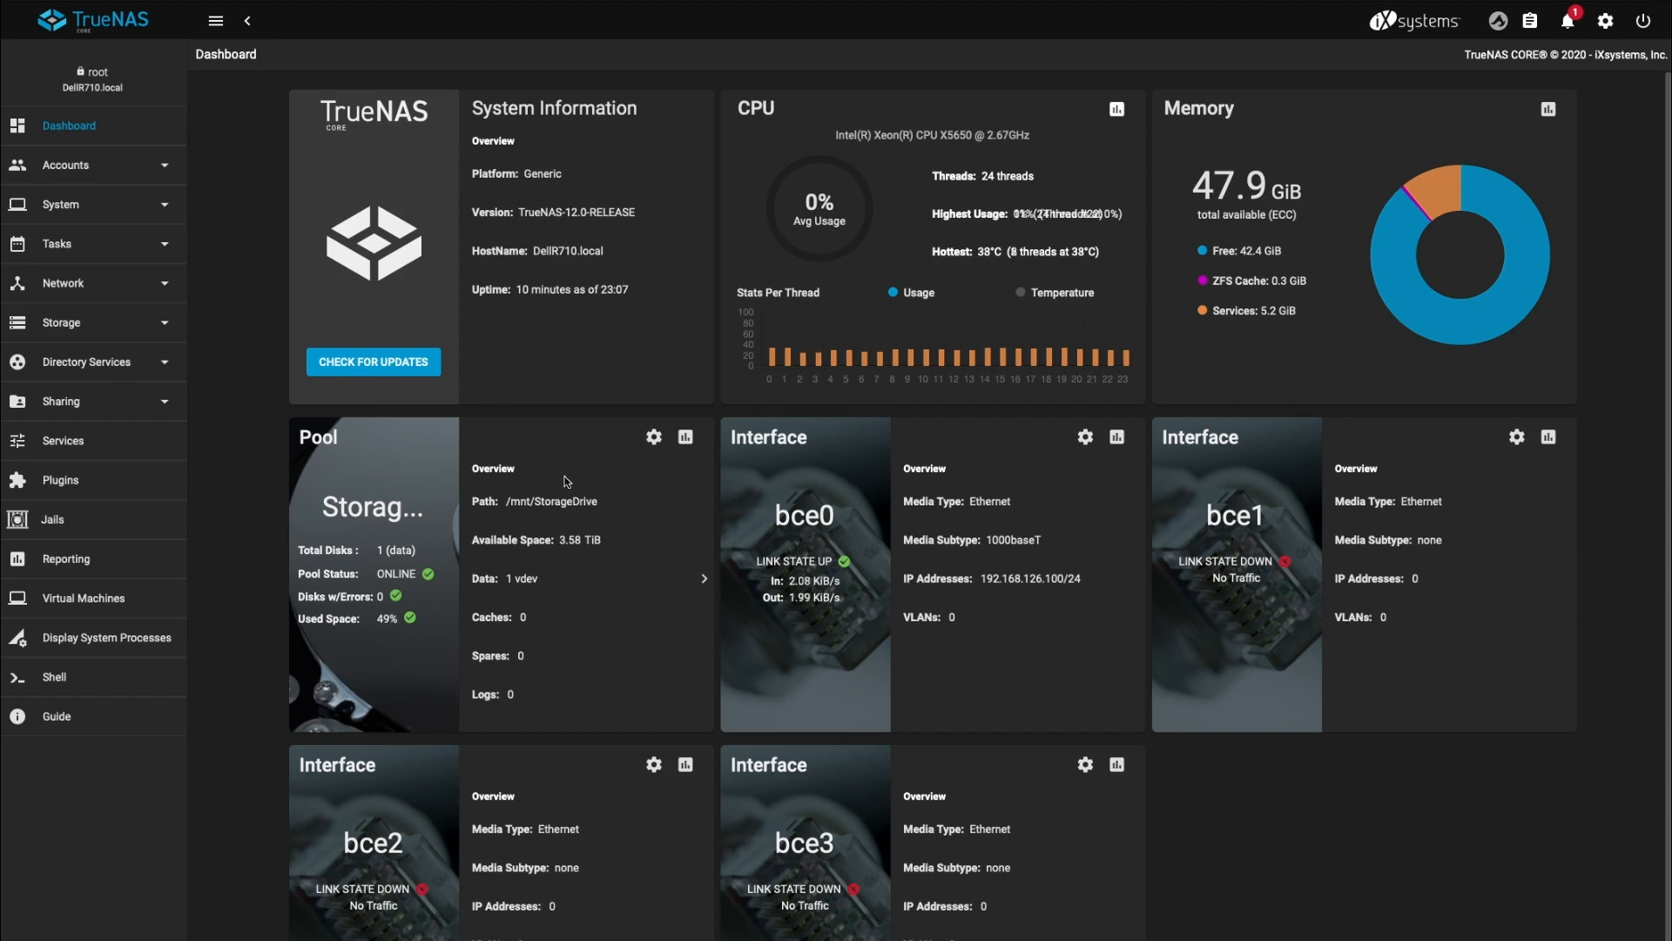
{"action": "mouse_move", "coordinate": [1552, 26]}
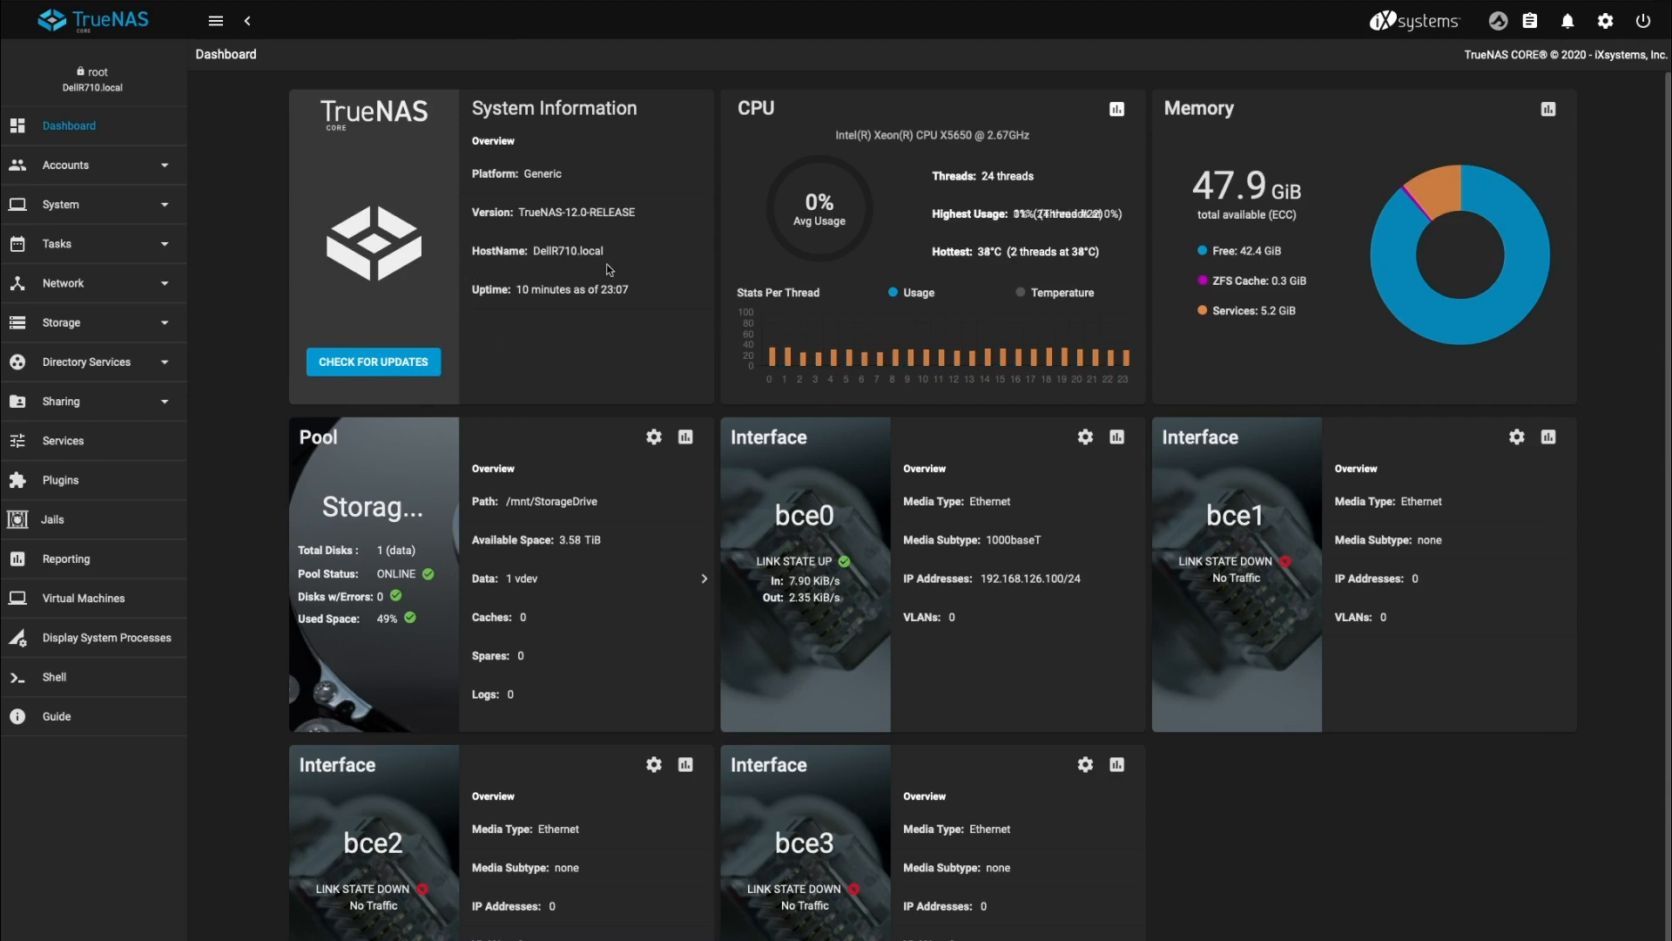
{"action": "double_click", "coordinate": [544, 251]}
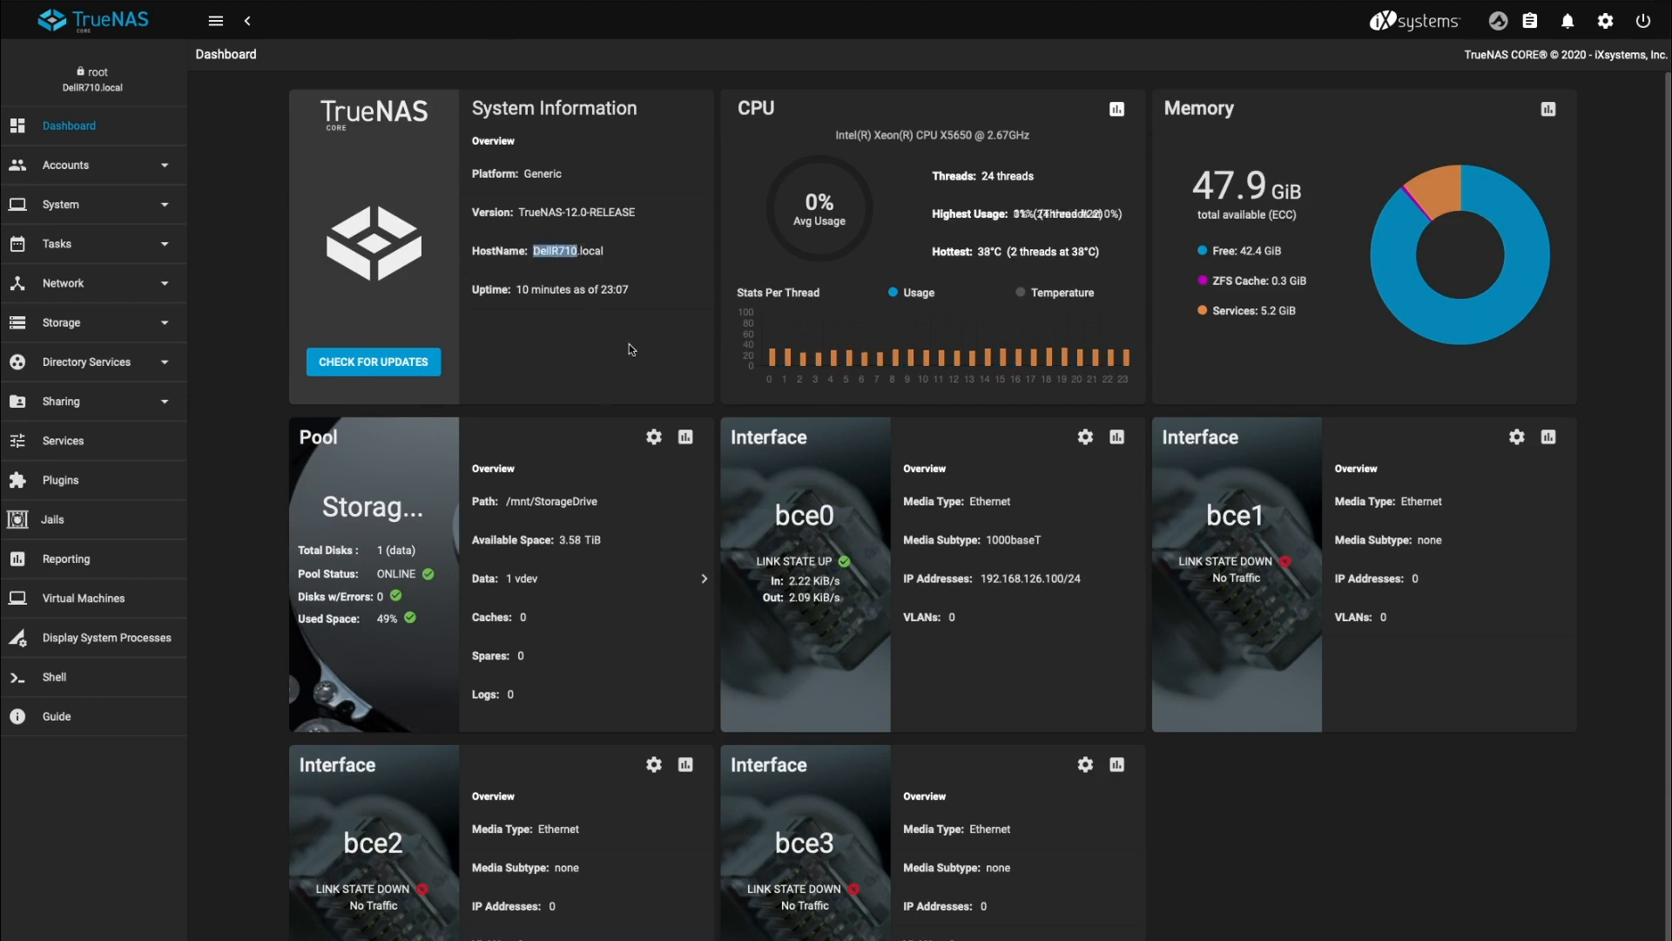